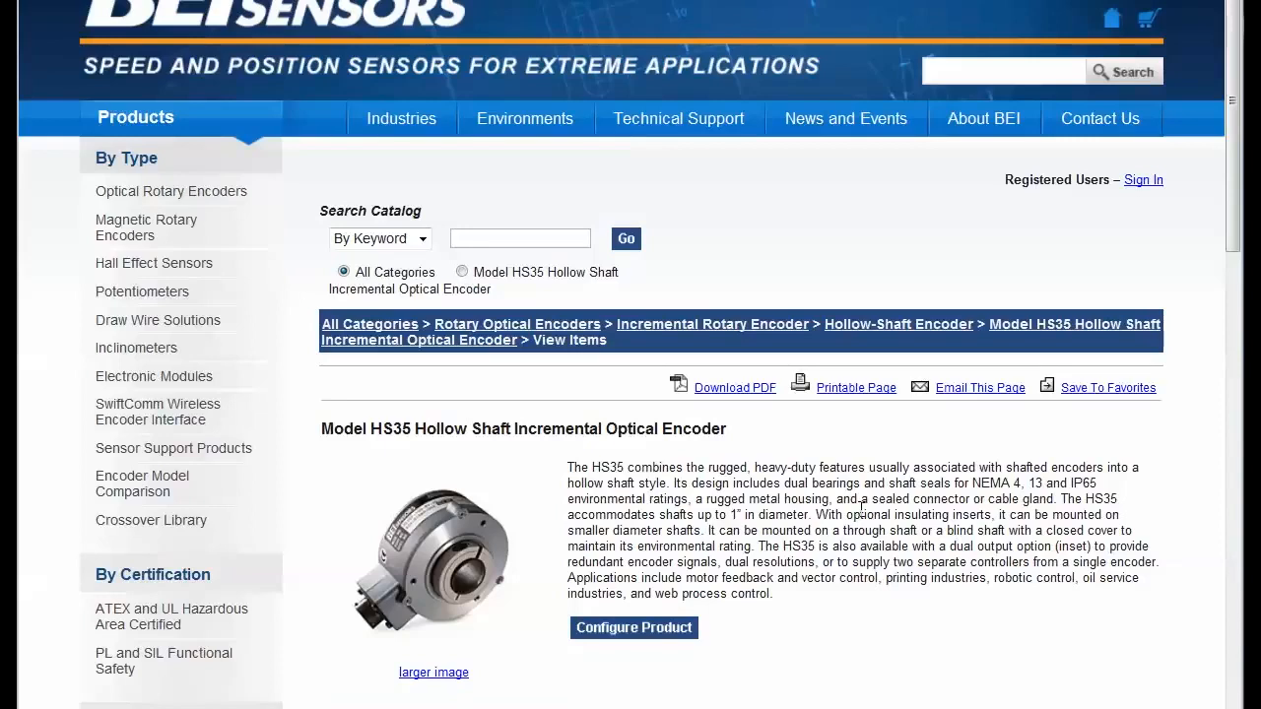
mouse_move(523, 547)
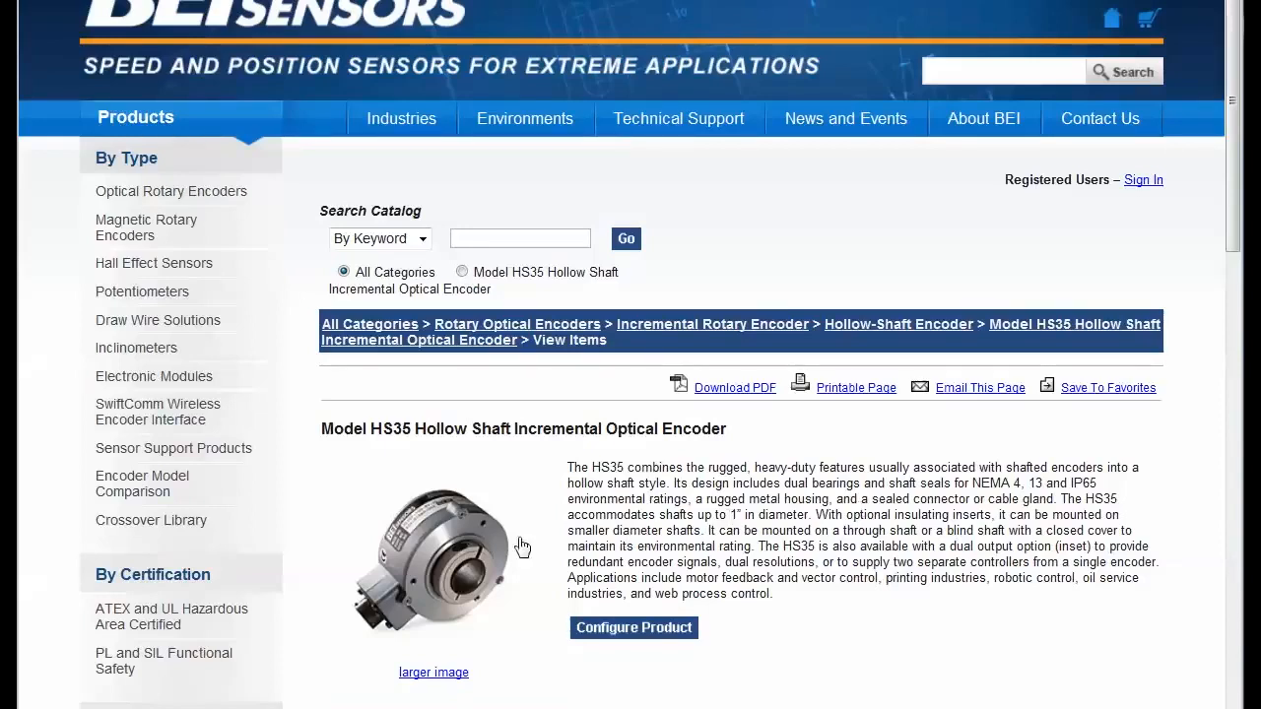
mouse_move(855, 478)
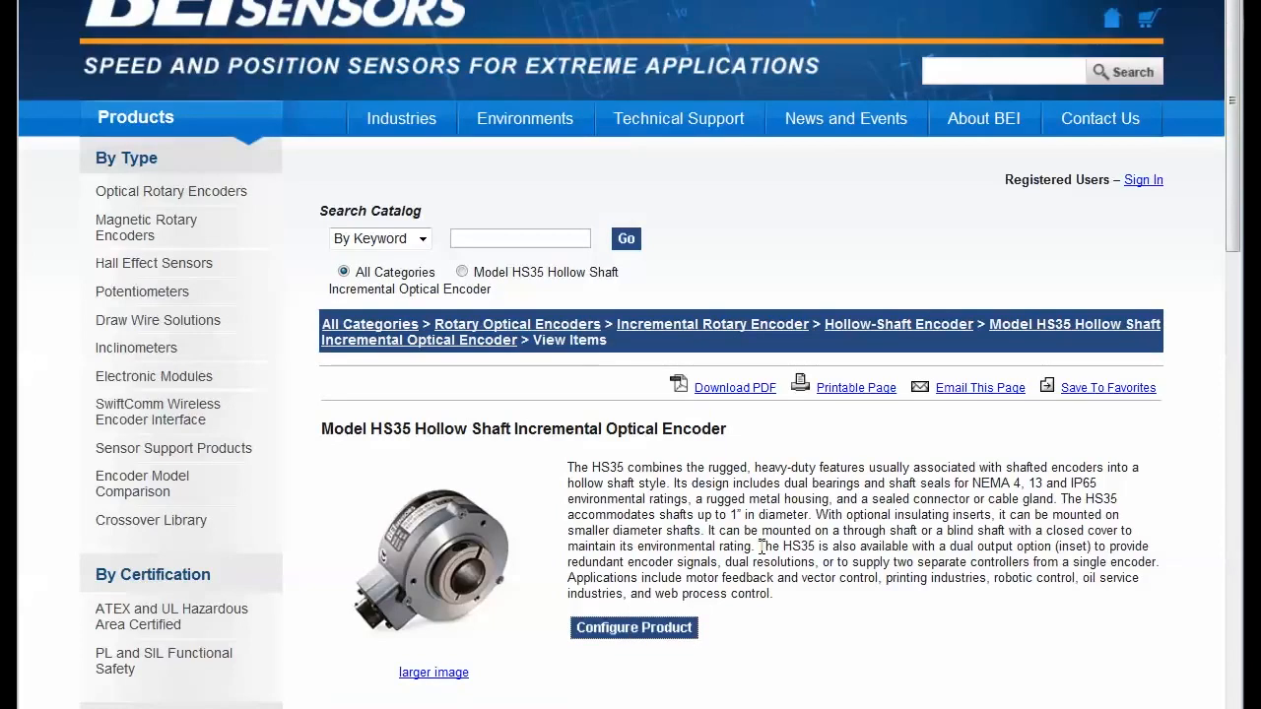
Start Configure Product for the HS35 and review the default bore, resolution and termination options.
left_click(634, 628)
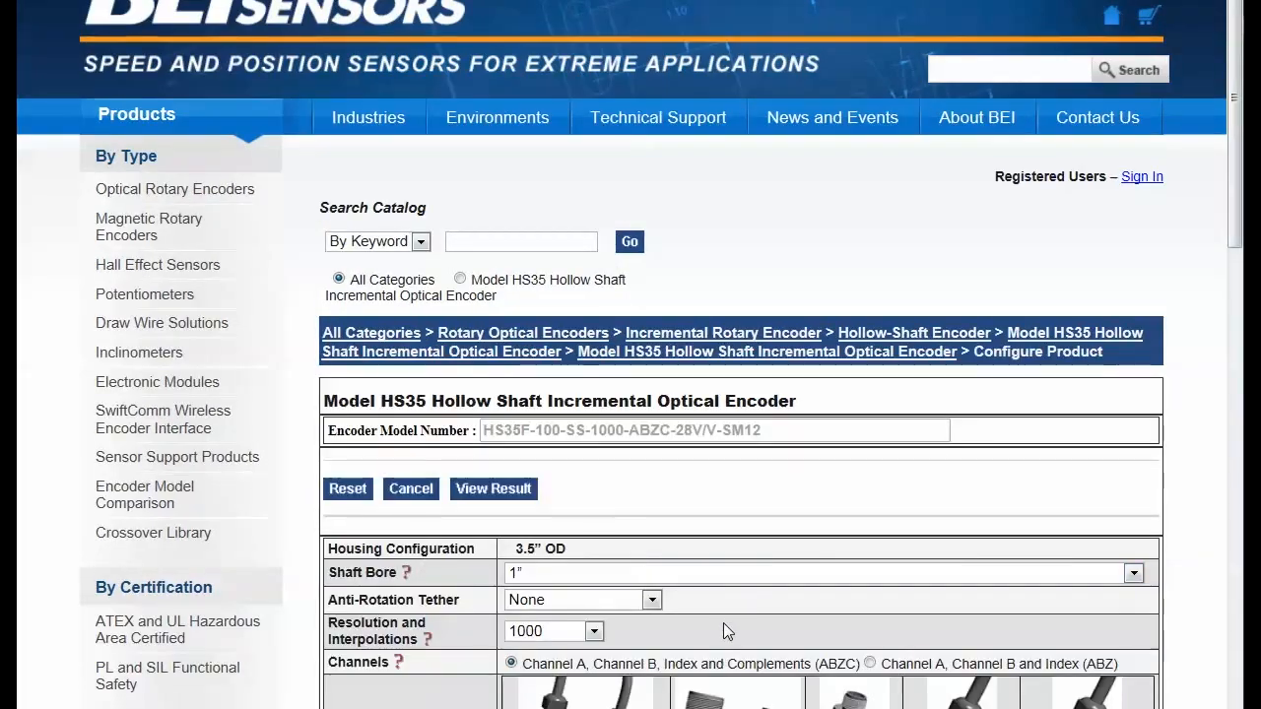
scroll("down", 3)
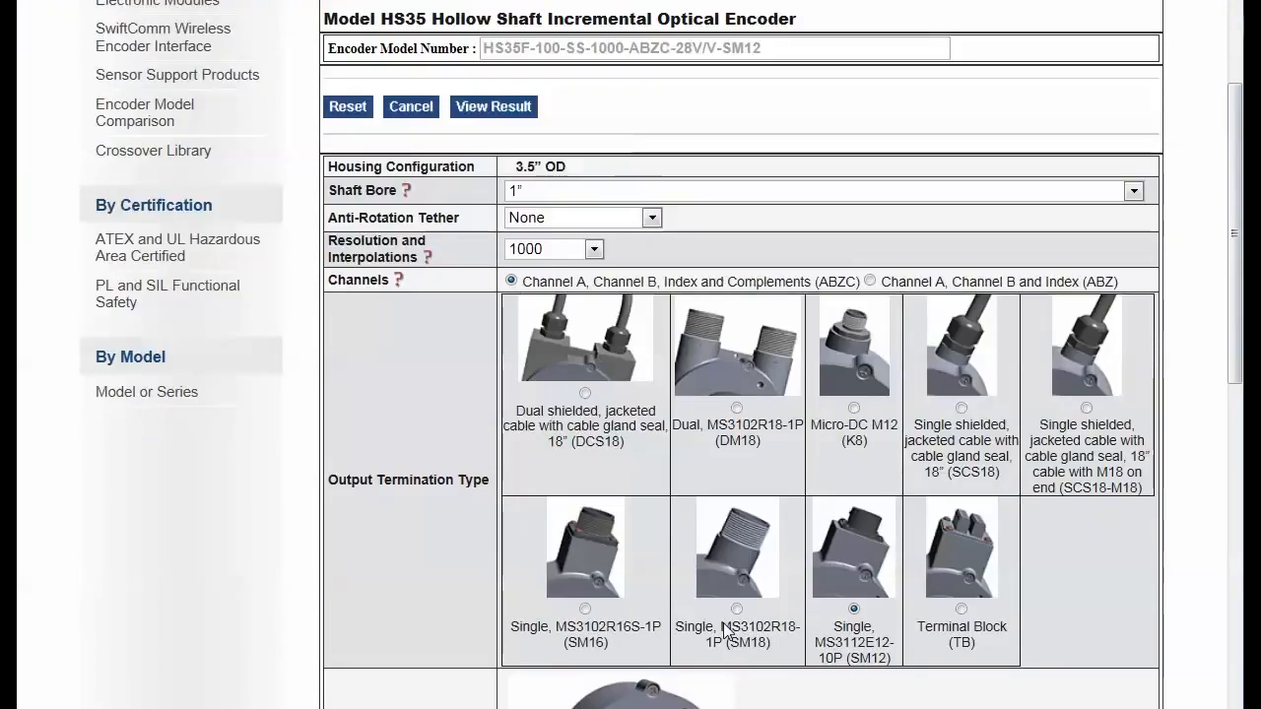
scroll("down", 3)
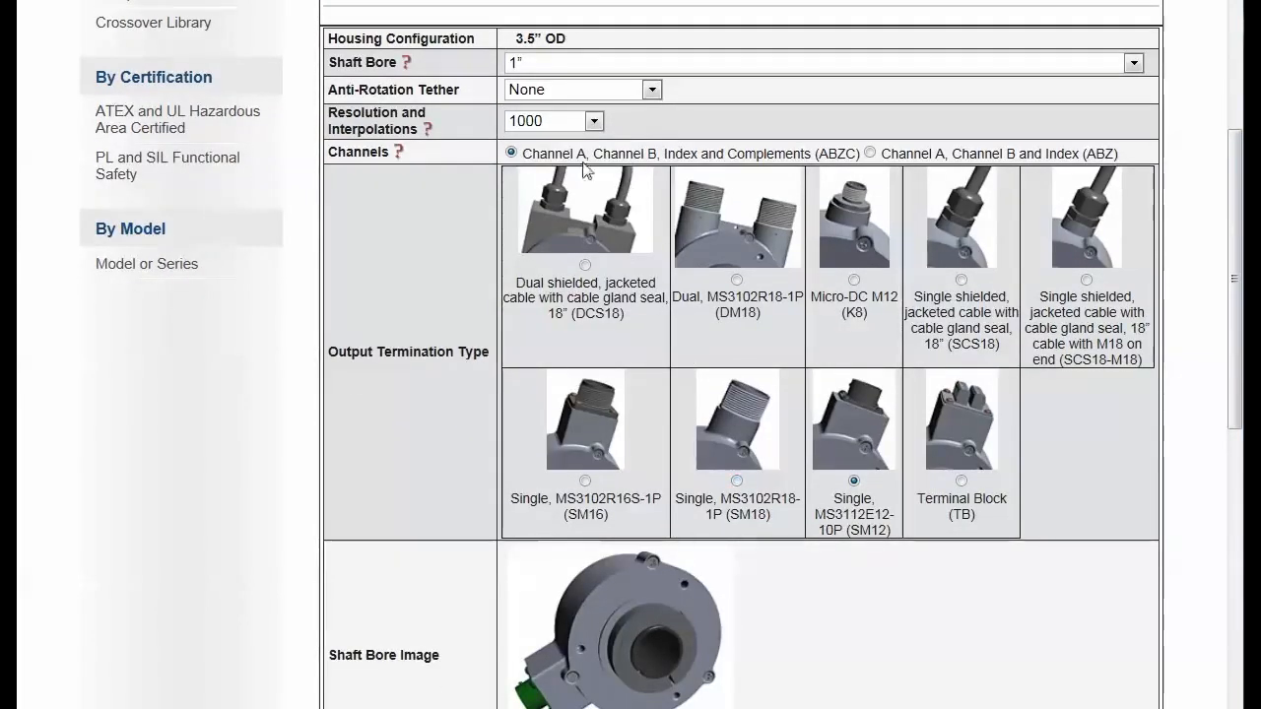
mouse_move(483, 69)
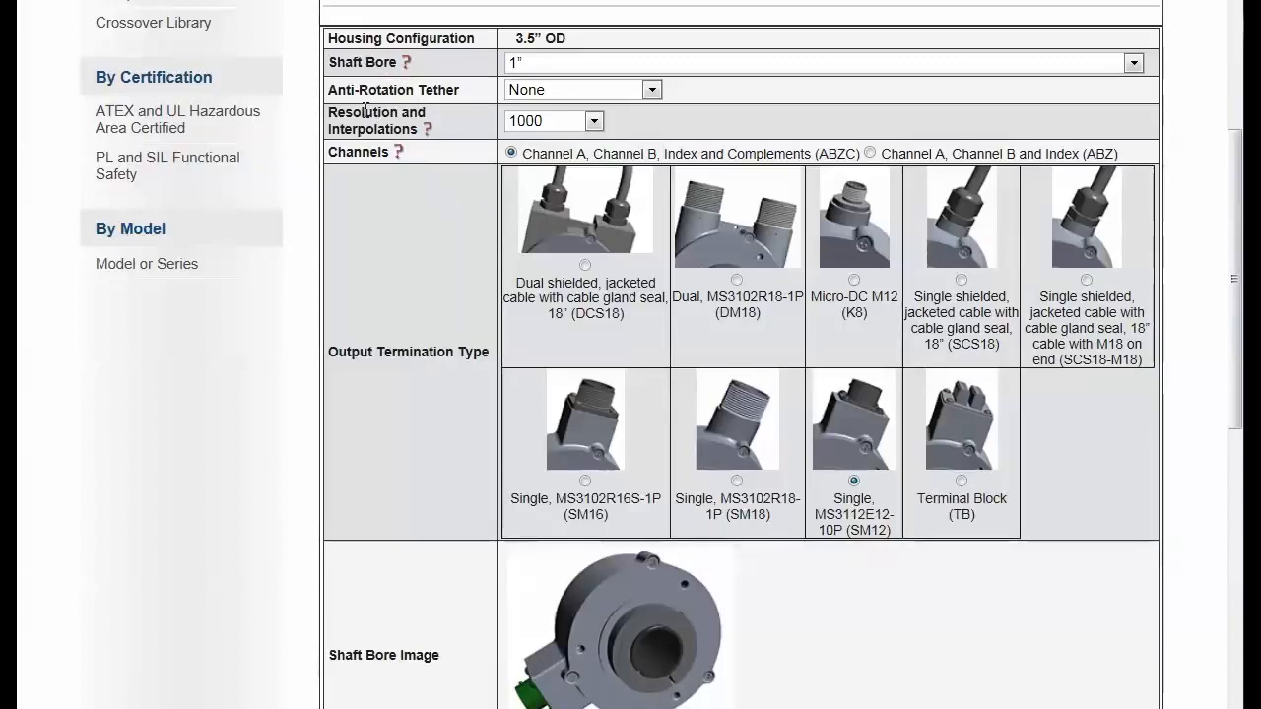
mouse_move(419, 215)
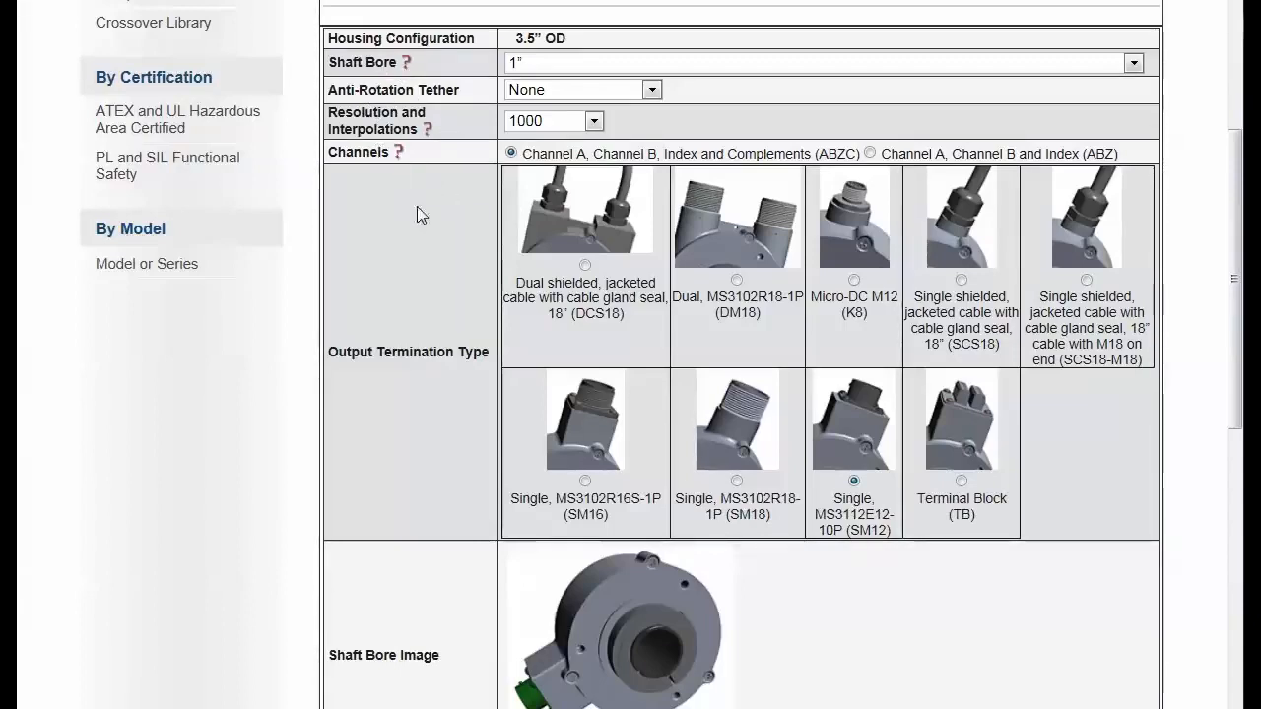
mouse_move(467, 360)
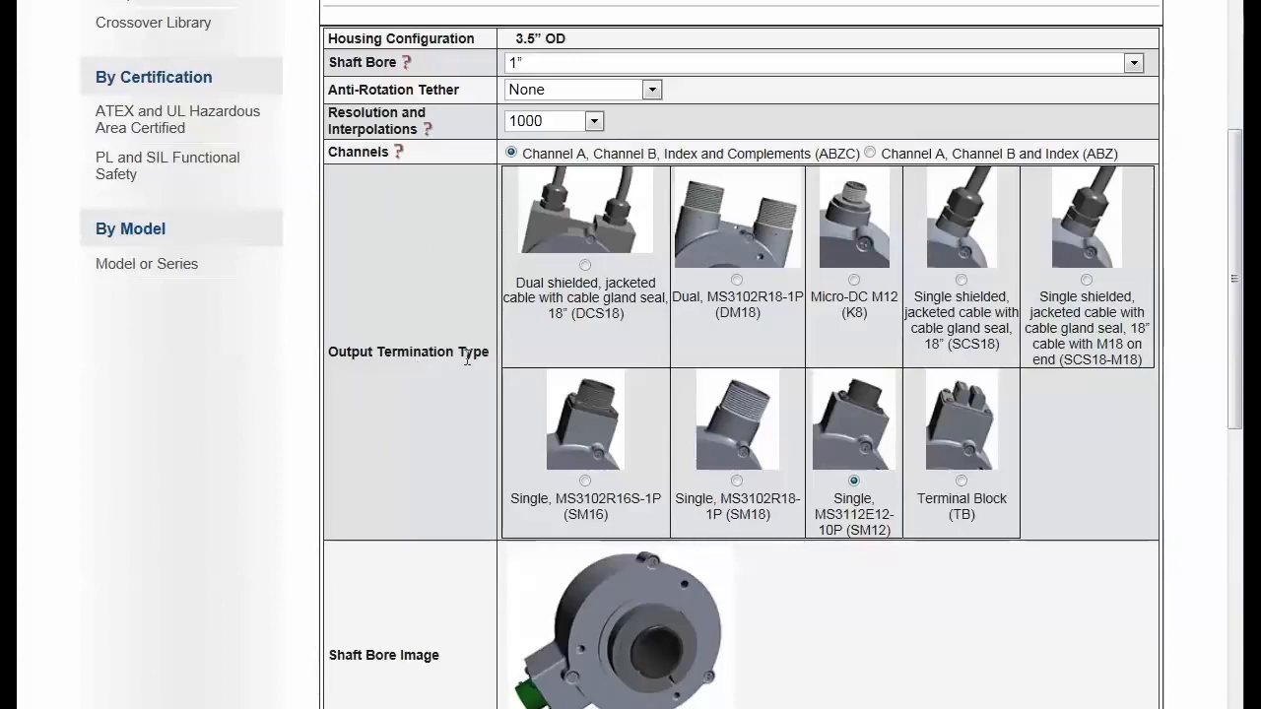
mouse_move(668, 254)
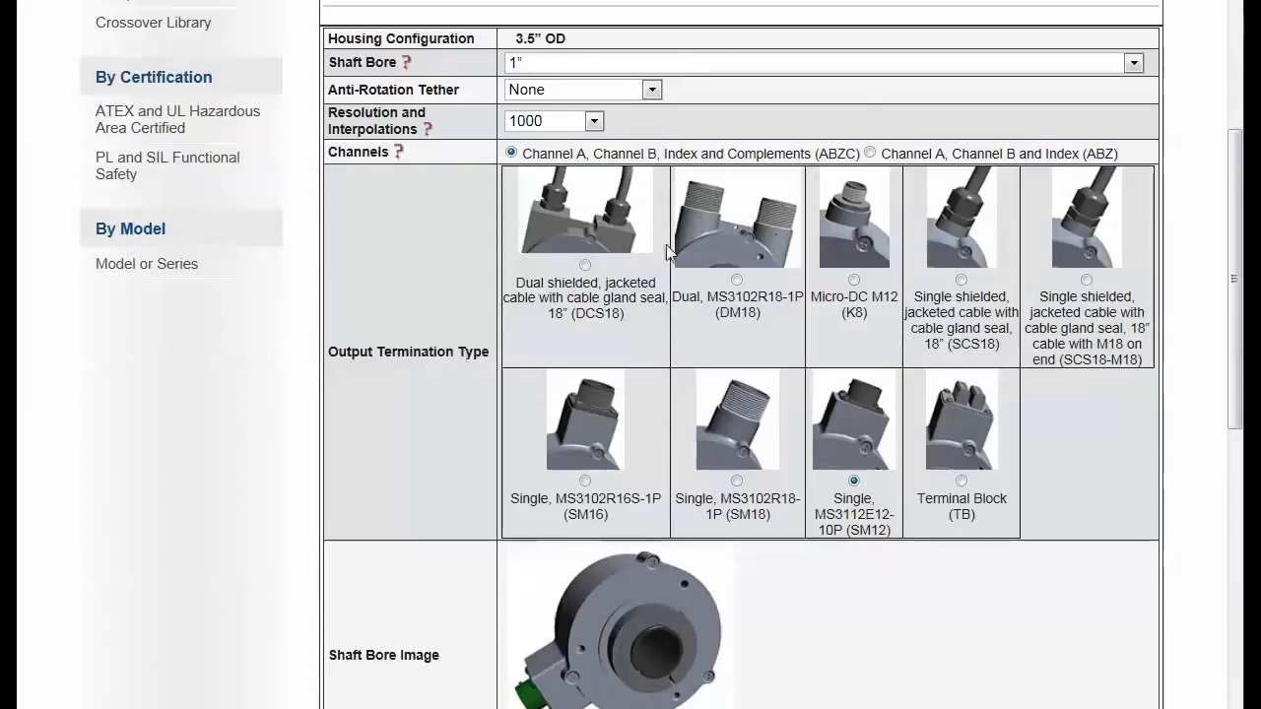
mouse_move(649, 107)
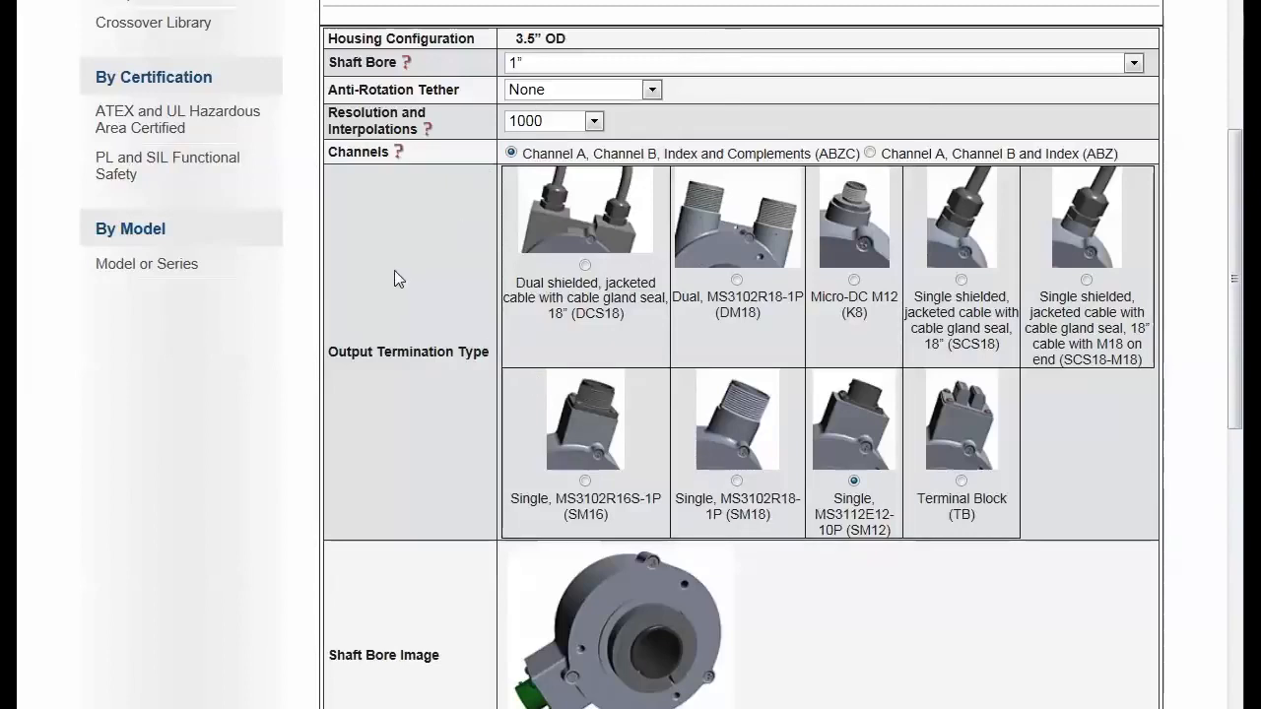
mouse_move(601, 82)
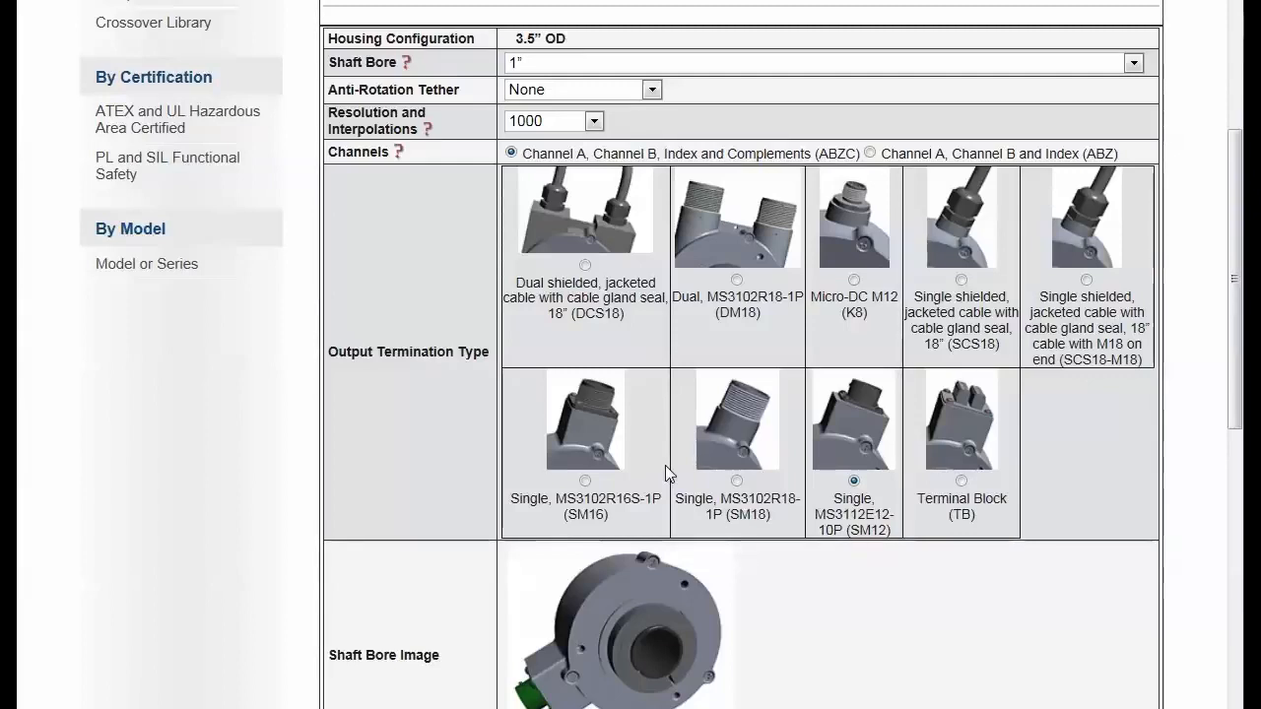
mouse_move(585, 87)
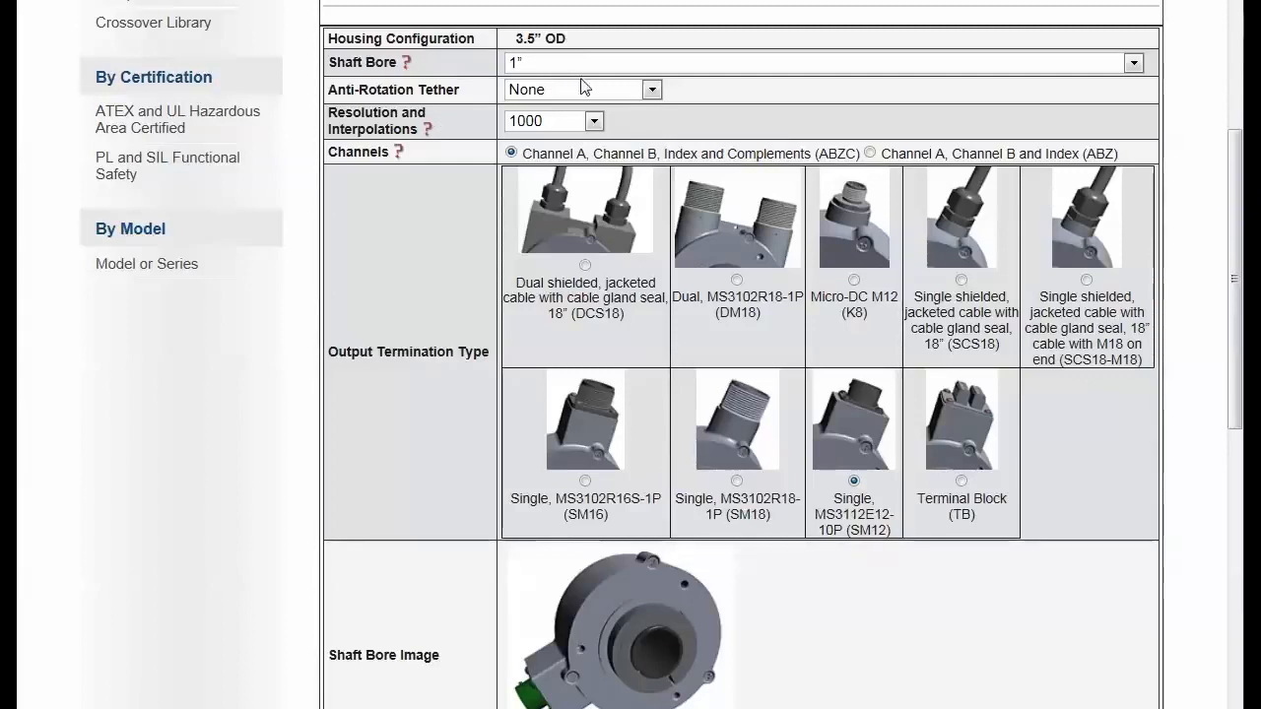
Change Shaft Bore from 1" to Other Dia. (in), giving a custom 3/8 entry.
left_click(1133, 62)
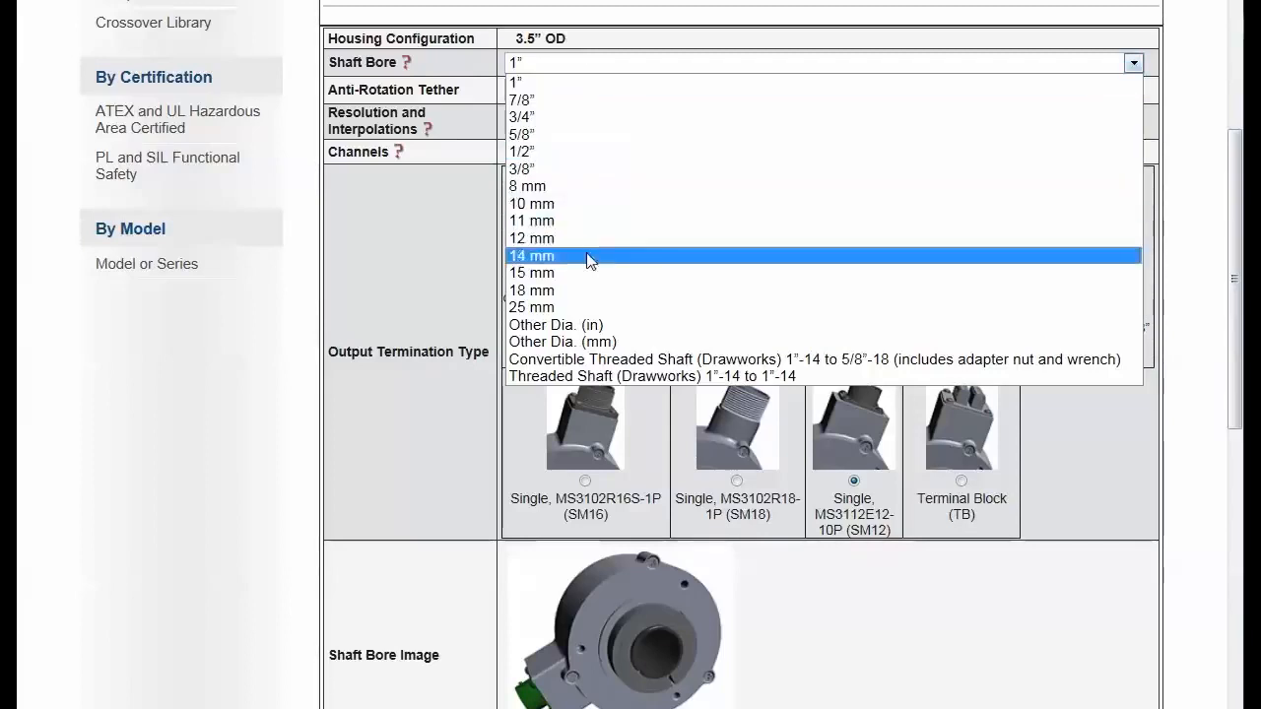
mouse_move(630, 203)
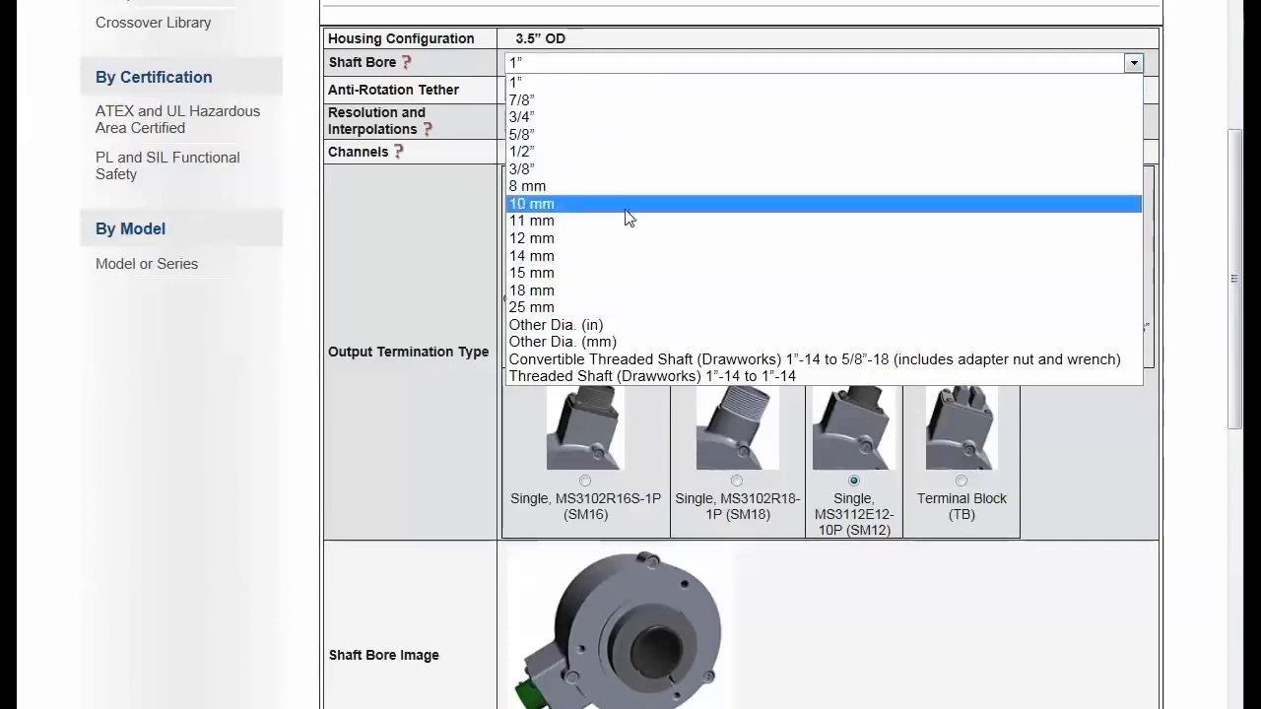
mouse_move(629, 289)
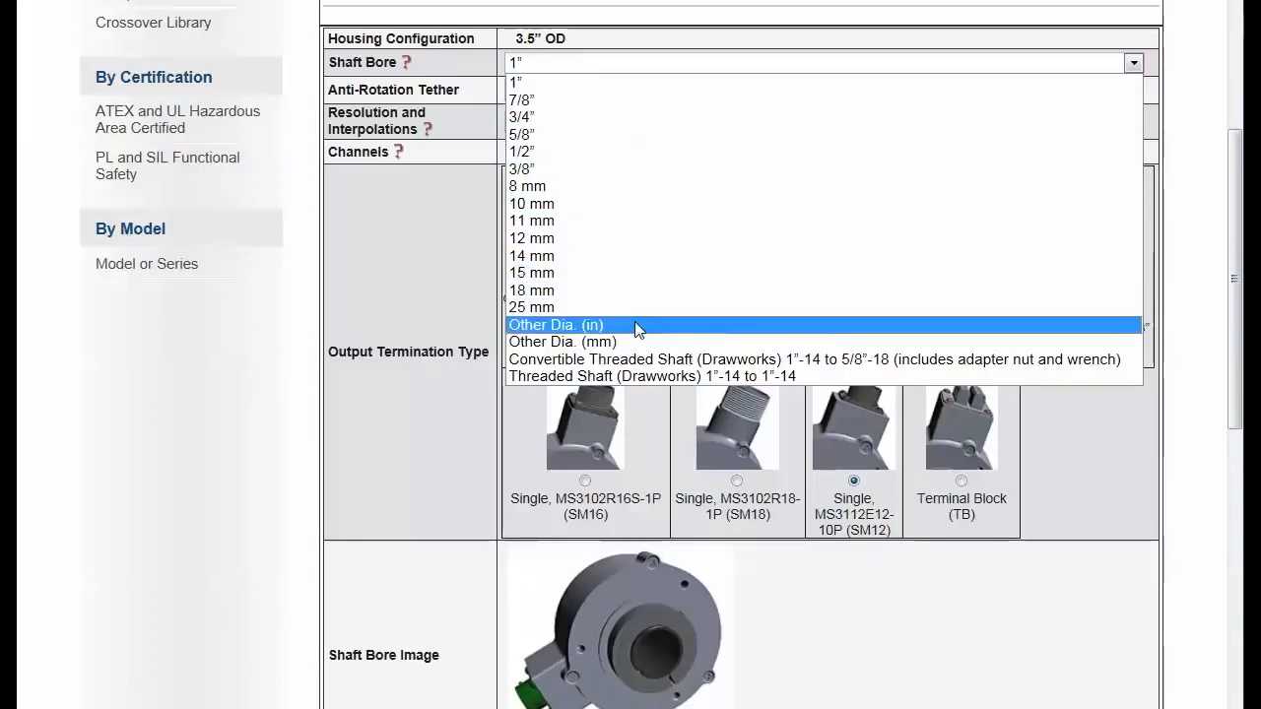
left_click(554, 325)
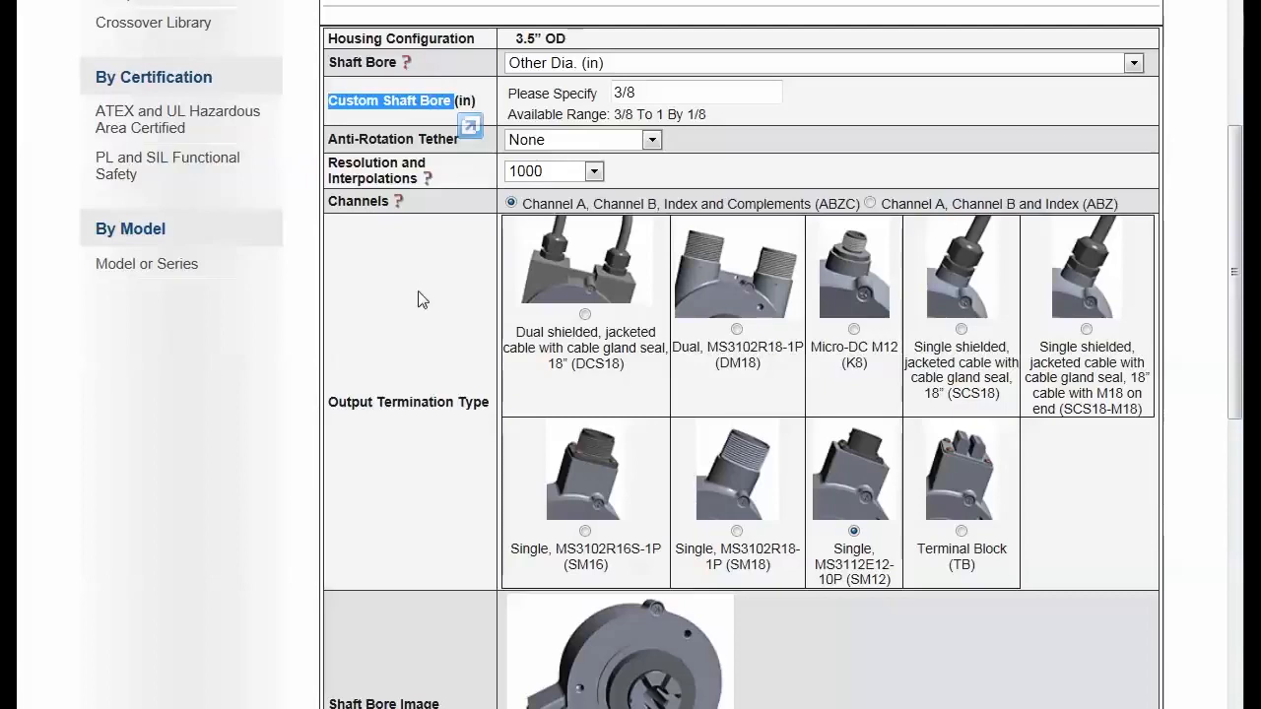
Replace the custom bore 3/8 with 3/4 so the model reads HS35F-75-SS-1000-ABZC-28V/V-SM12.
left_click(695, 91)
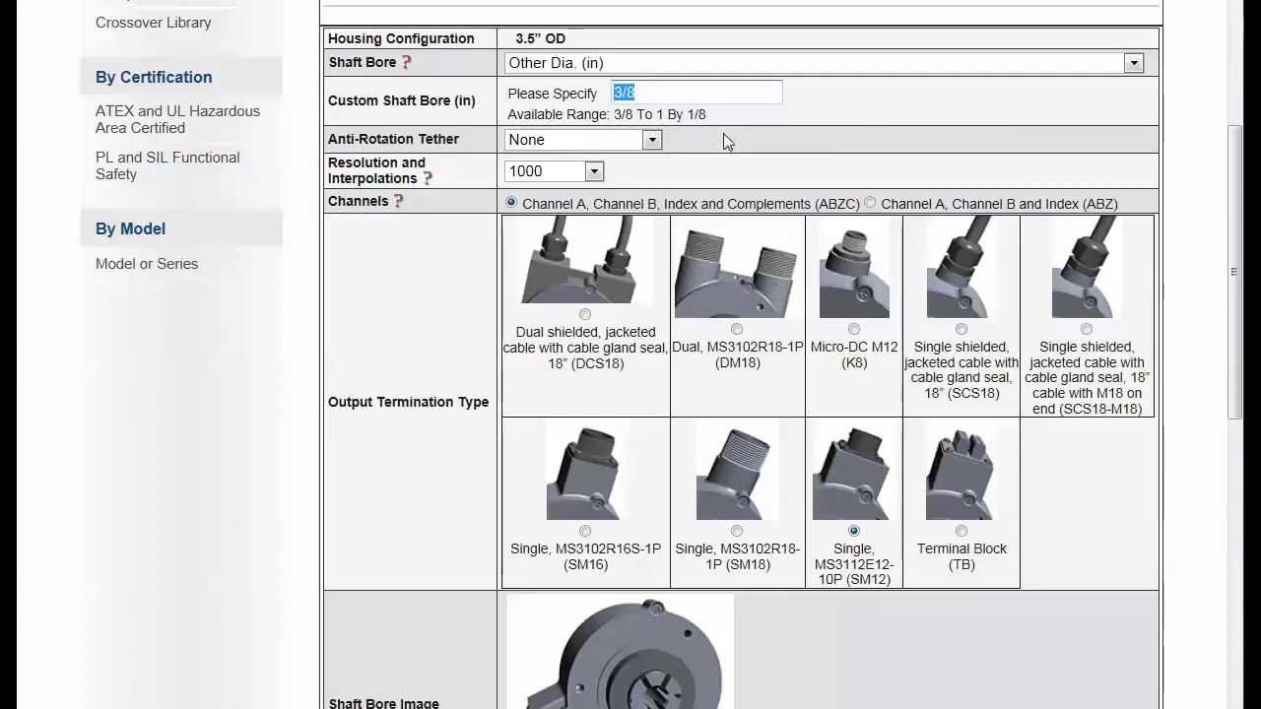
mouse_move(720, 126)
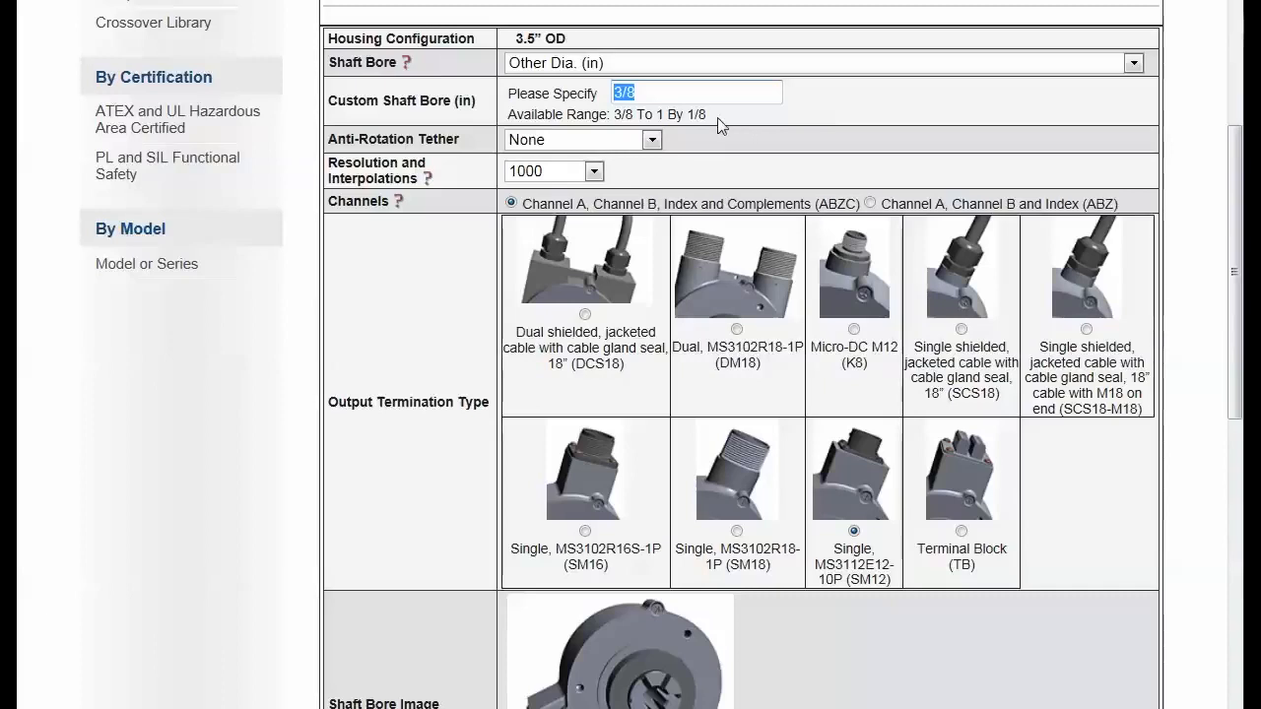
mouse_move(842, 152)
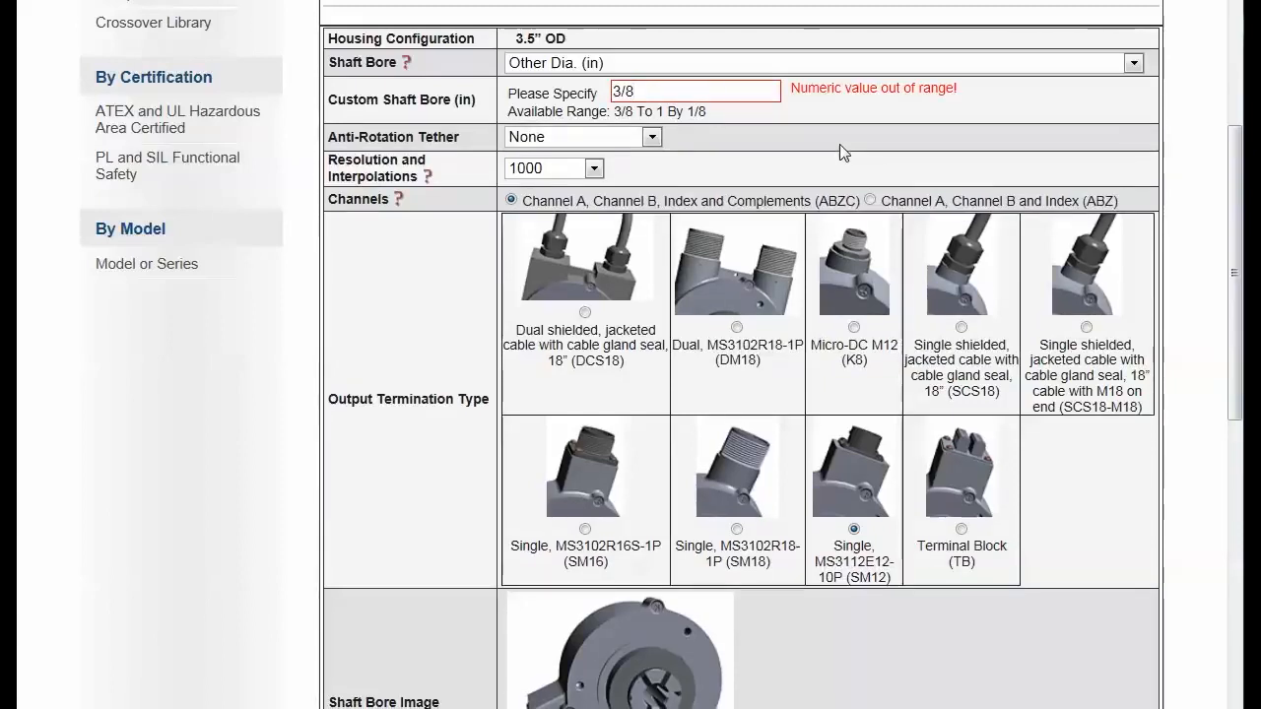
mouse_move(974, 94)
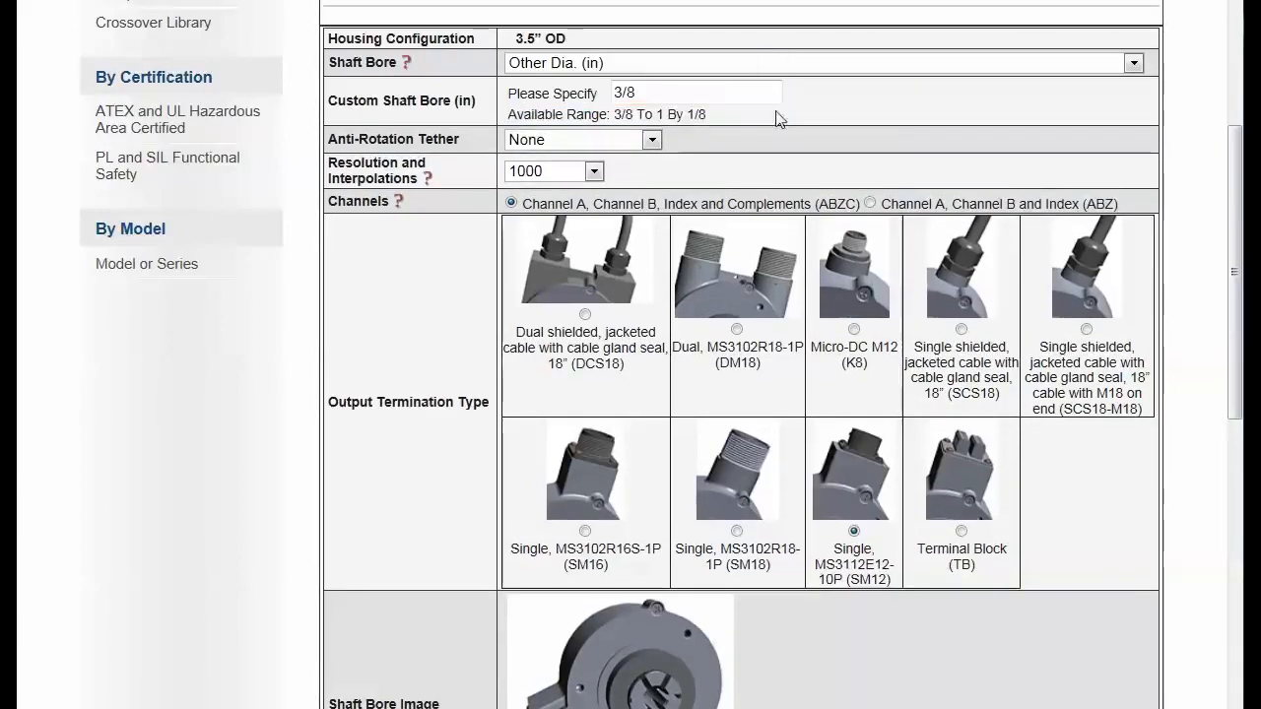
triple_click(696, 93)
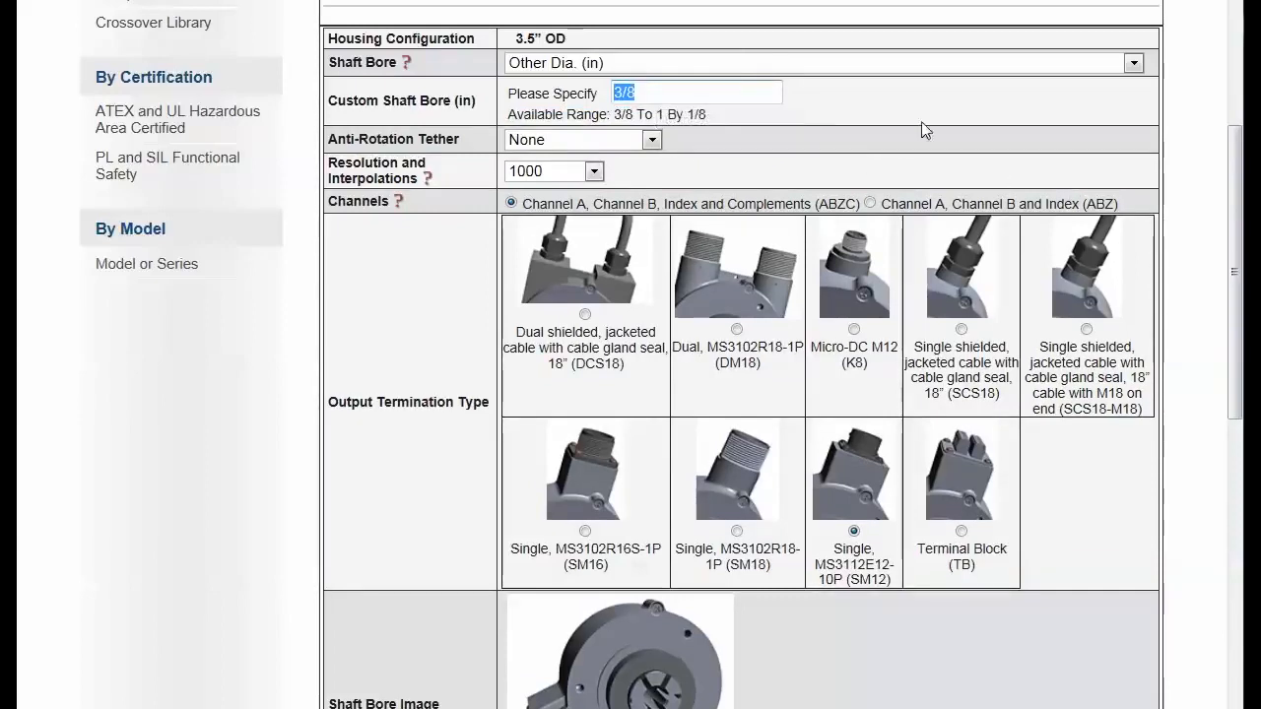
mouse_move(916, 146)
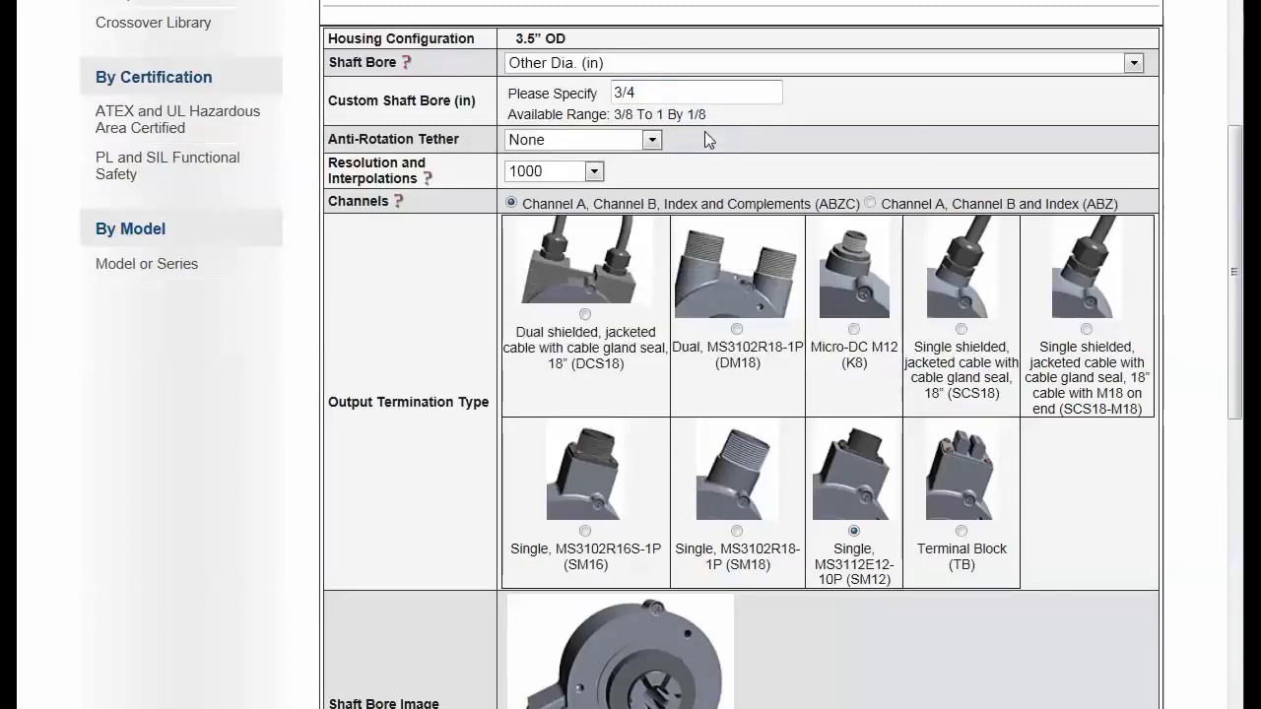
mouse_move(843, 181)
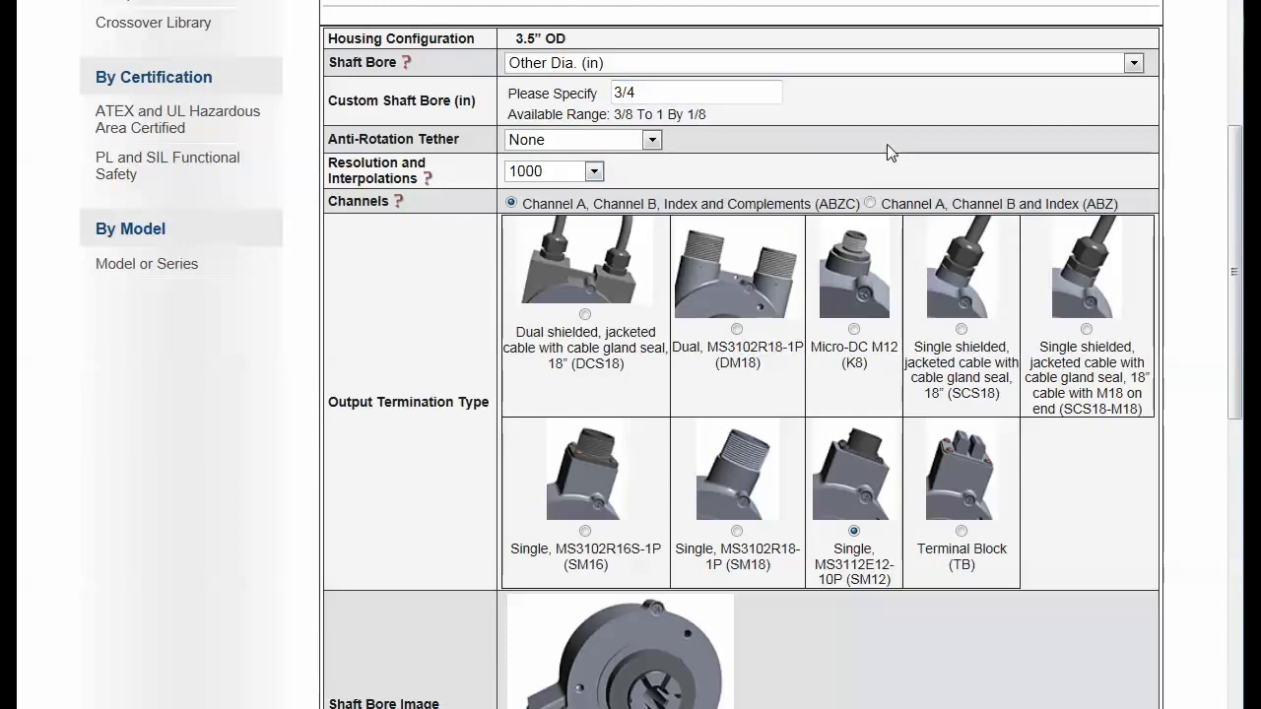
scroll("up", 3)
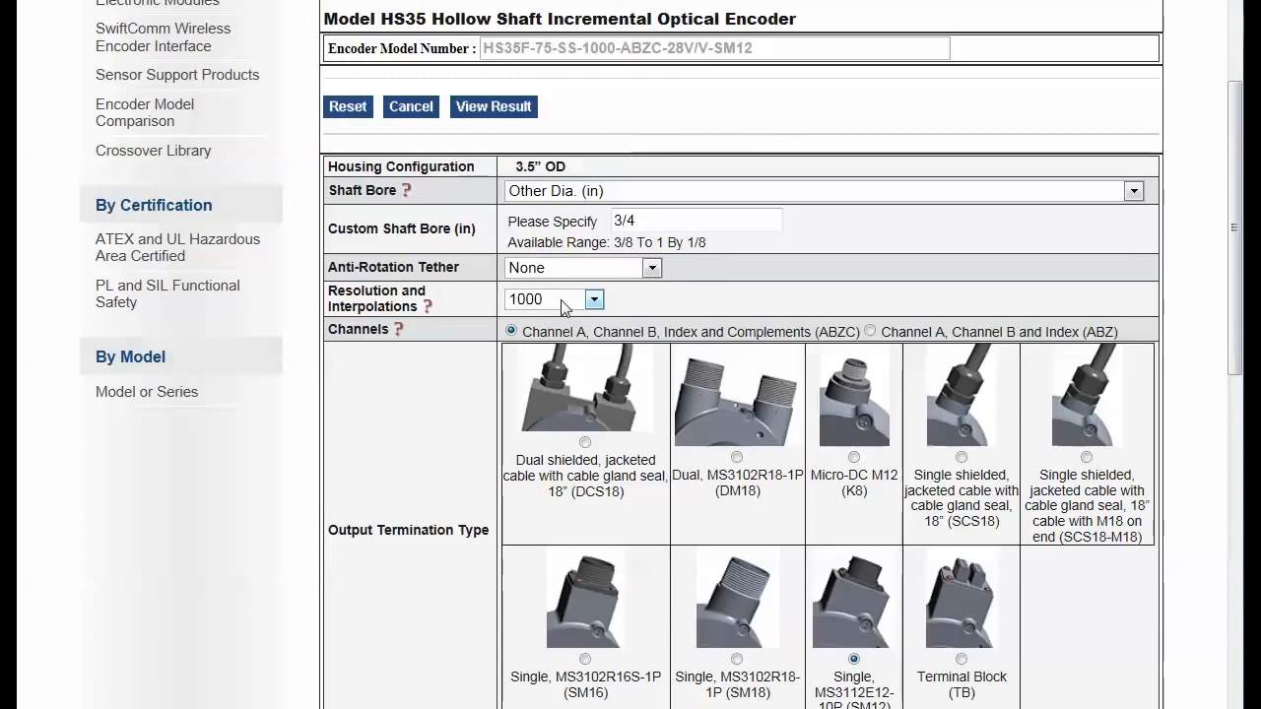
Set Resolution to 1800, making the model HS35F-75-SS-1800-ABZC-28V/V-SM12.
left_click(594, 300)
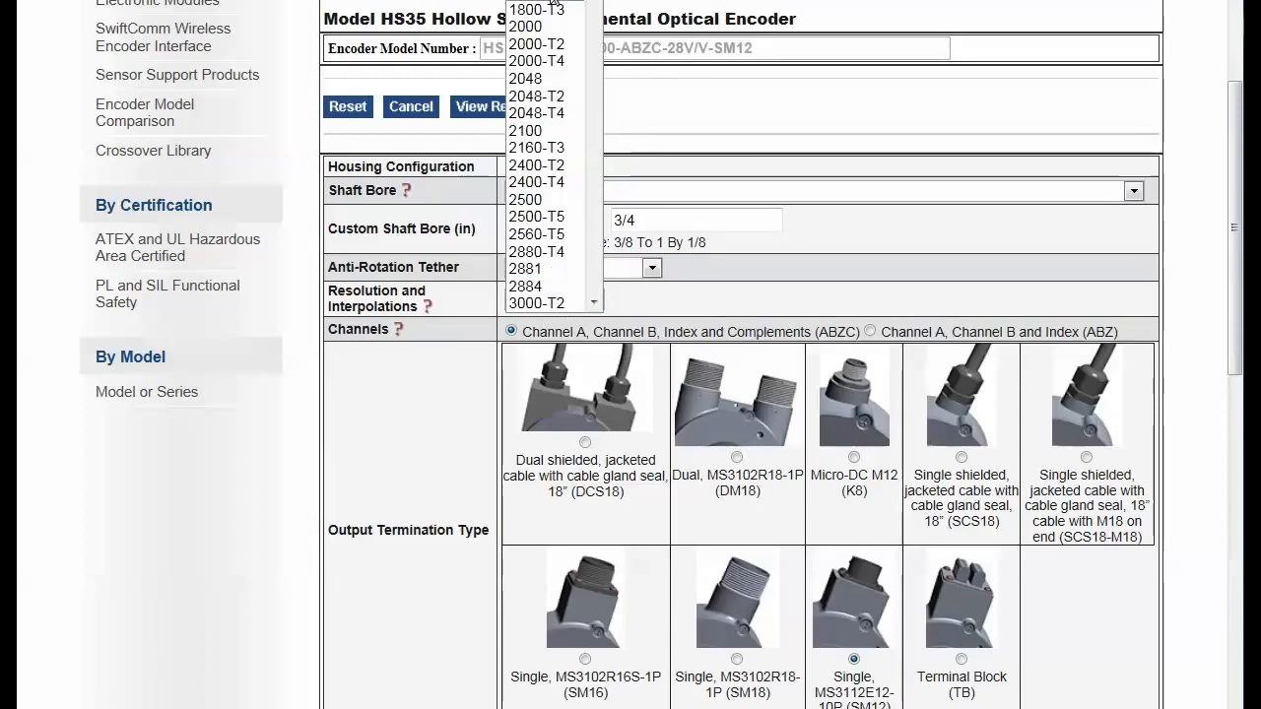
left_click(526, 10)
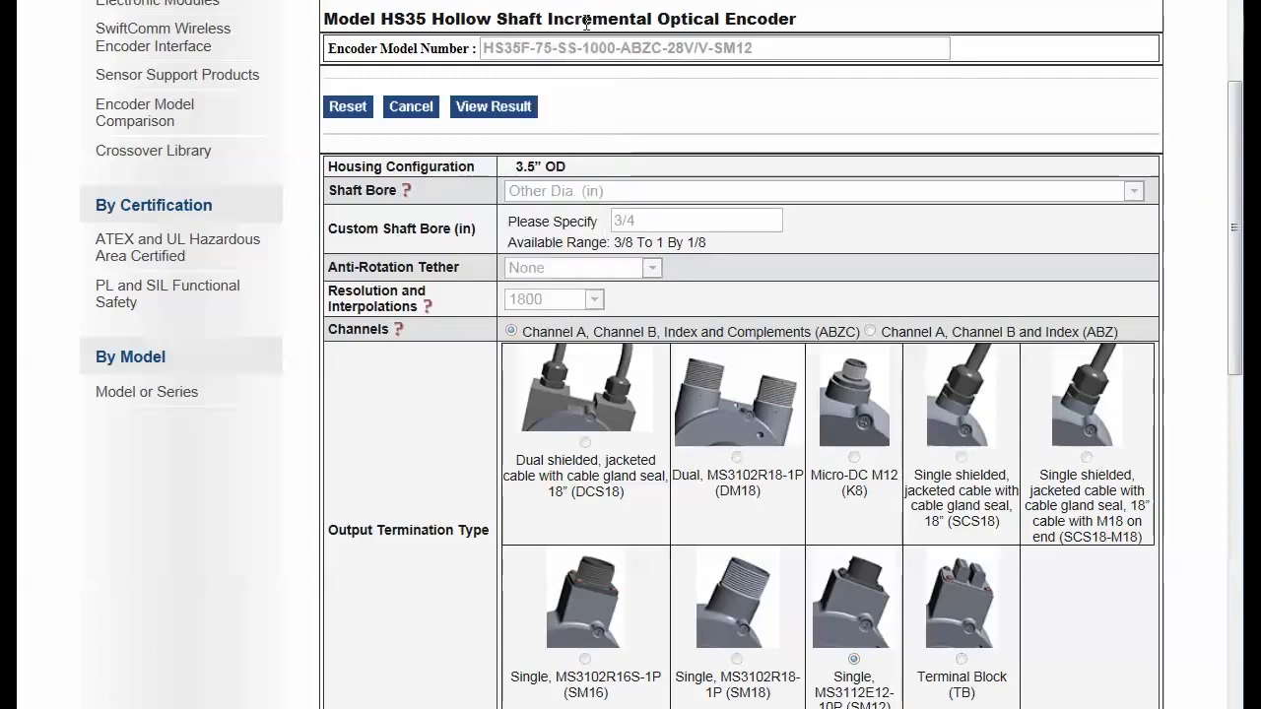
left_click(552, 298)
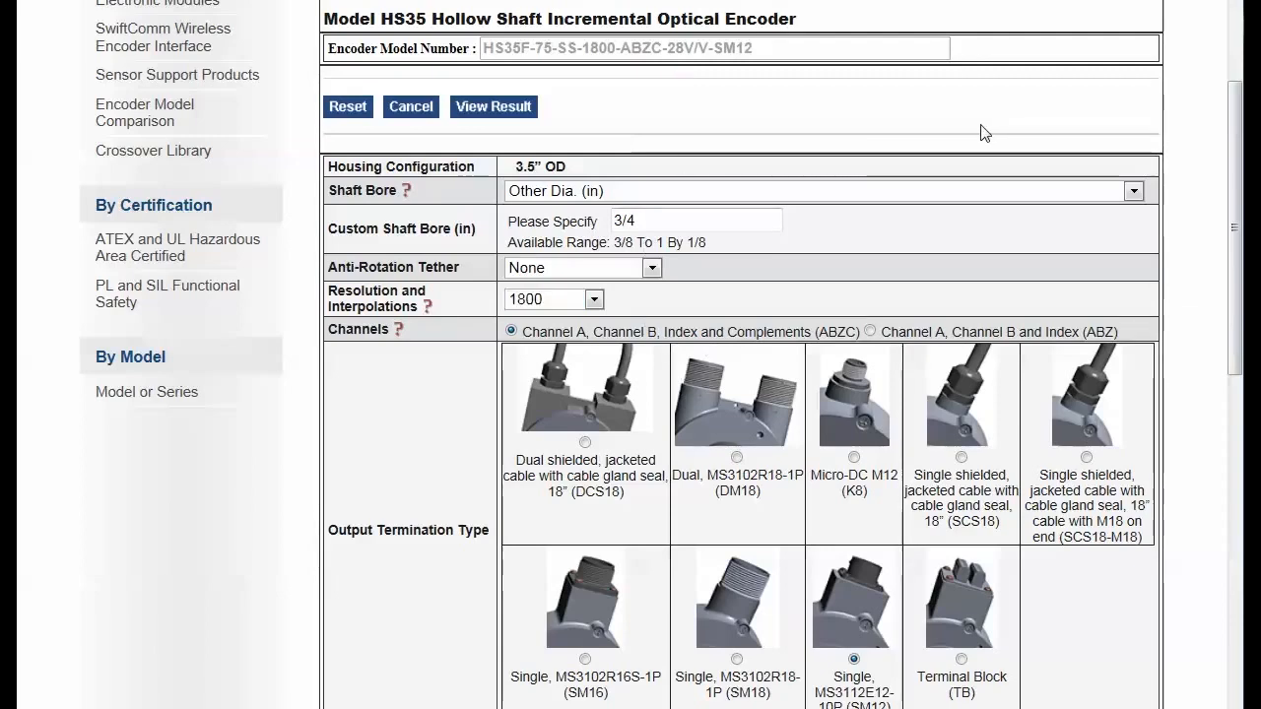
scroll("down", 3)
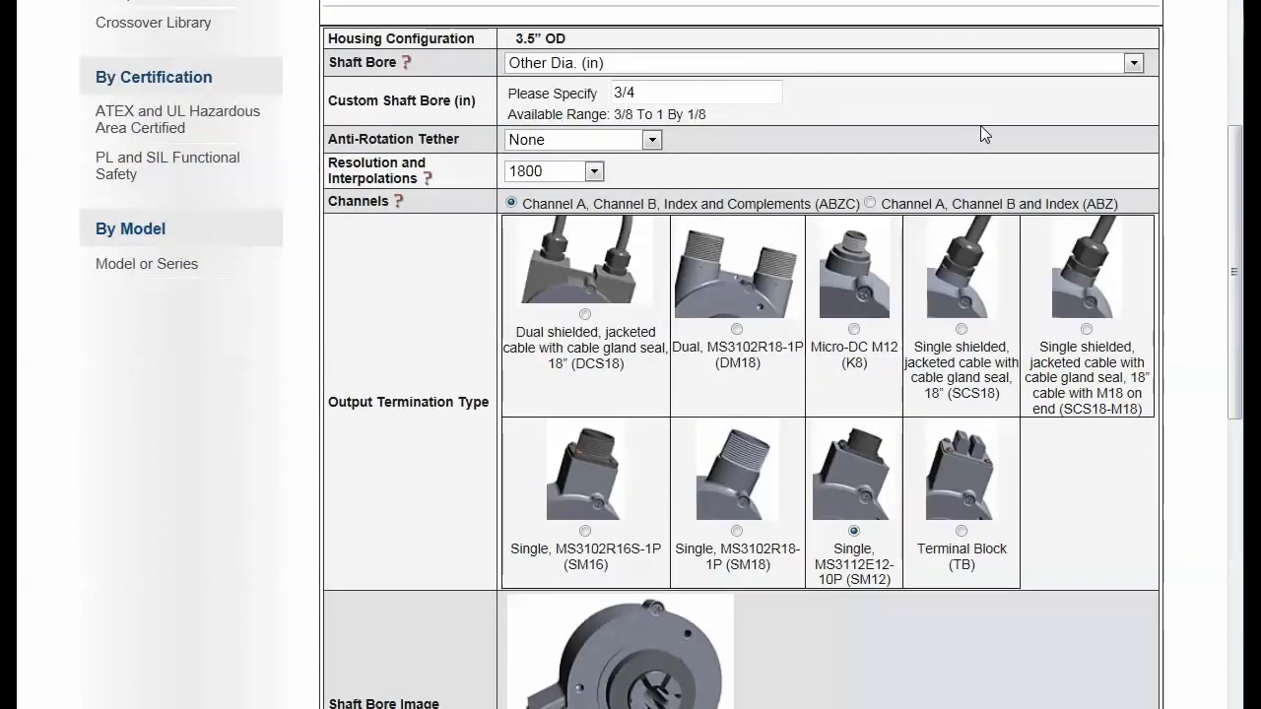
scroll("up", 3)
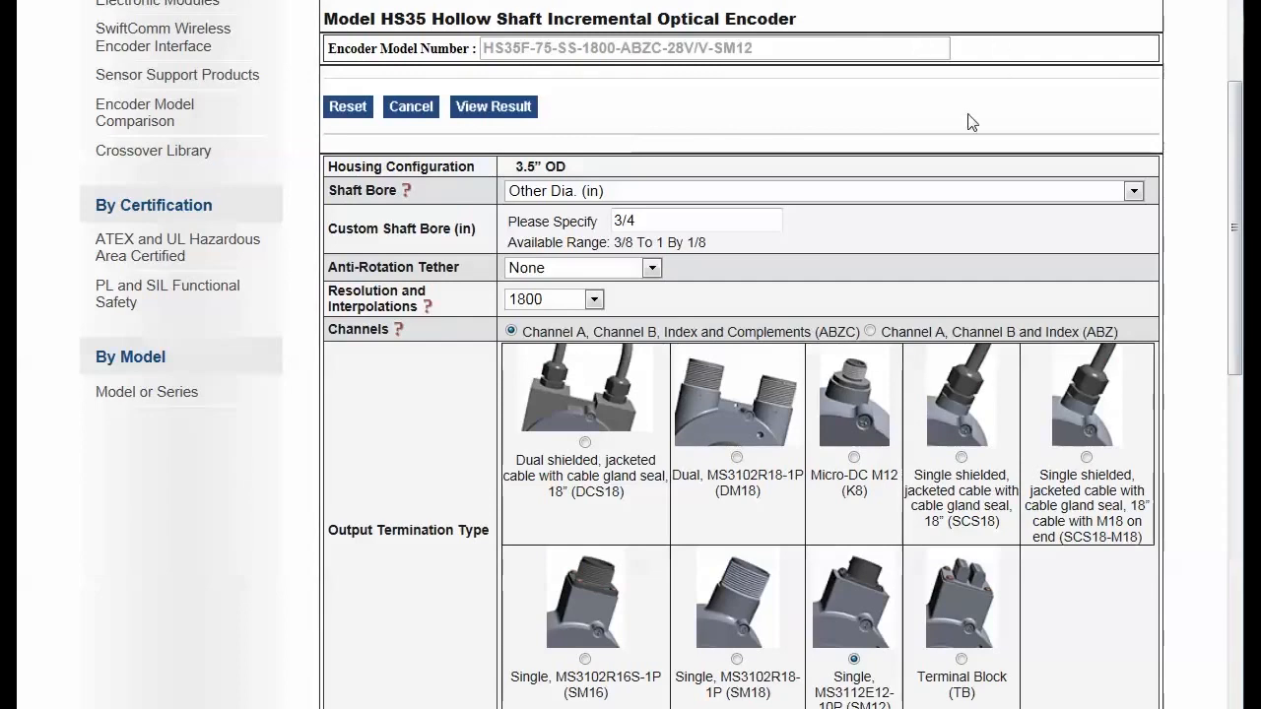
mouse_move(980, 103)
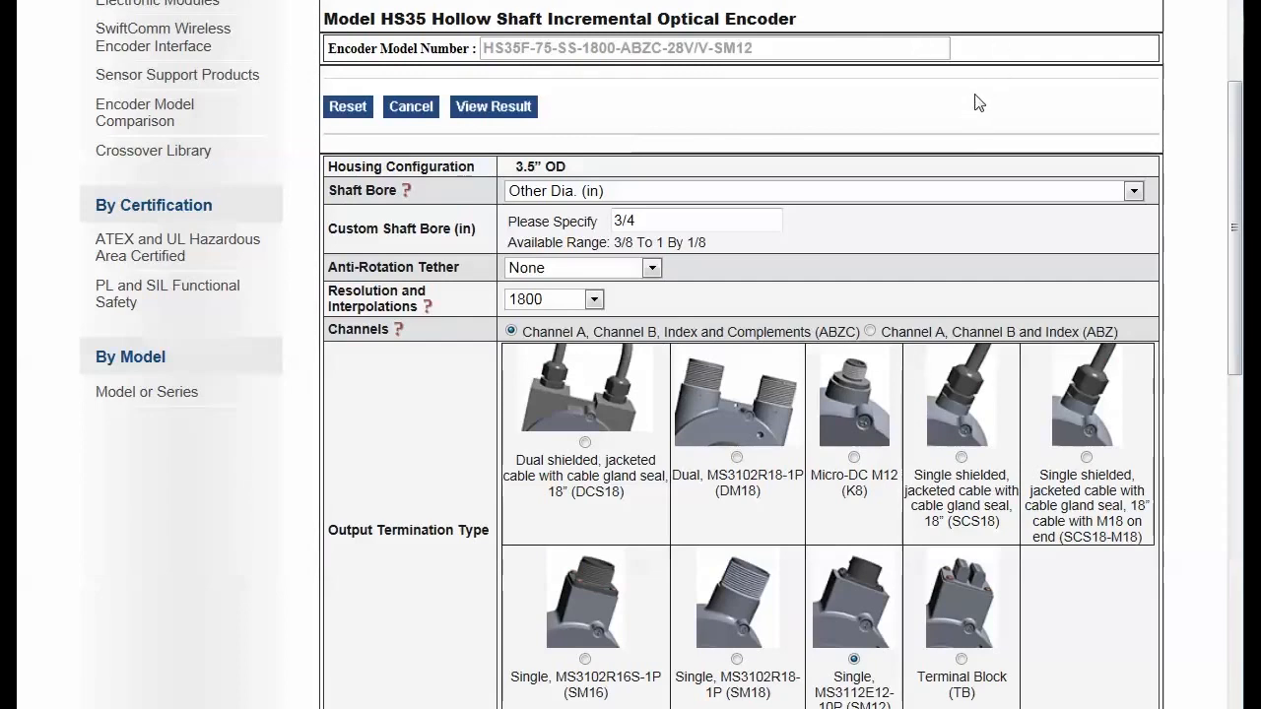
scroll("down", 3)
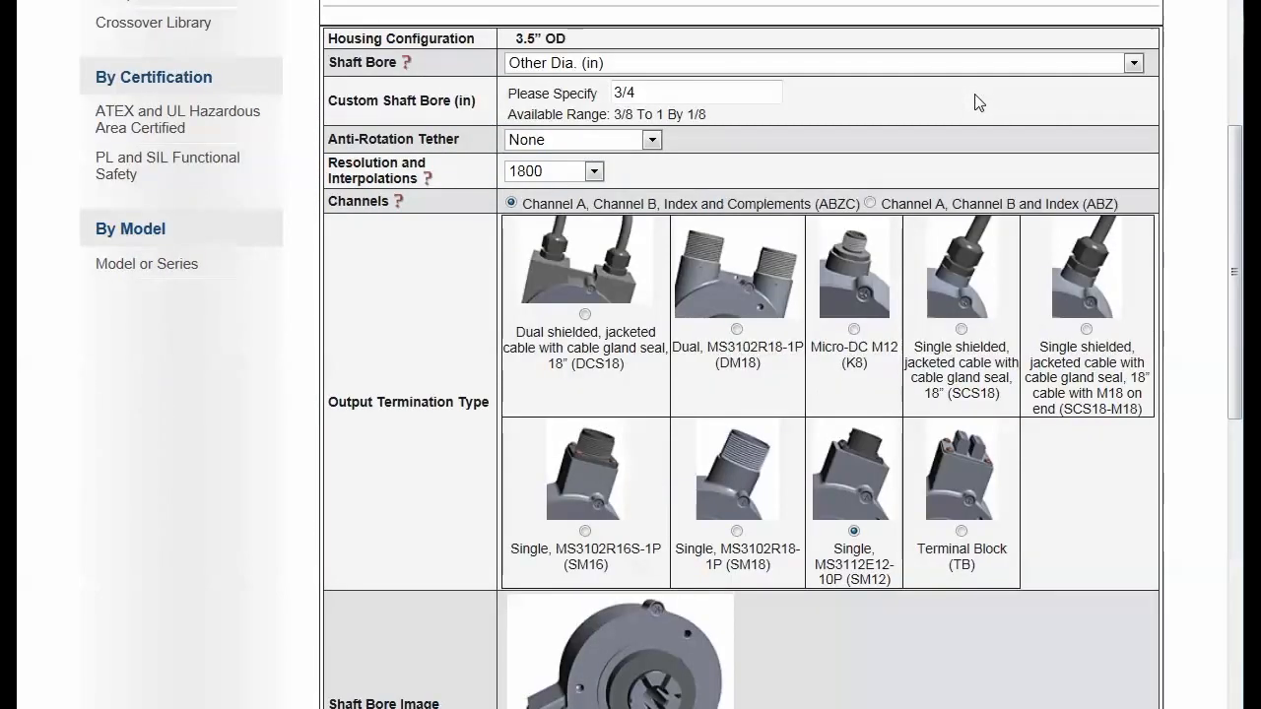
Try the DM18 connector, then settle on the SCS18 shielded cable with gland seal termination.
scroll("down", 3)
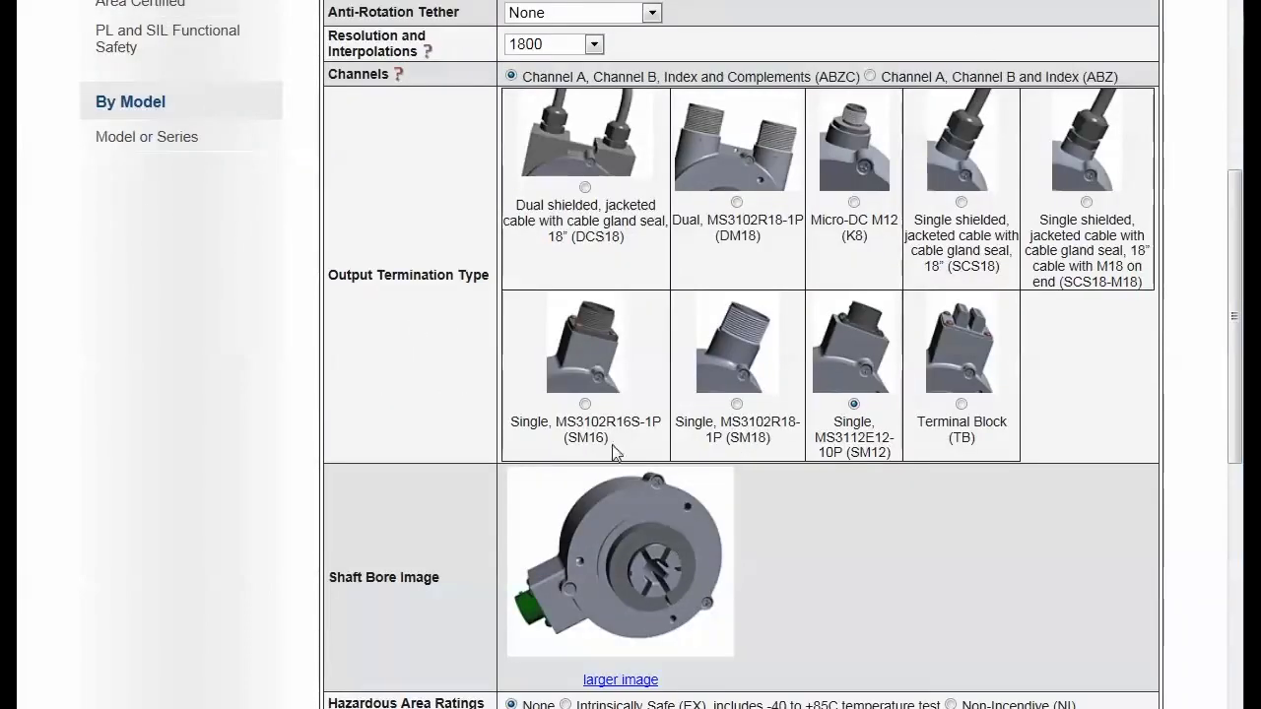
mouse_move(918, 593)
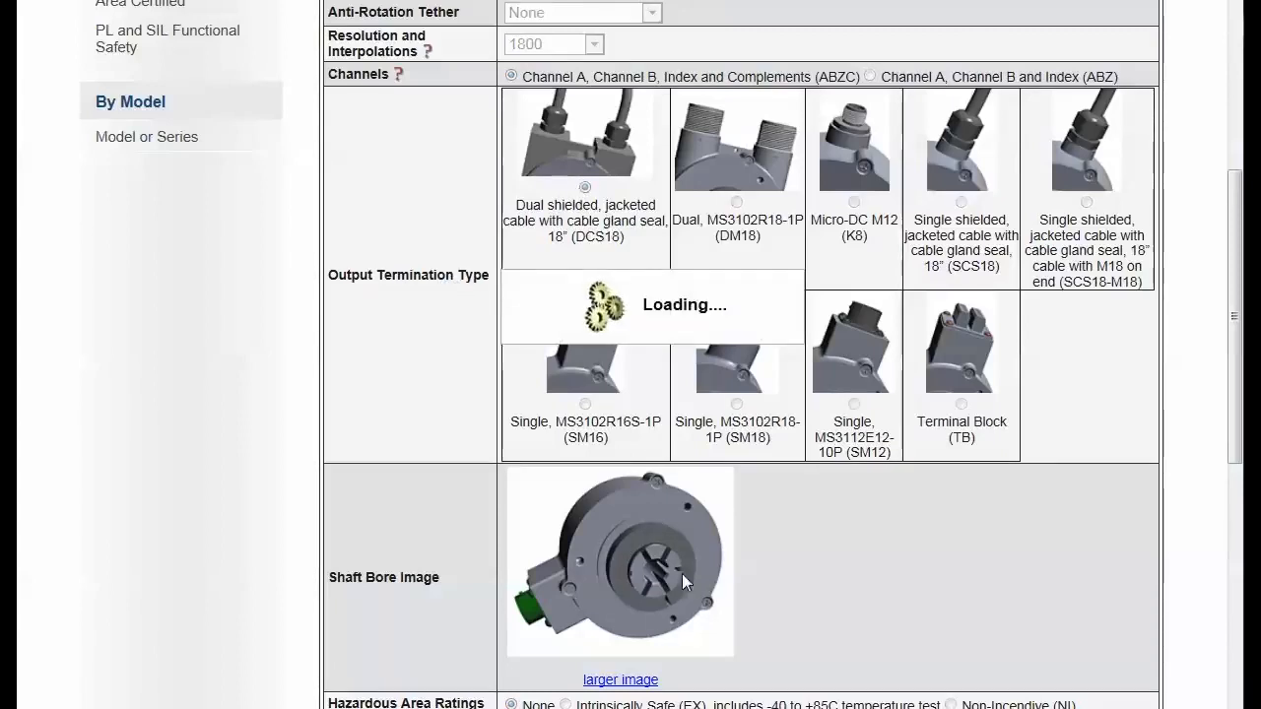
left_click(737, 201)
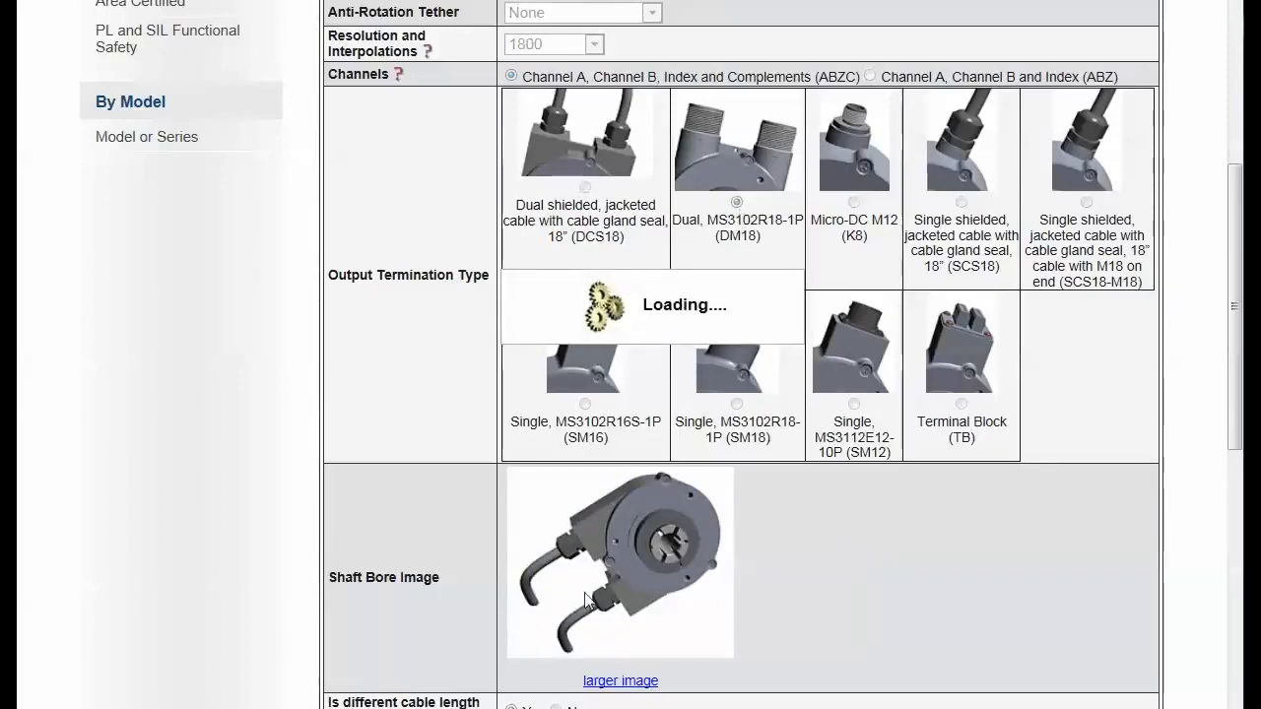
left_click(737, 201)
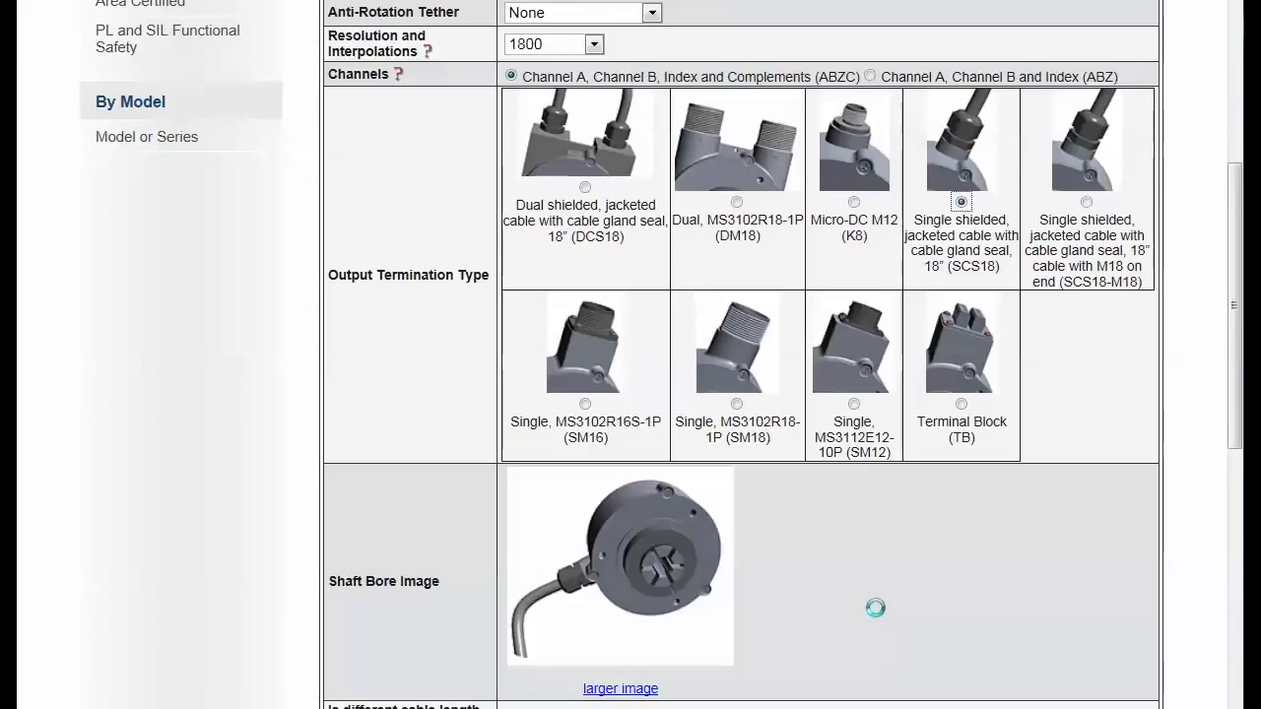
scroll("down", 3)
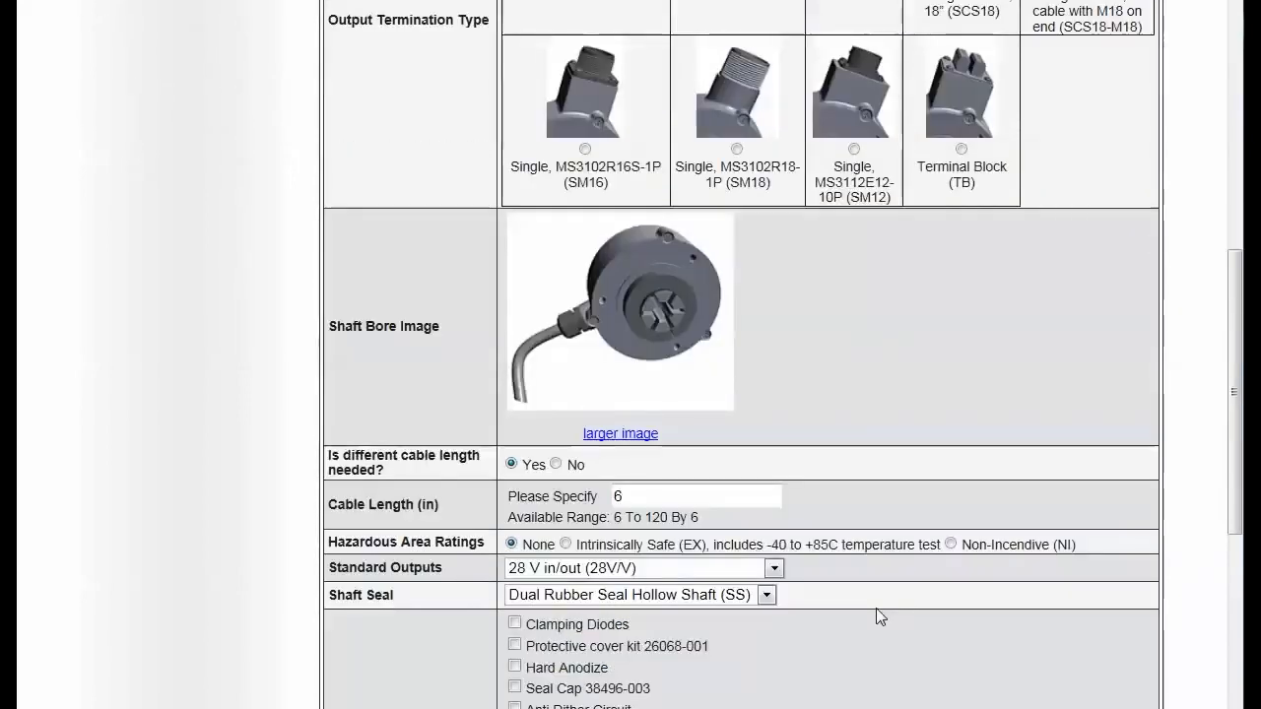
scroll("down", 3)
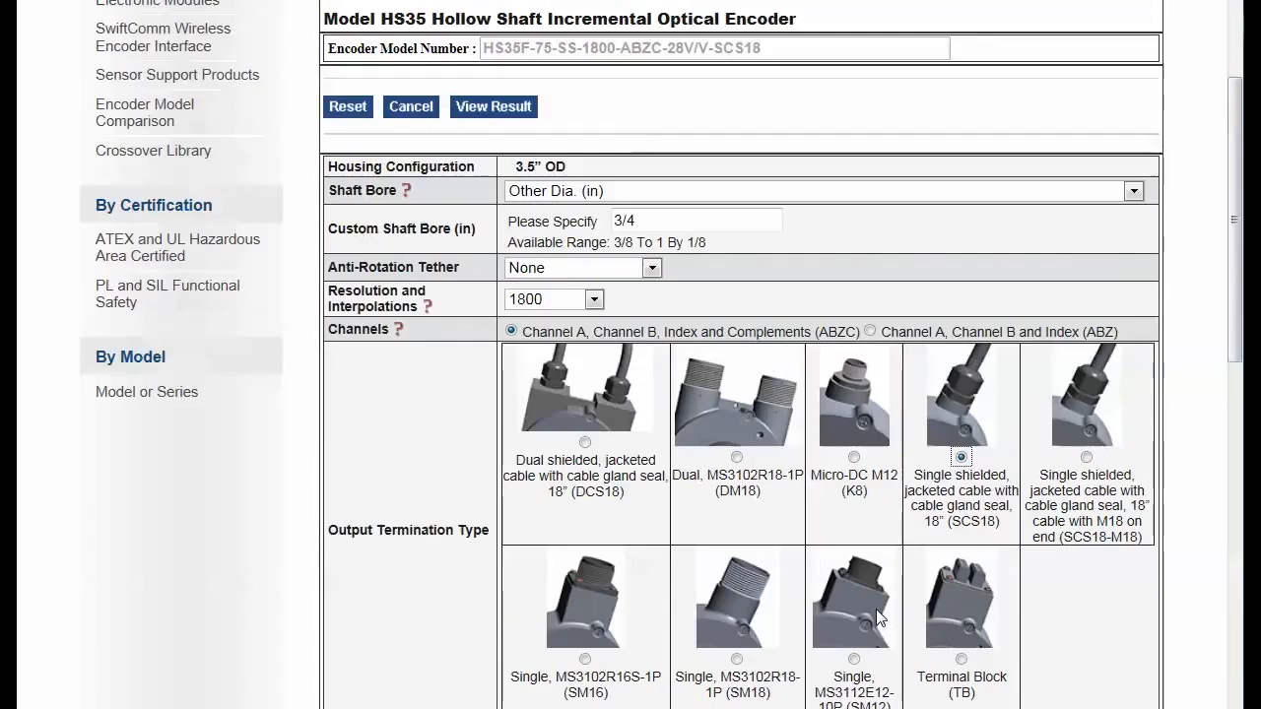
mouse_move(1000, 244)
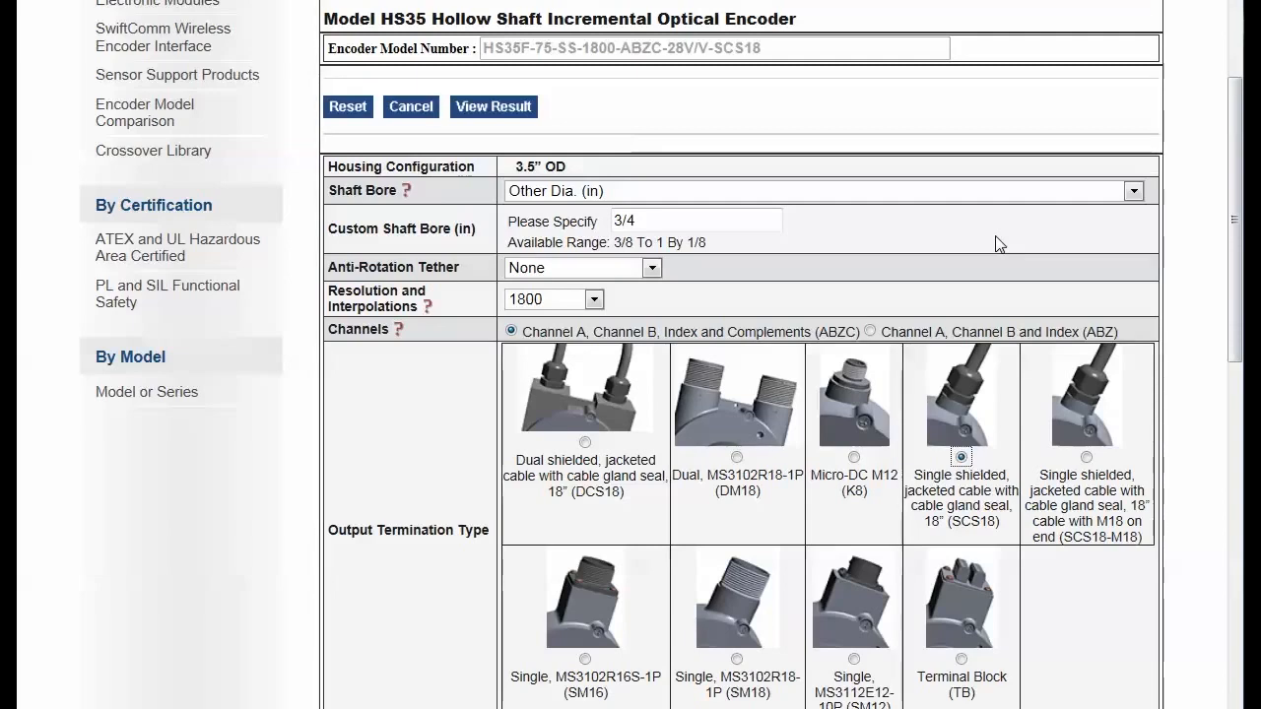
scroll("down", 3)
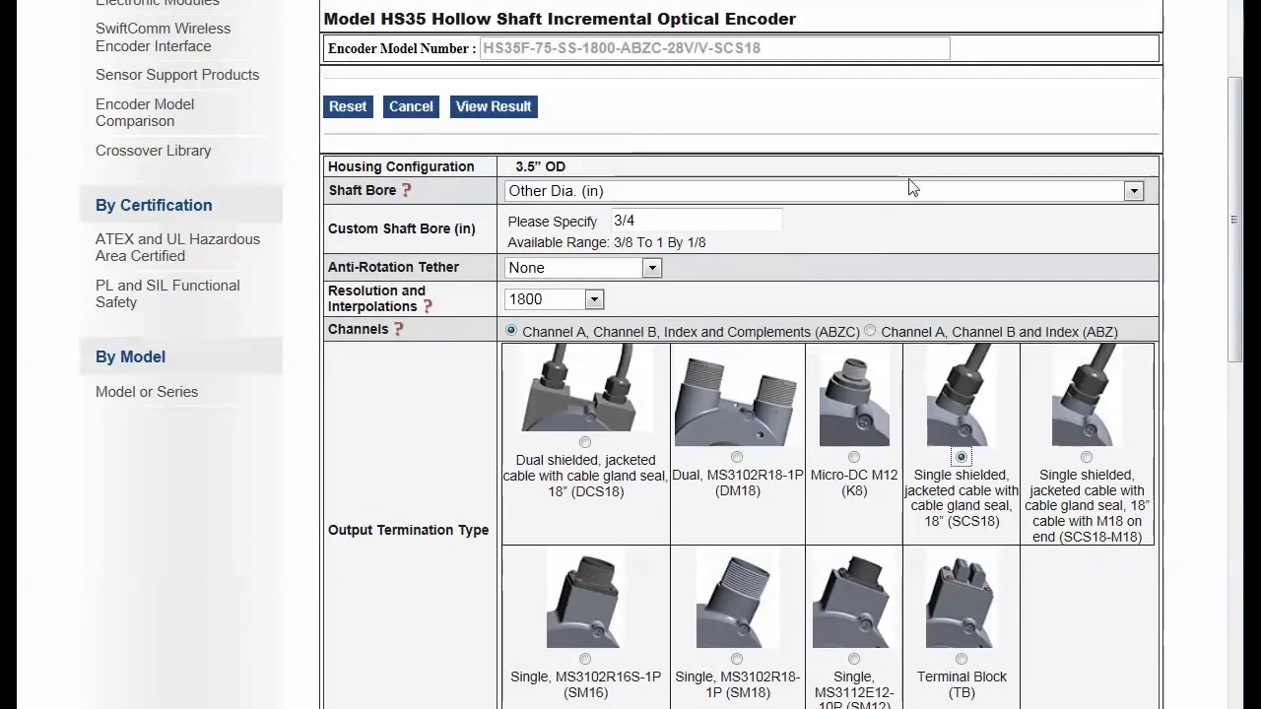
mouse_move(463, 228)
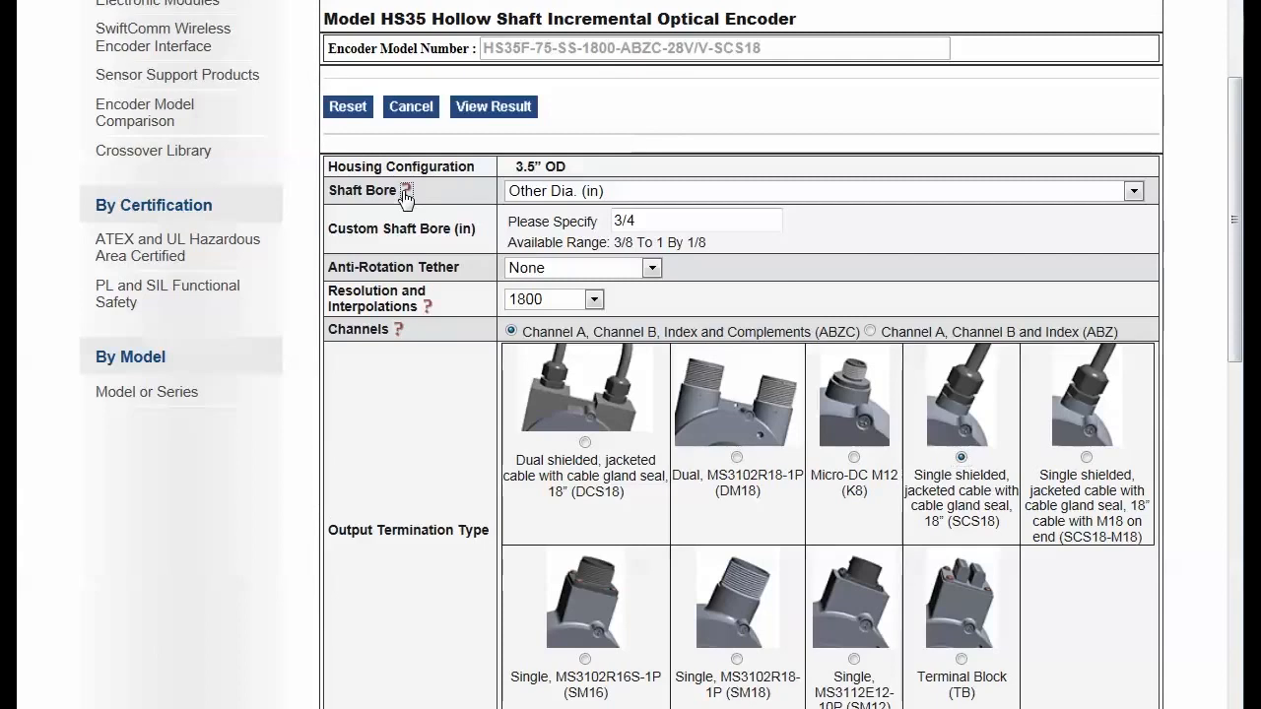
left_click(406, 186)
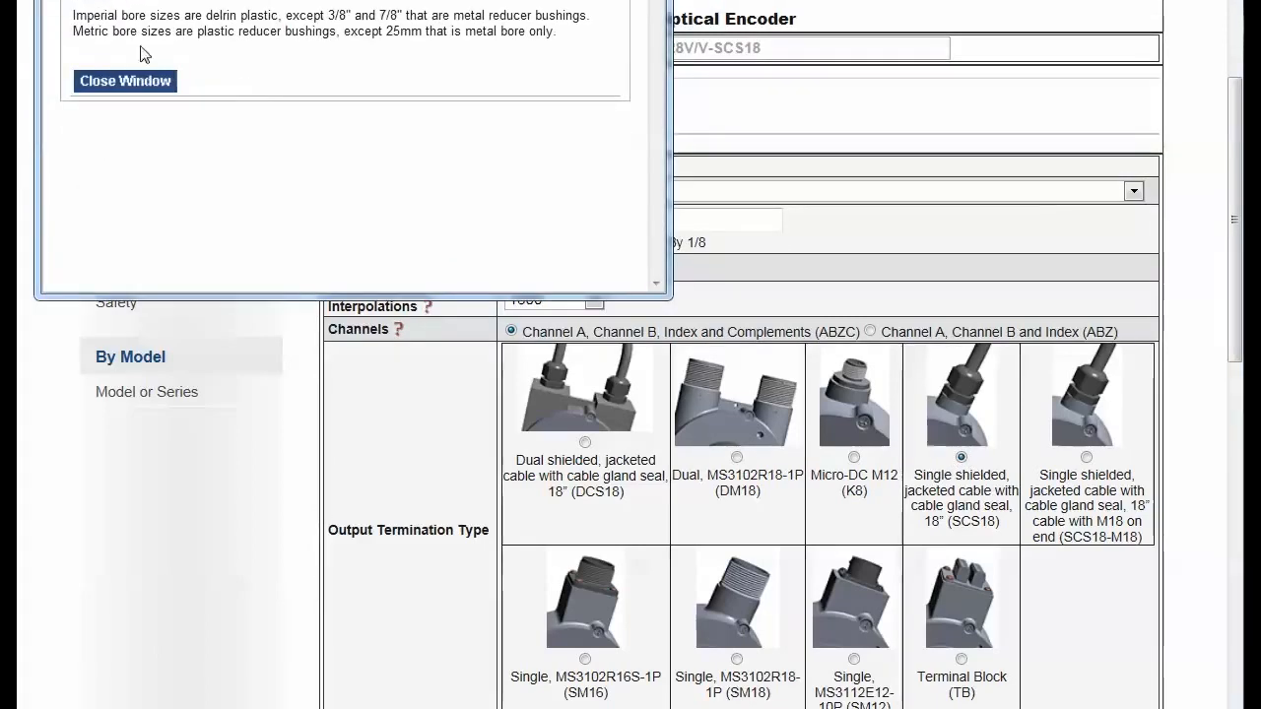
left_click_drag(73, 15, 556, 32)
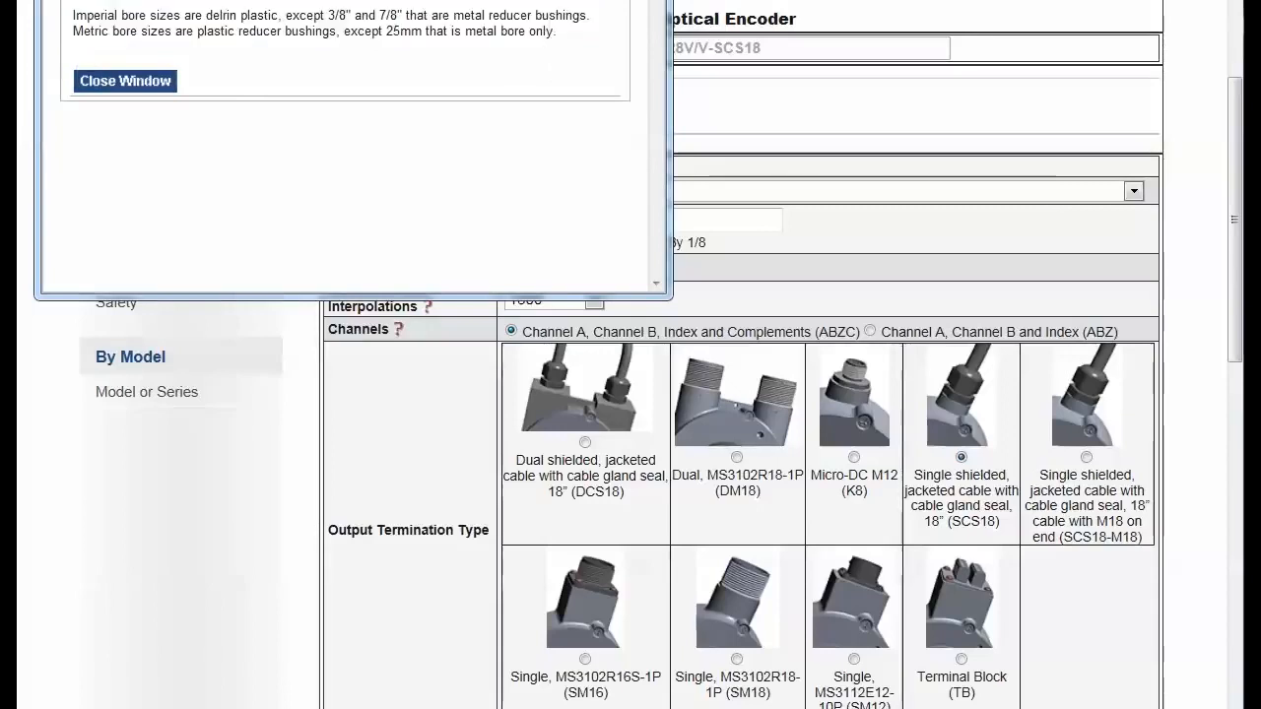
left_click(124, 81)
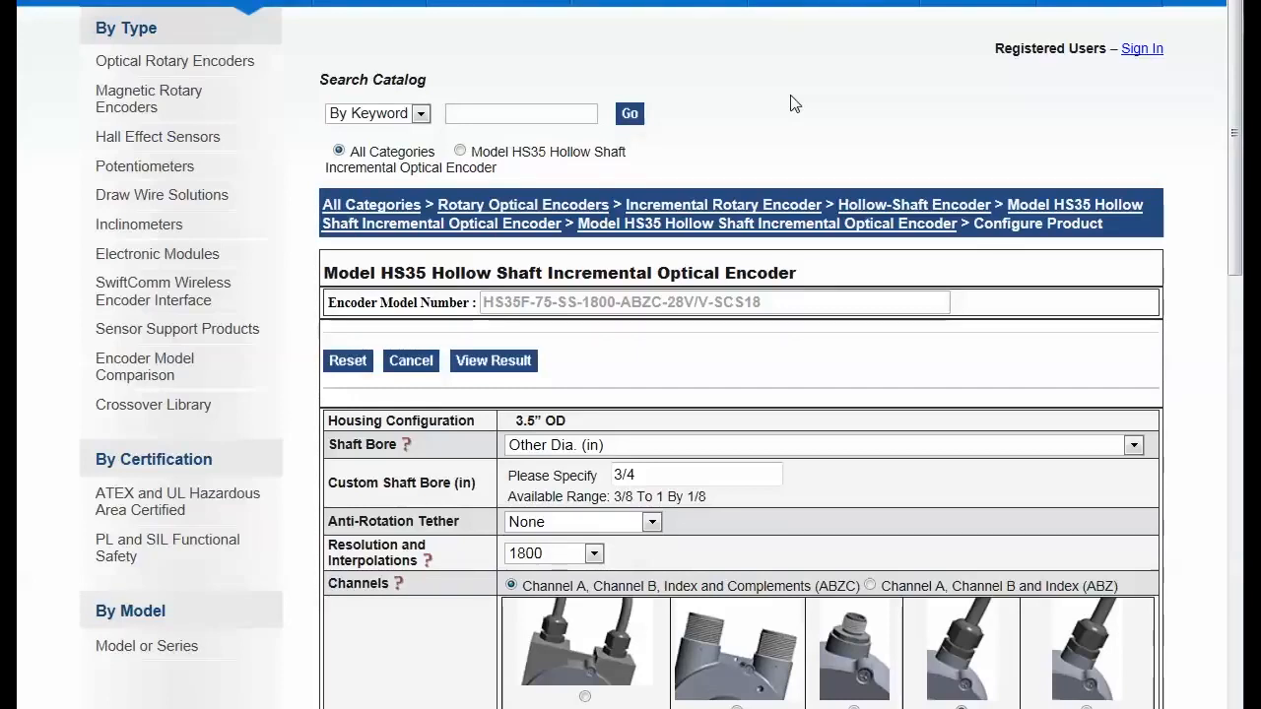
Sign in as a registered user with username 'testing'.
left_click(1142, 47)
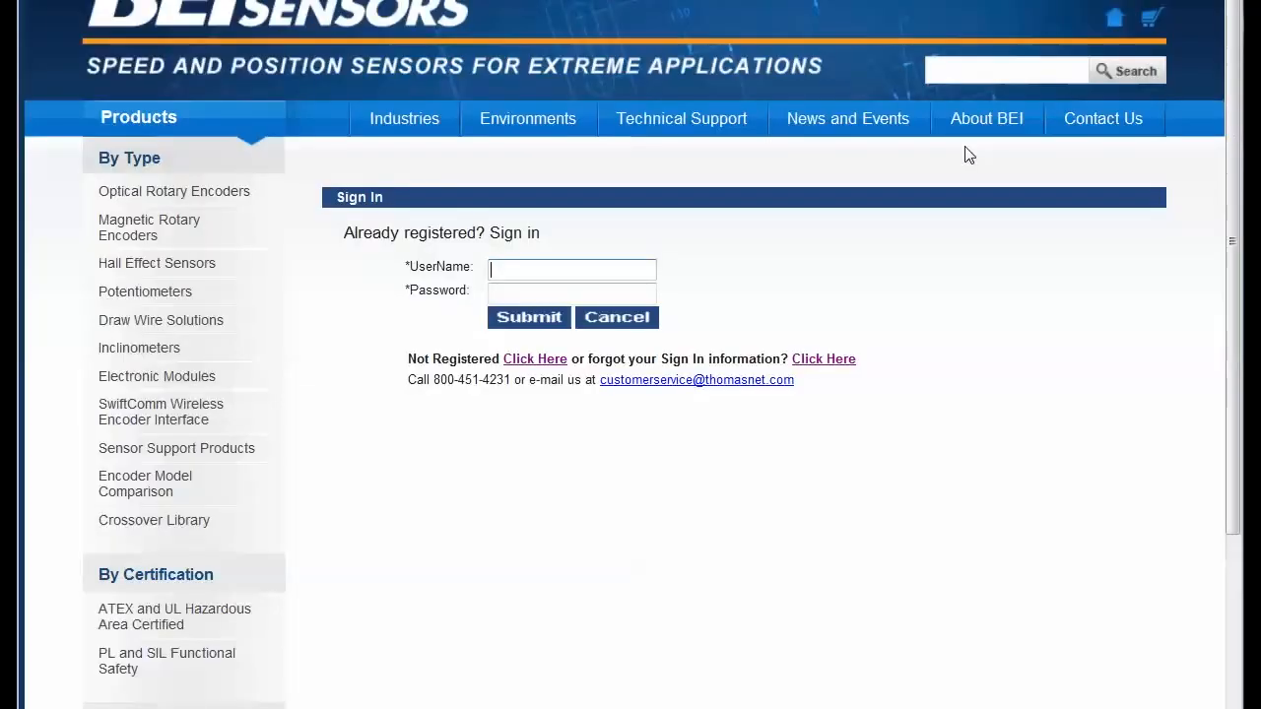
mouse_move(781, 278)
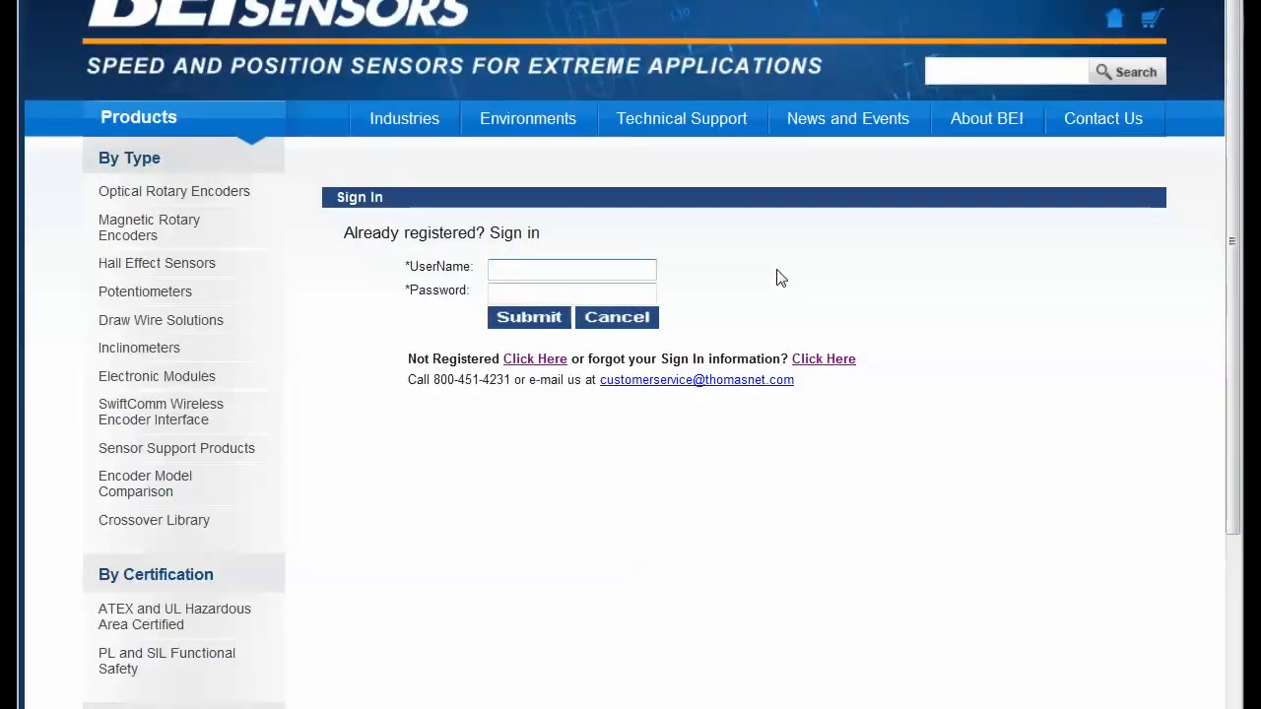
type("testing")
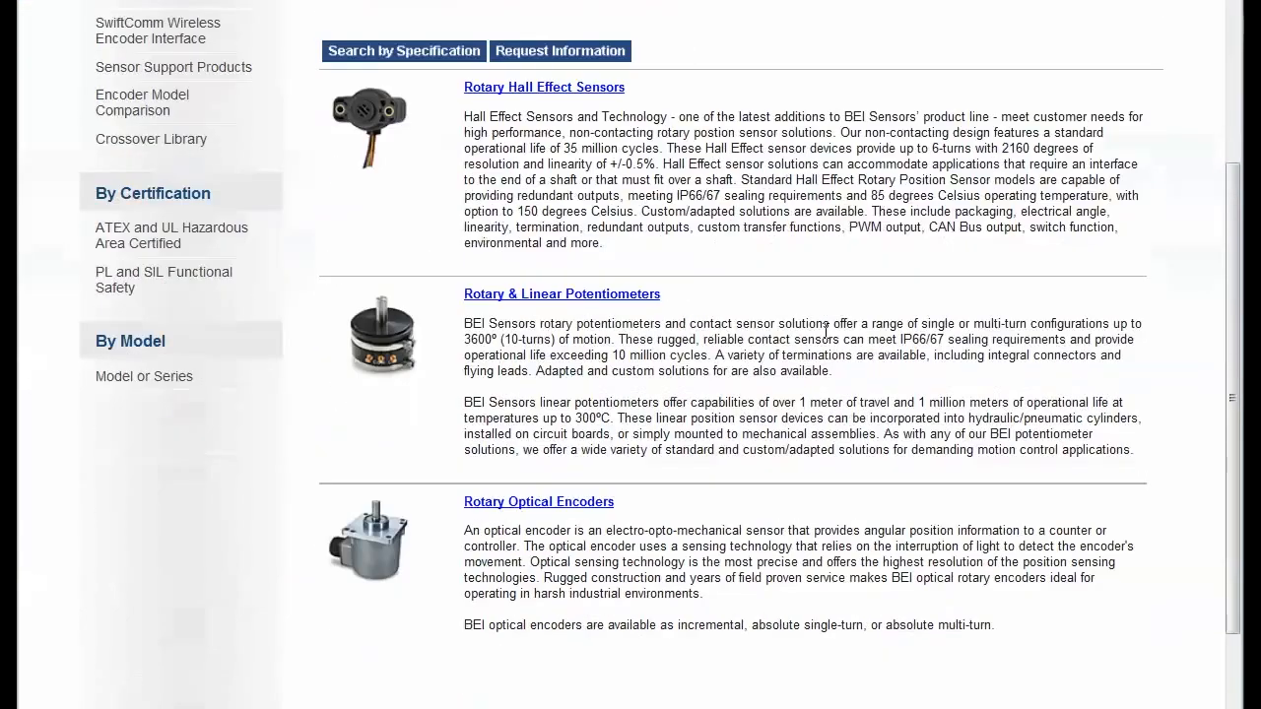
Navigate Rotary Optical Encoders > Incremental > Hollow-Shaft to the HS35 and start Configure Product.
left_click(539, 501)
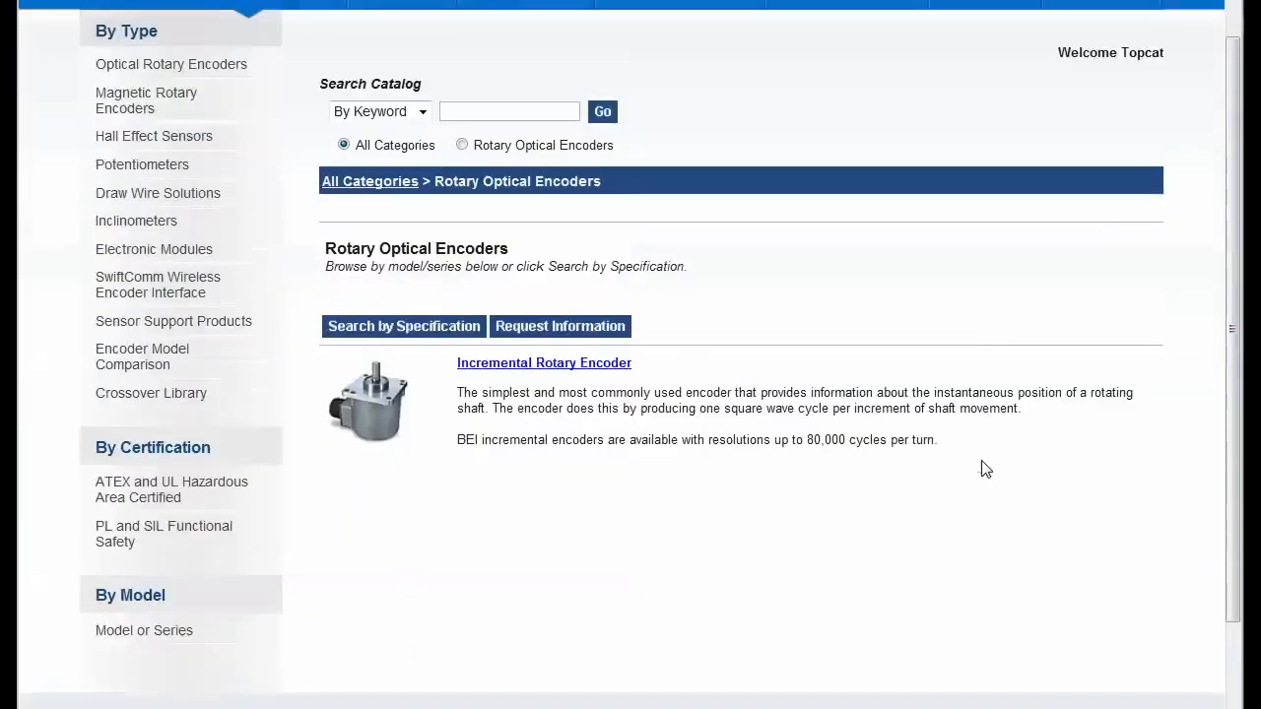
left_click(544, 363)
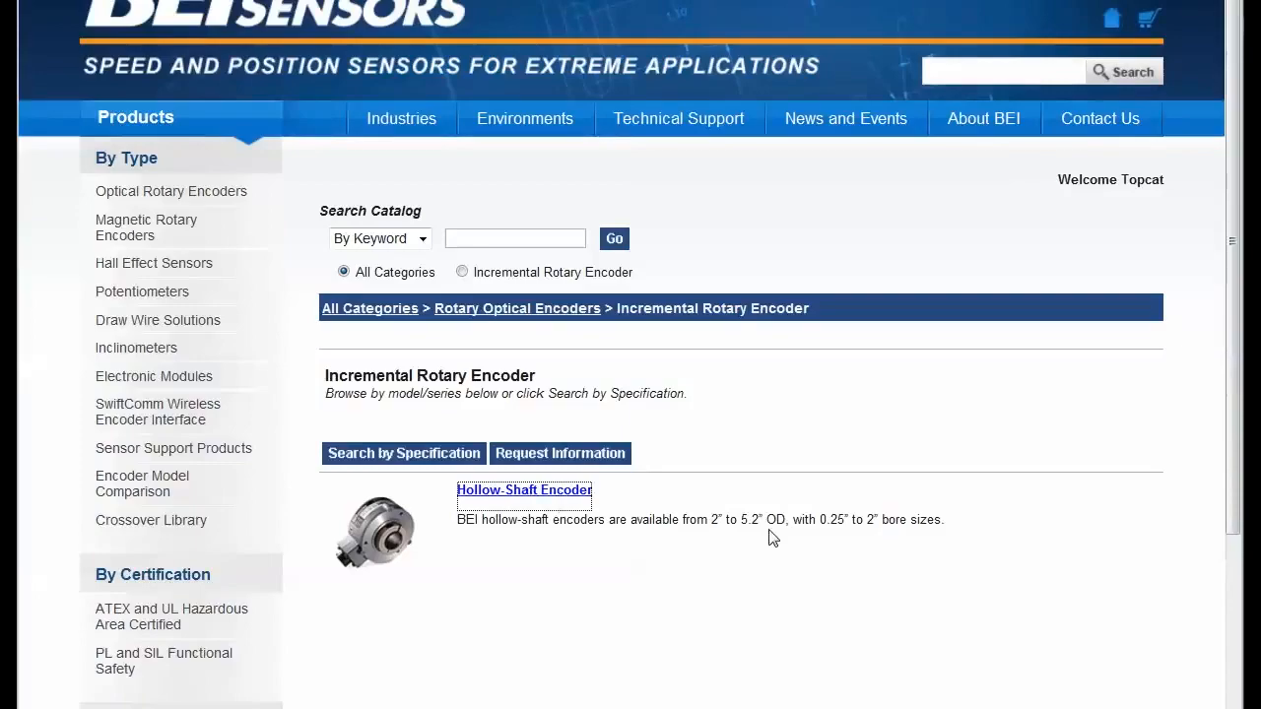
left_click(523, 490)
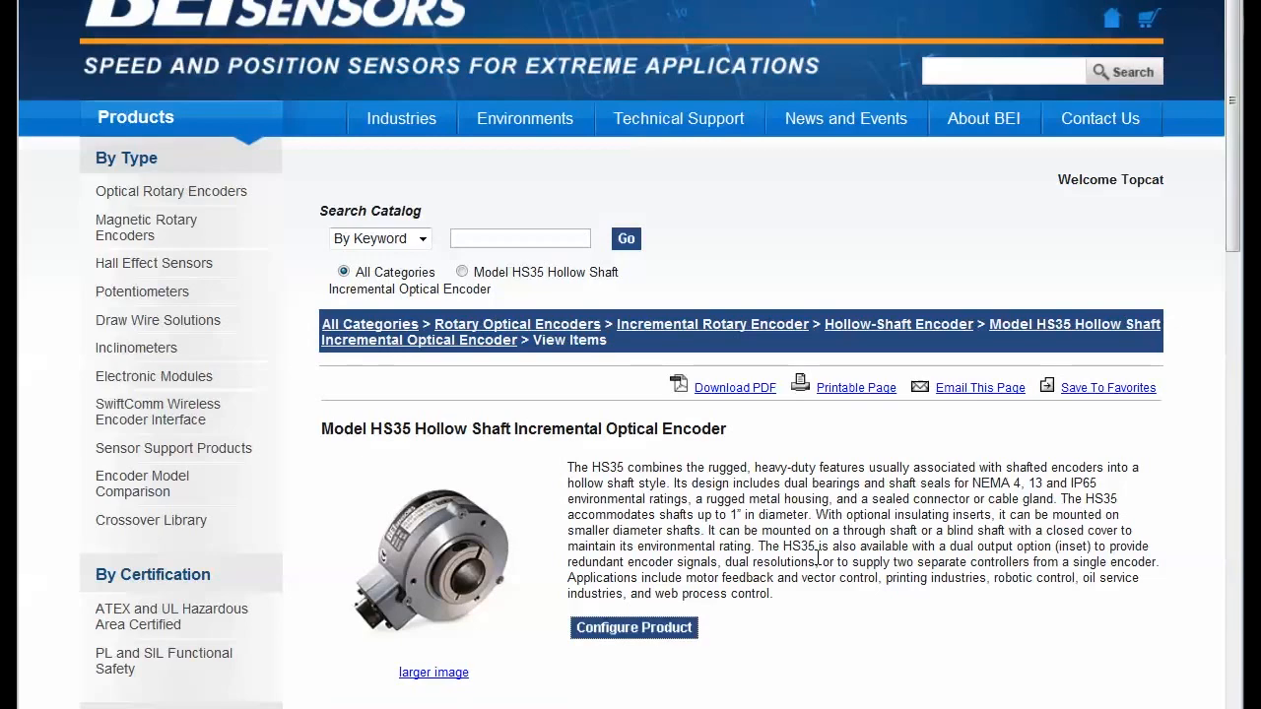
left_click(633, 627)
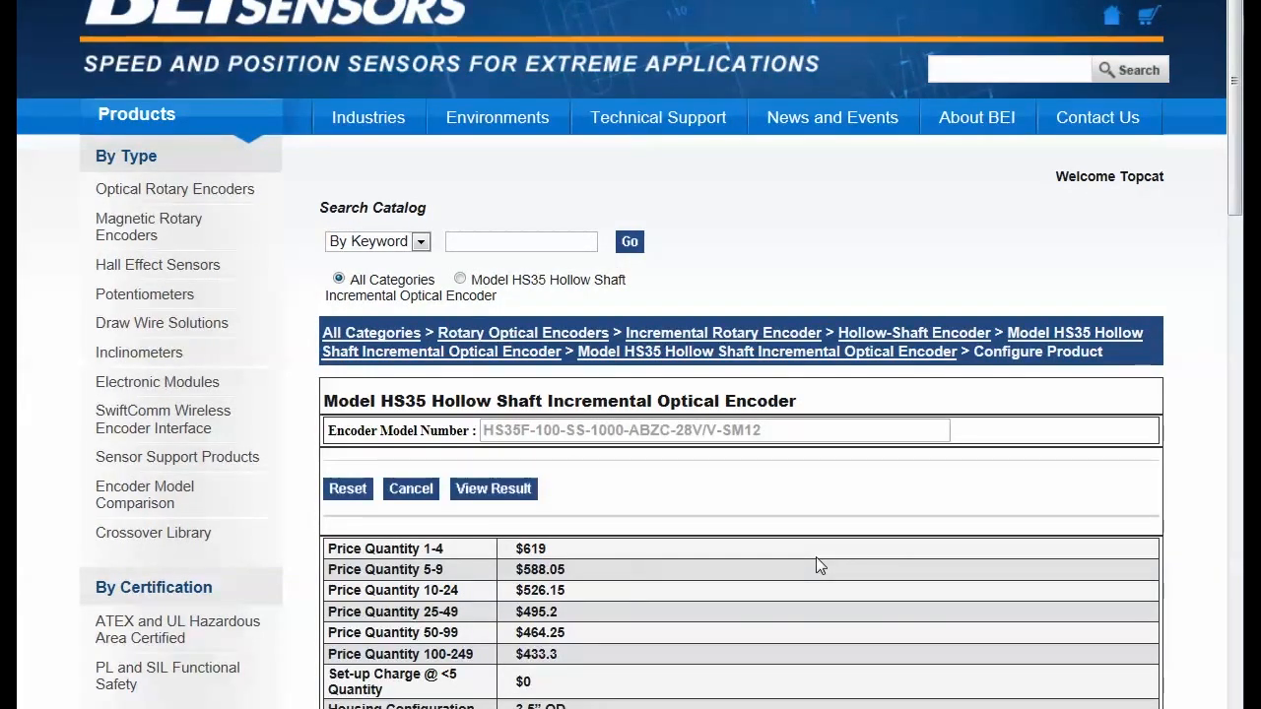
Set the shaft bore to 1/2" and the resolution to 2881.
scroll("down", 3)
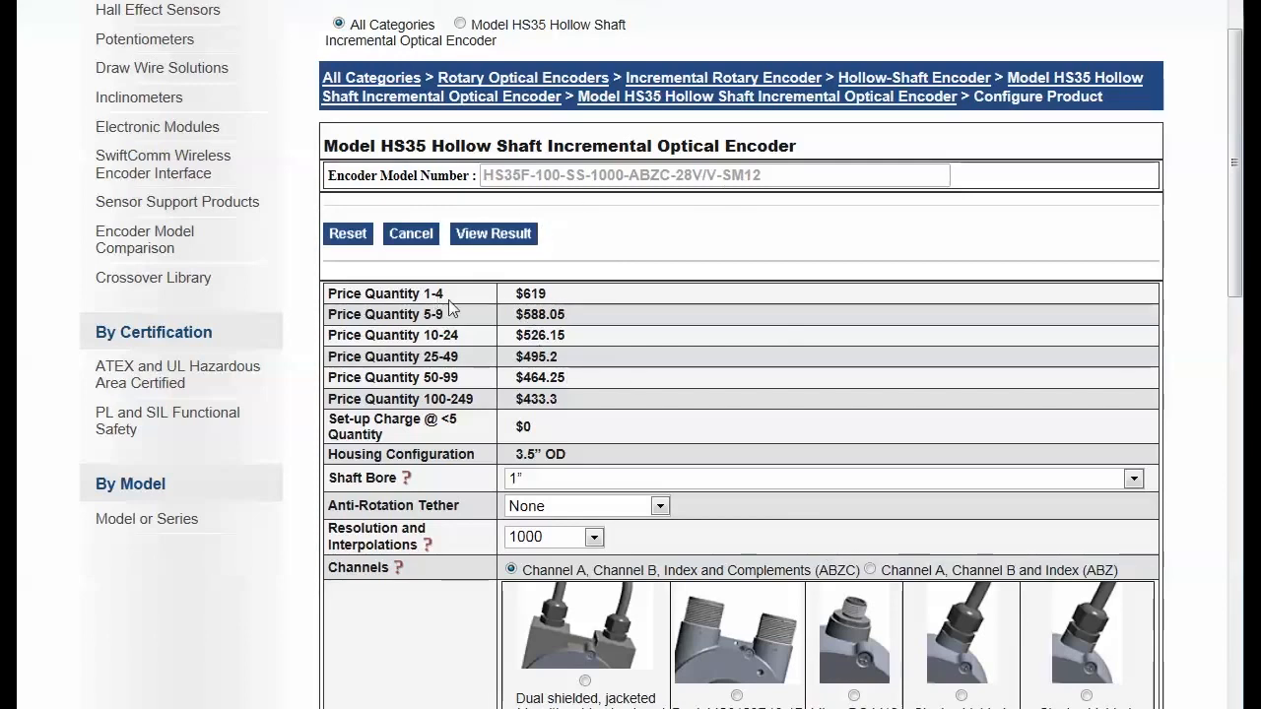
mouse_move(663, 338)
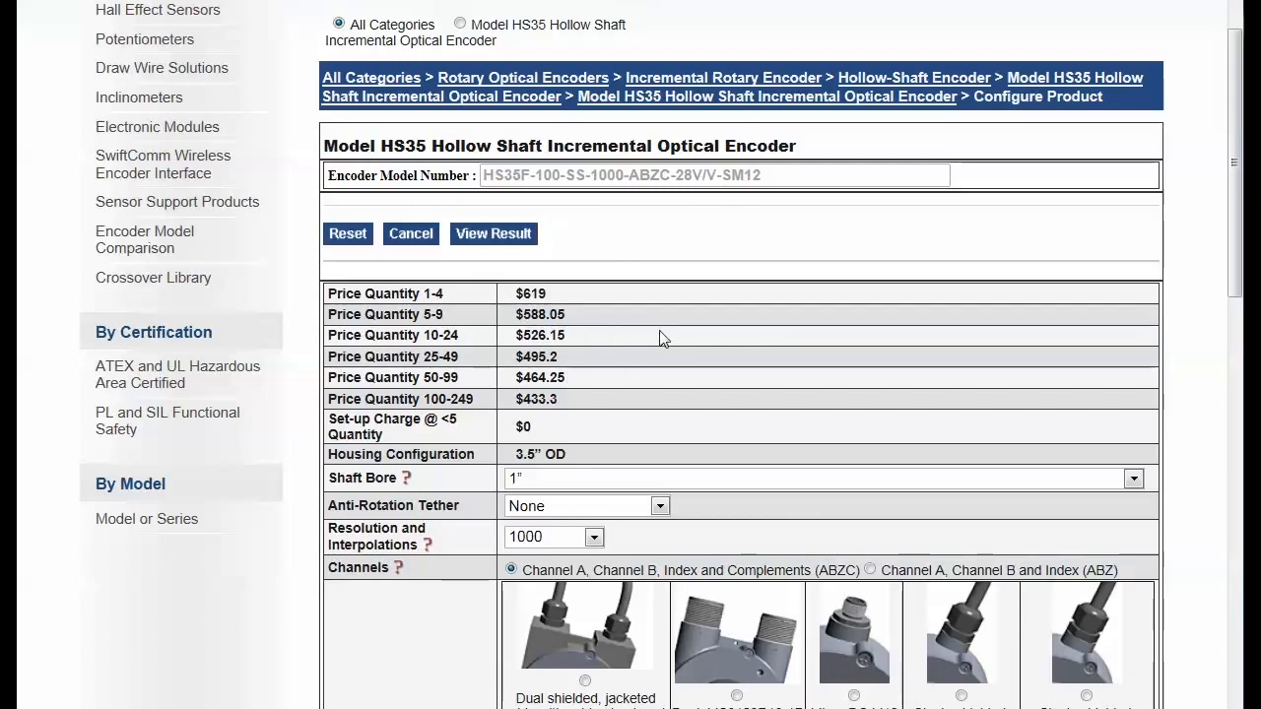
mouse_move(611, 421)
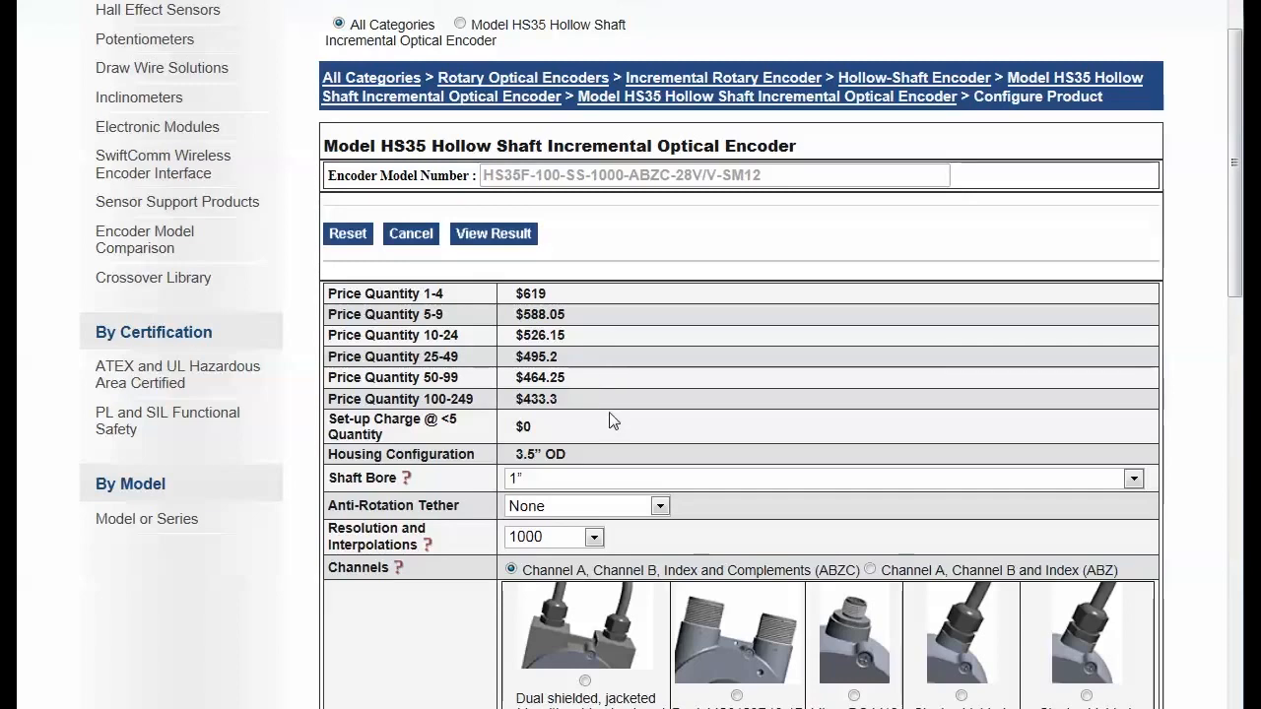
scroll("down", 3)
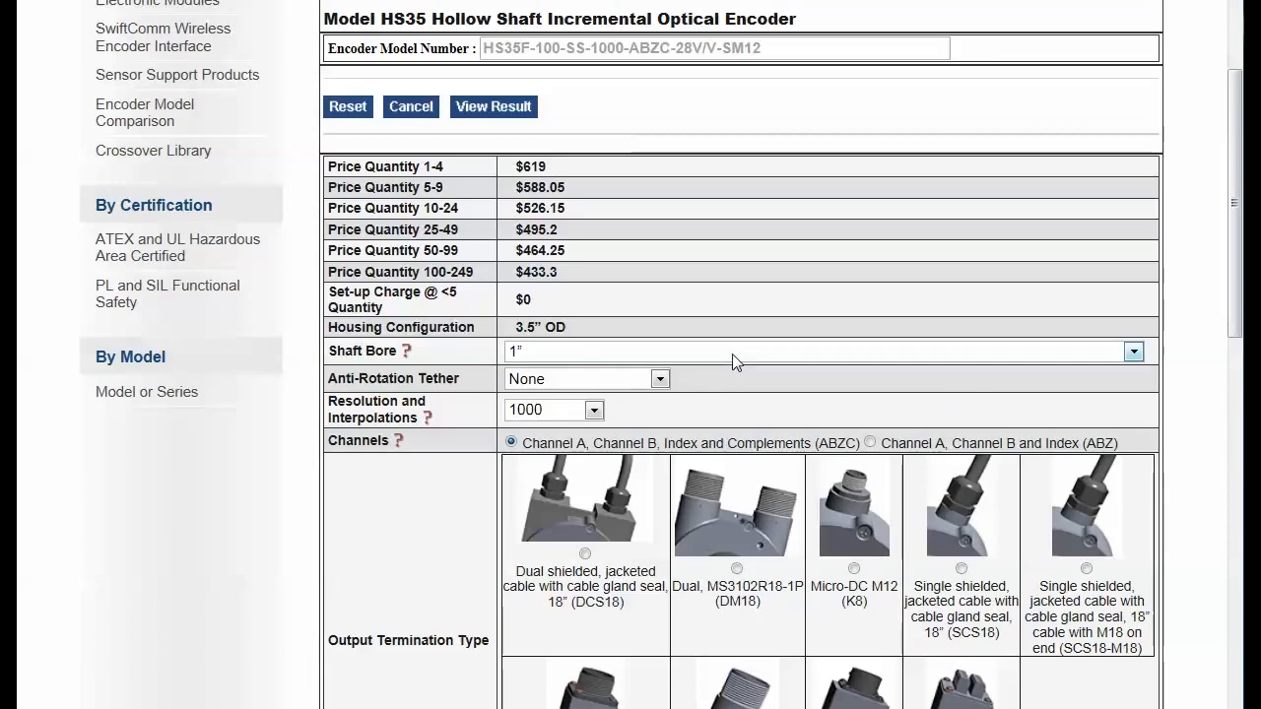
left_click(1133, 351)
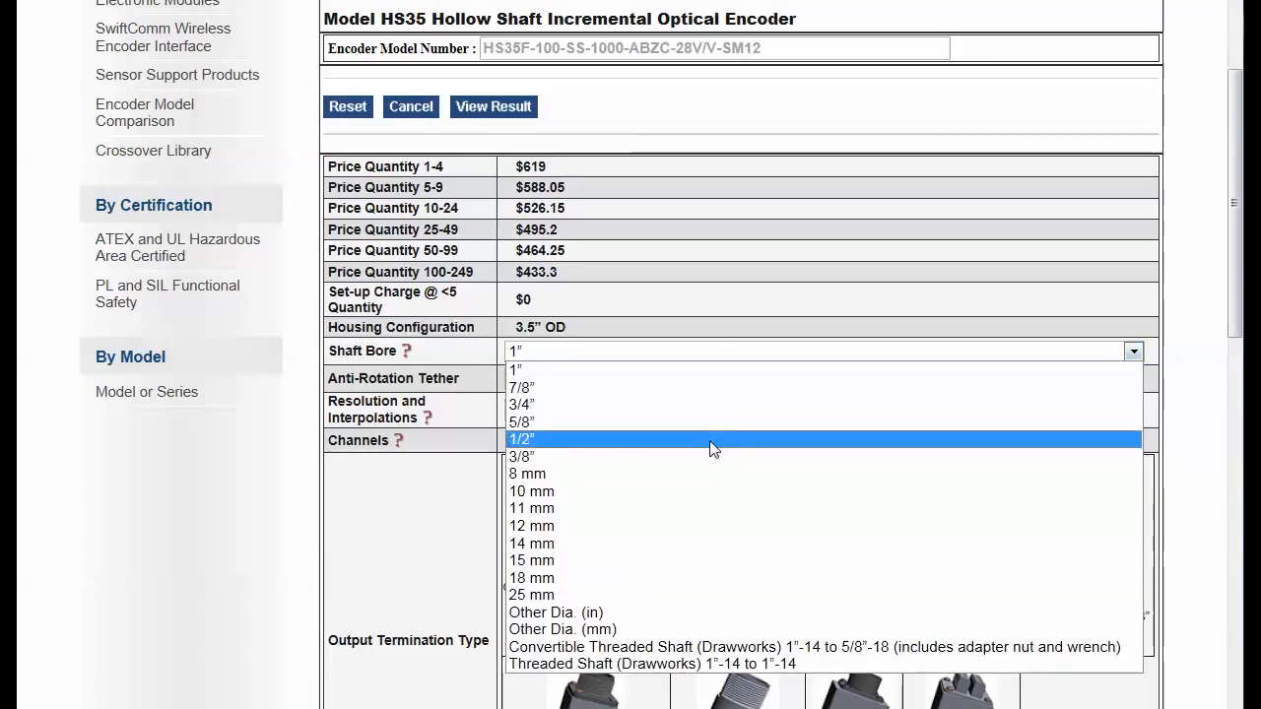
left_click(520, 439)
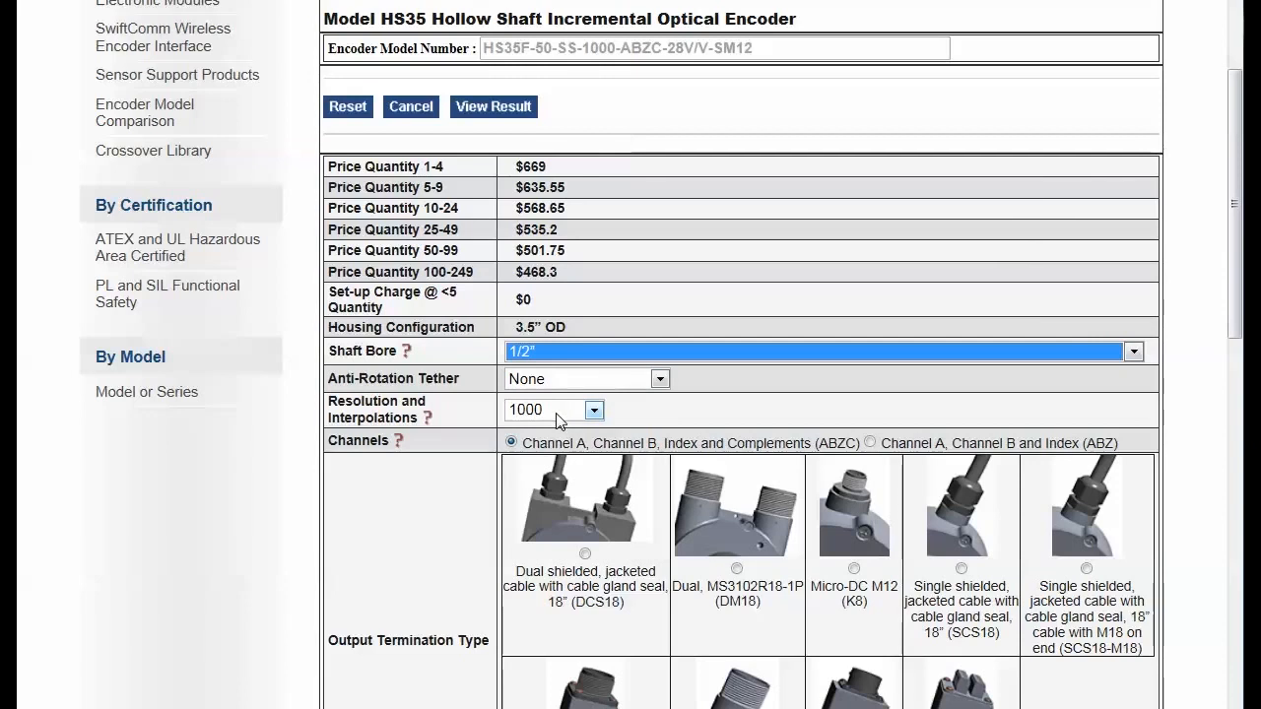
left_click(594, 409)
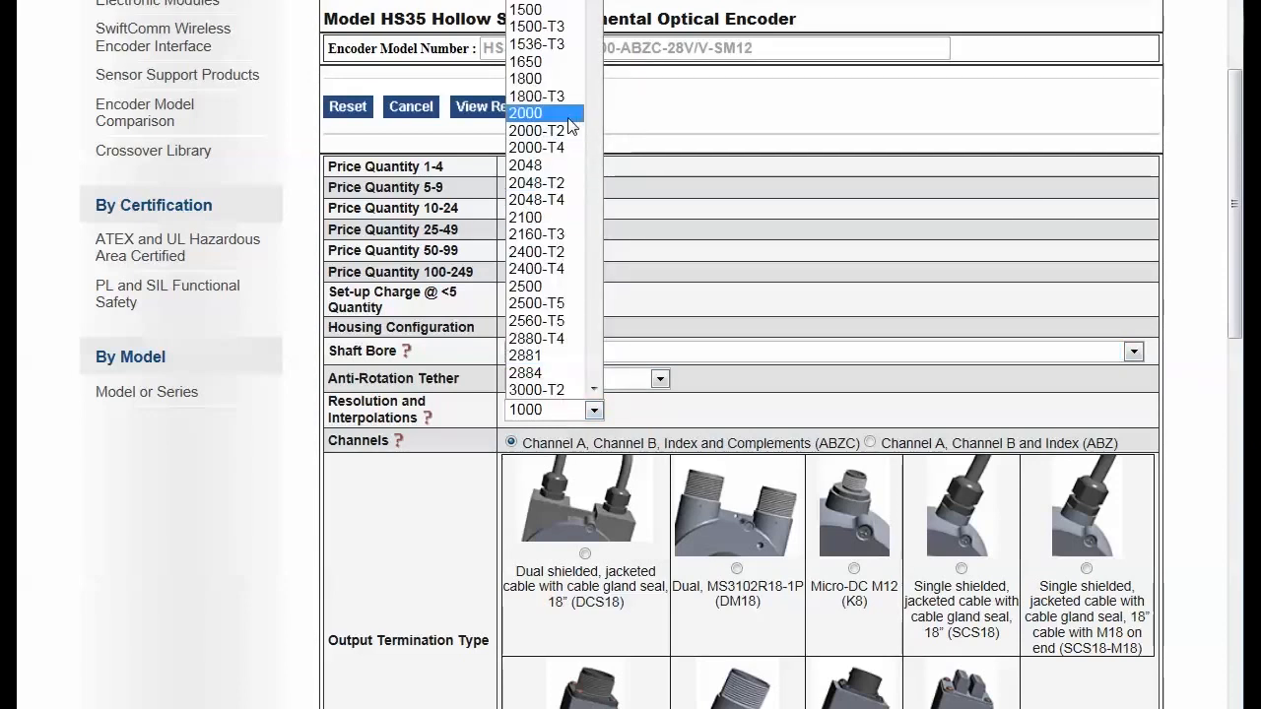
left_click(525, 112)
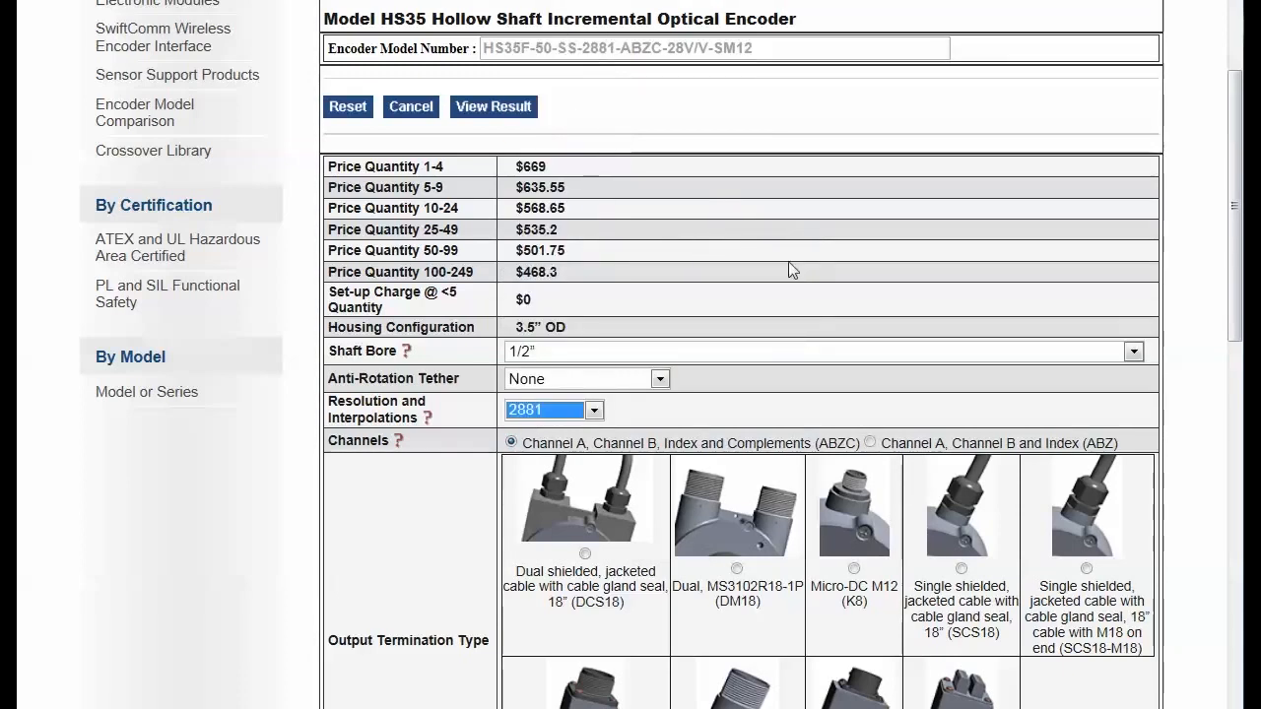
Set Anti-Rotation Tether to Tether Arm Kit (R6), pricing the encoder at $699.
left_click(659, 378)
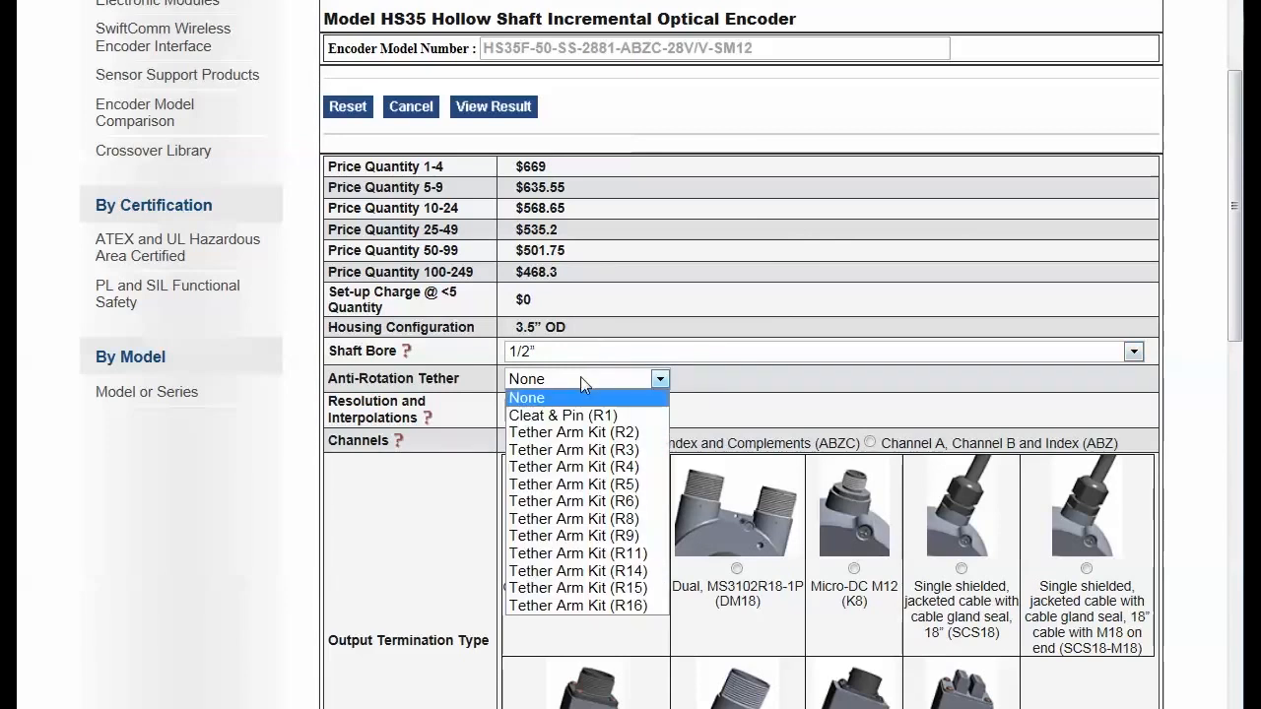
left_click(573, 500)
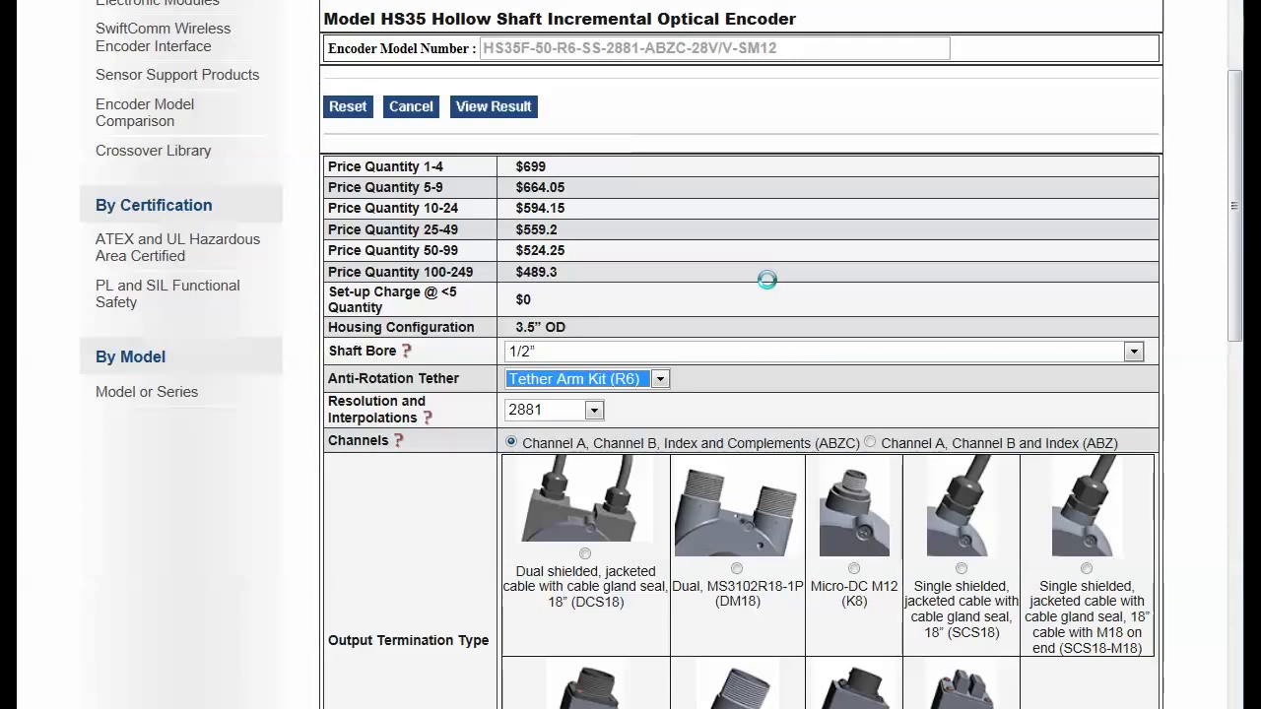
left_click(1134, 351)
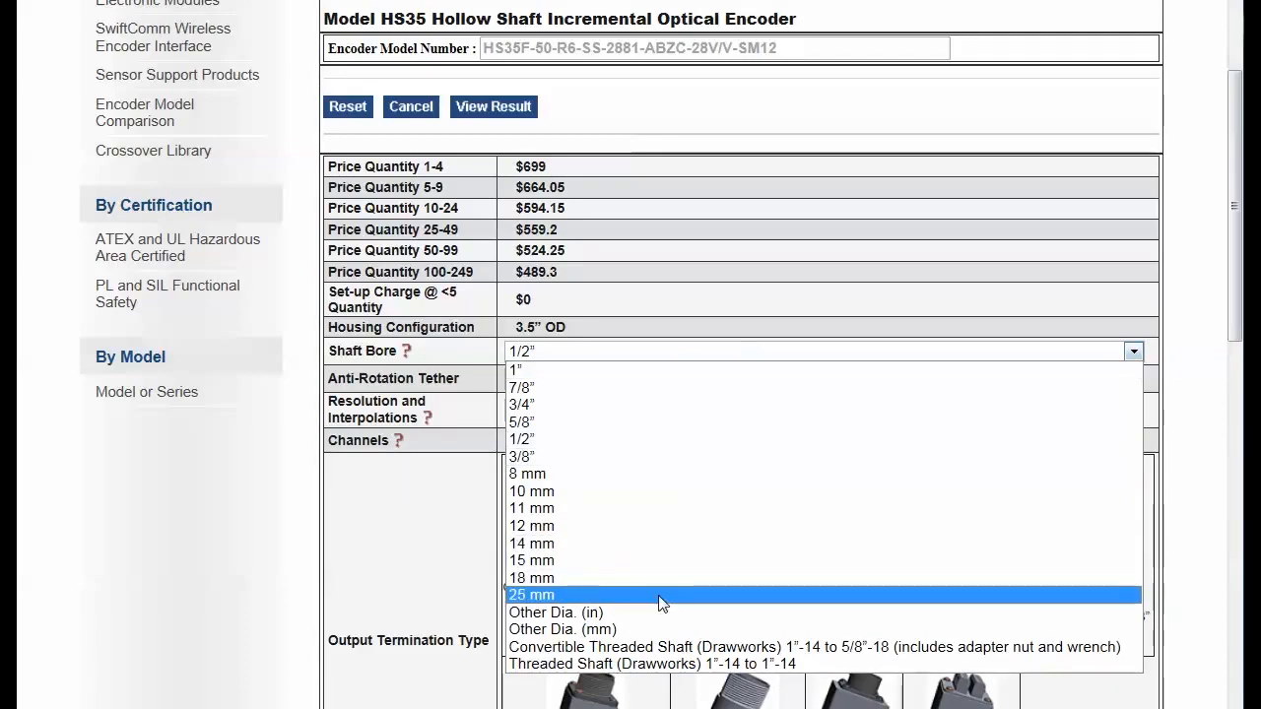
Change the shaft bore via Other Dia. (in) to 8 mm, giving HS35F-8MM-R6-SS-2881-ABZC-28V/V-DM18 at $910.
left_click(555, 612)
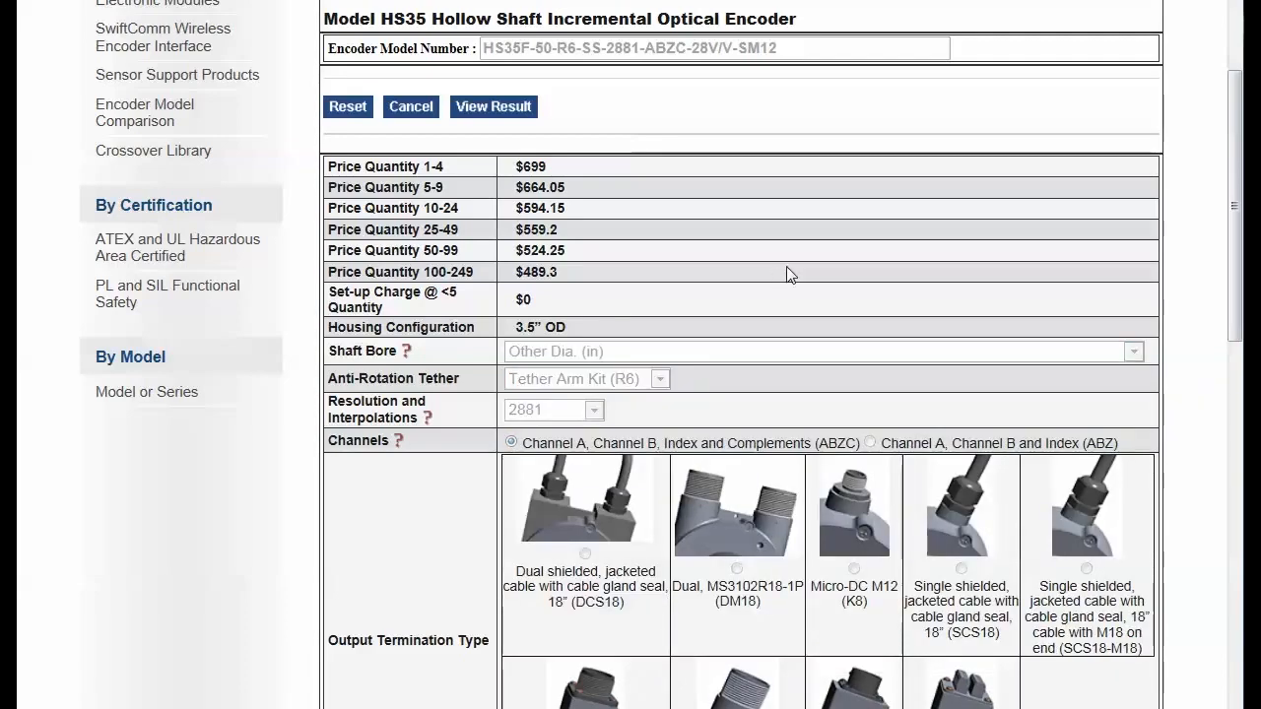
left_click(818, 351)
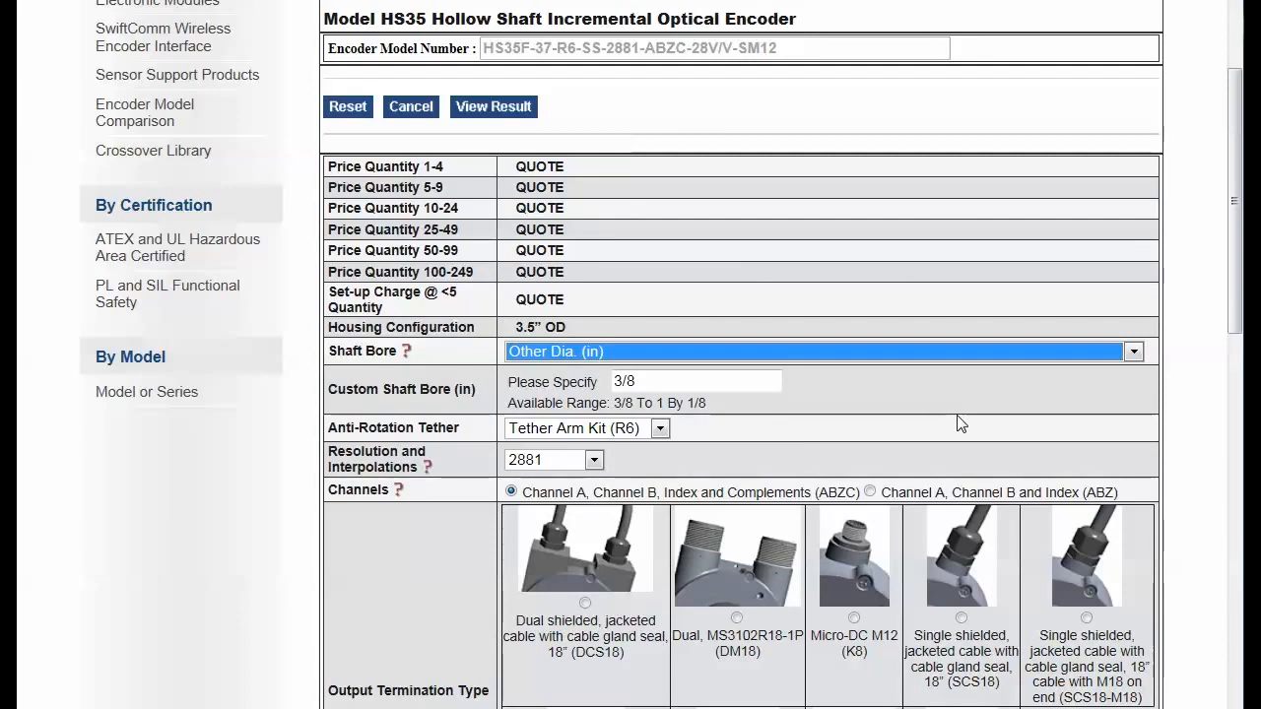
mouse_move(992, 275)
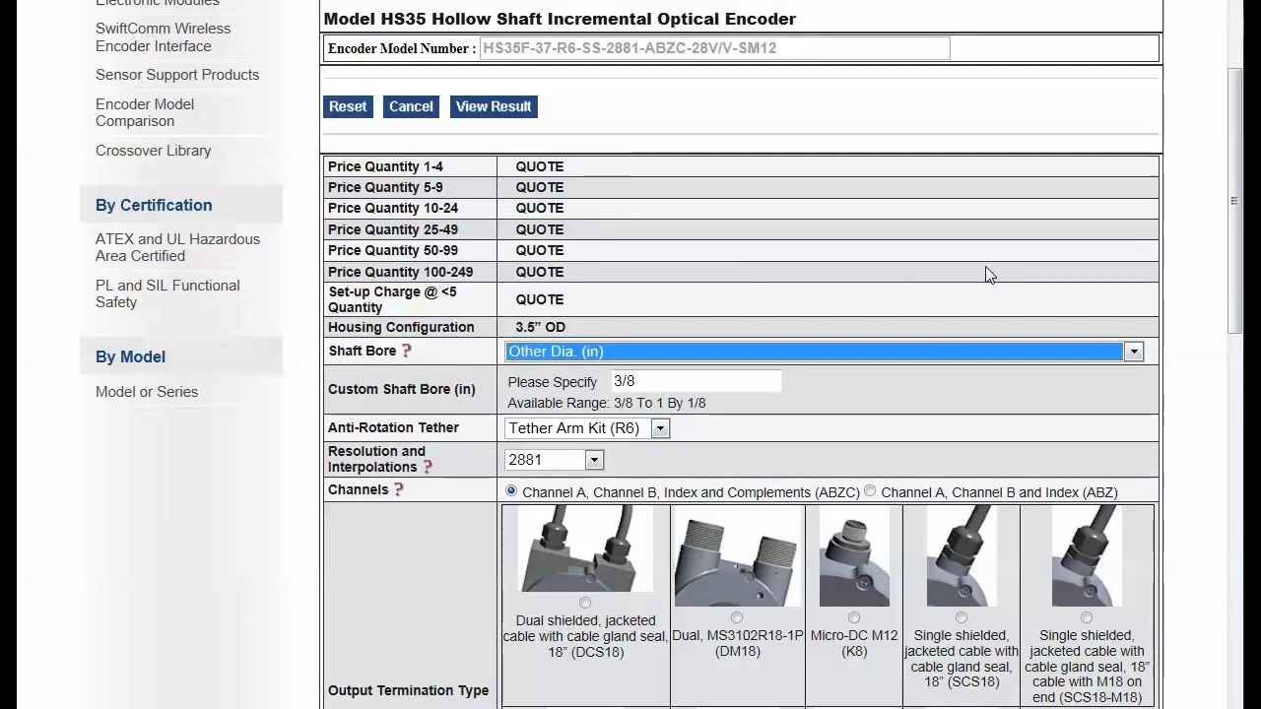
left_click(1132, 351)
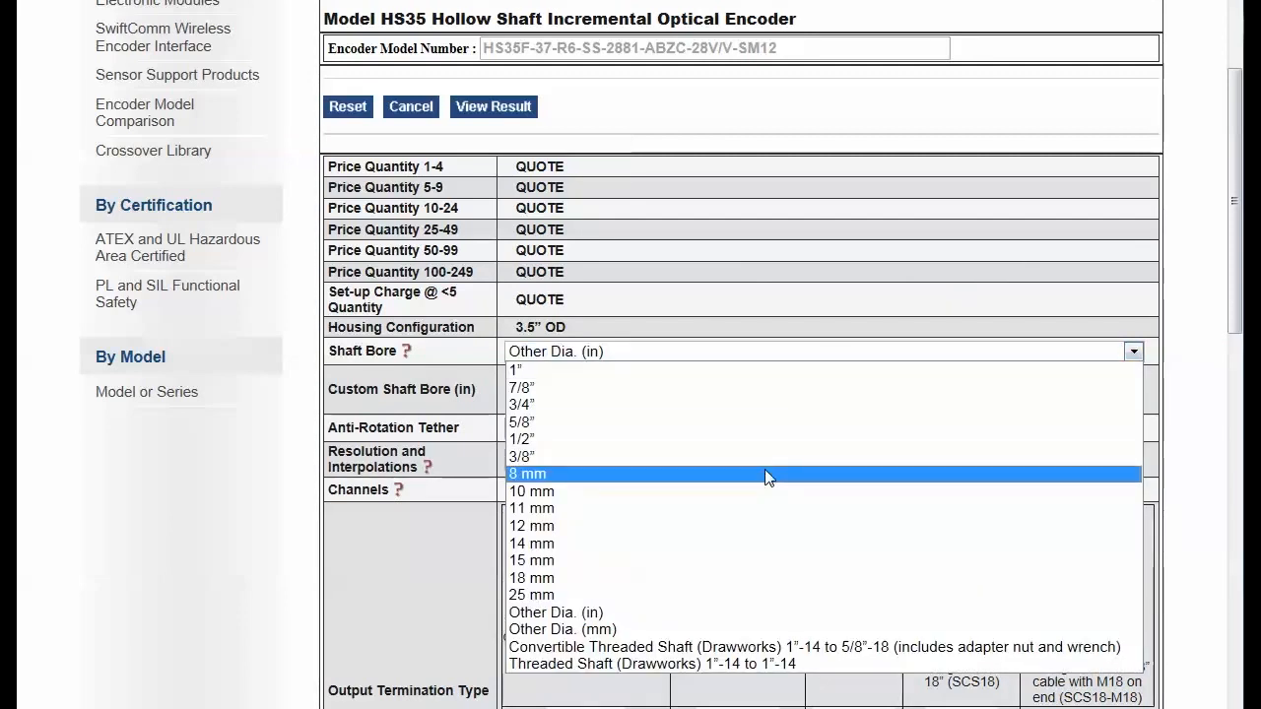
left_click(527, 474)
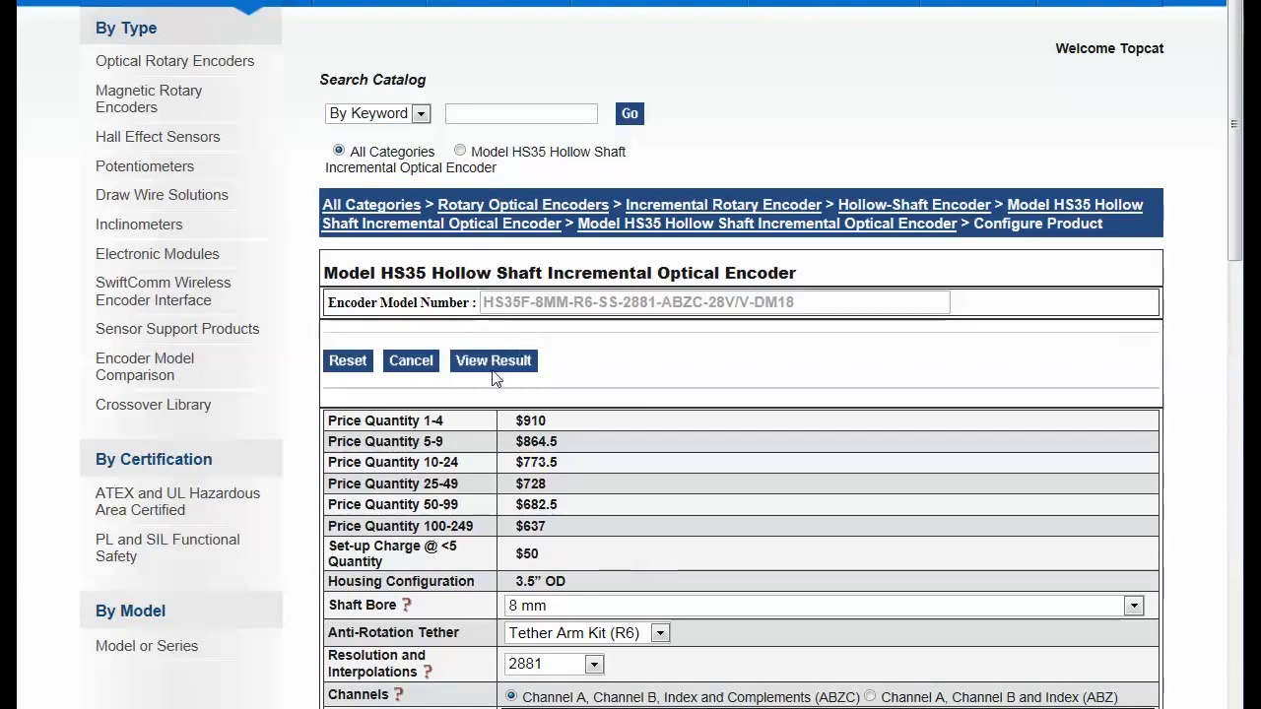
View Result for HS35F-8MM-R6-SS-2881-ABZC-28V/V-DM18 and review its Specifications table and $910 pricing.
scroll("down", 3)
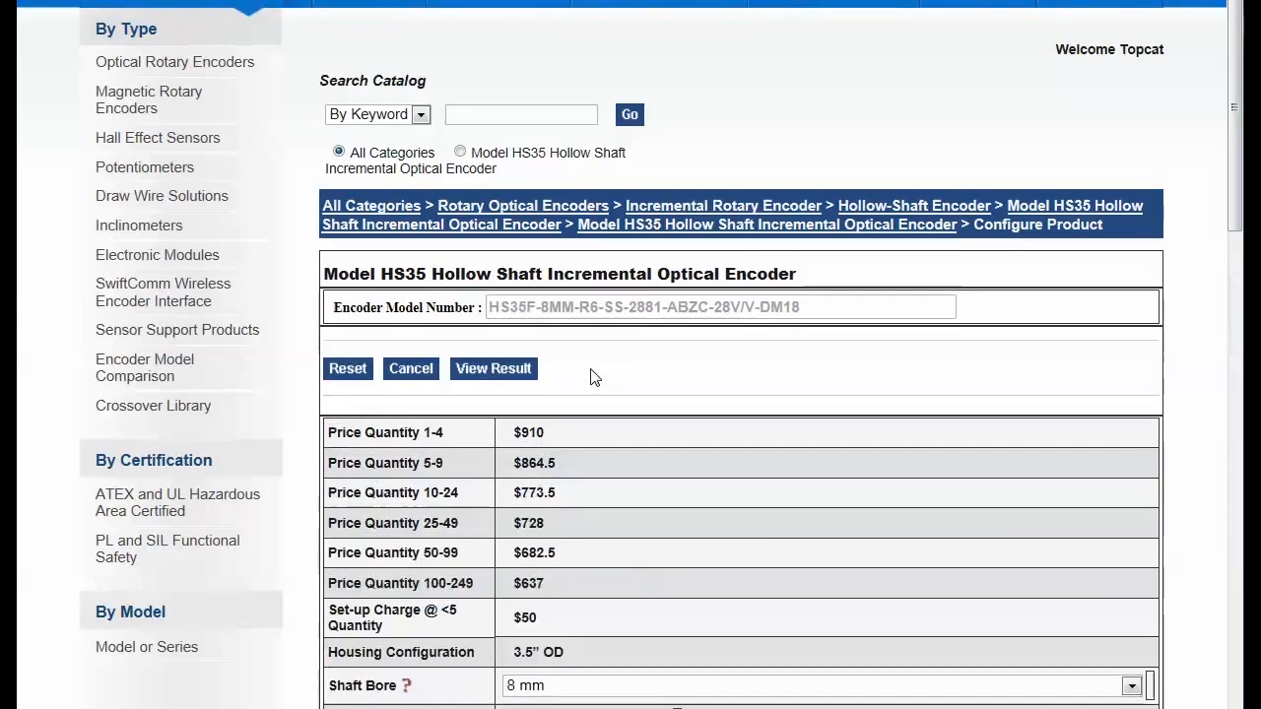
left_click(493, 369)
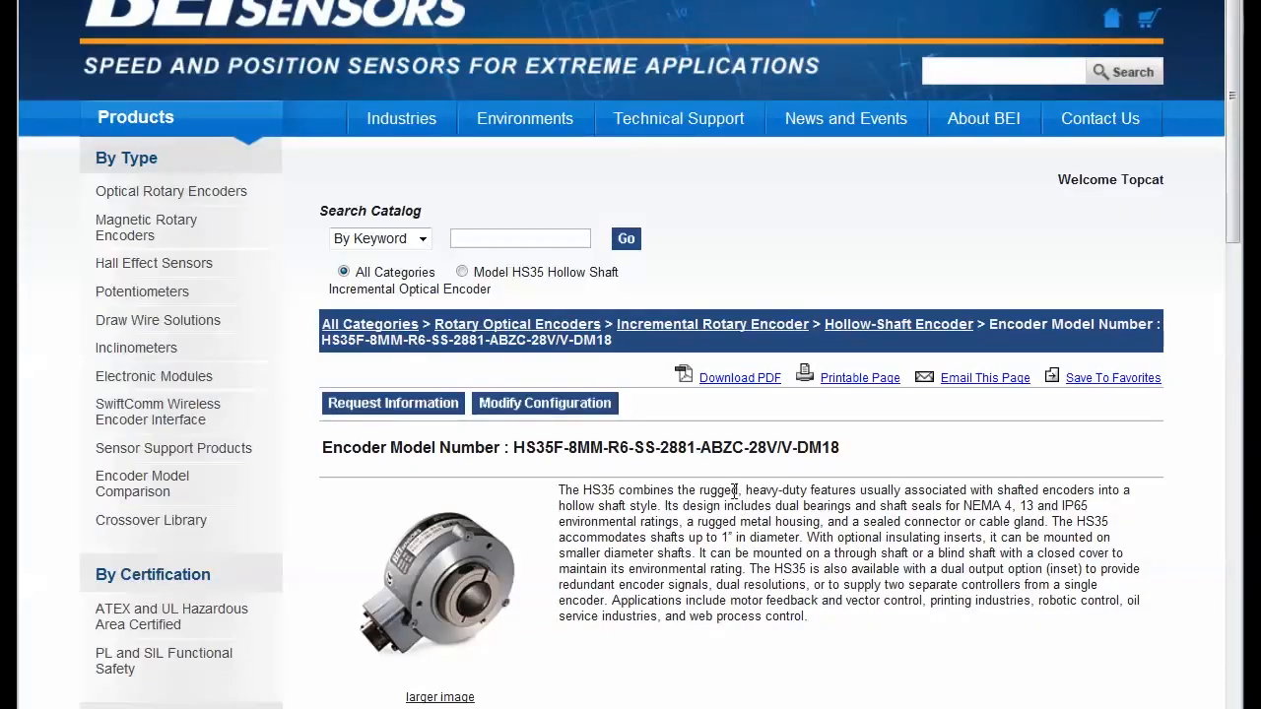
scroll("down", 3)
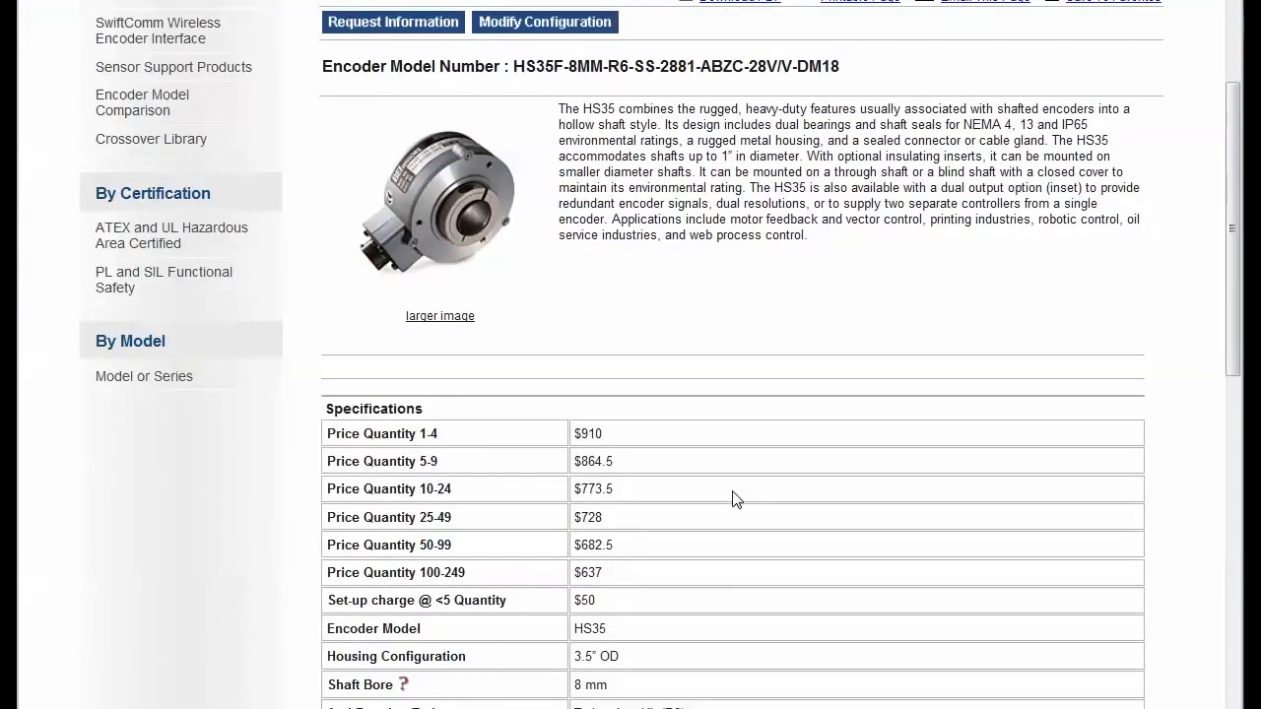
scroll("up", 3)
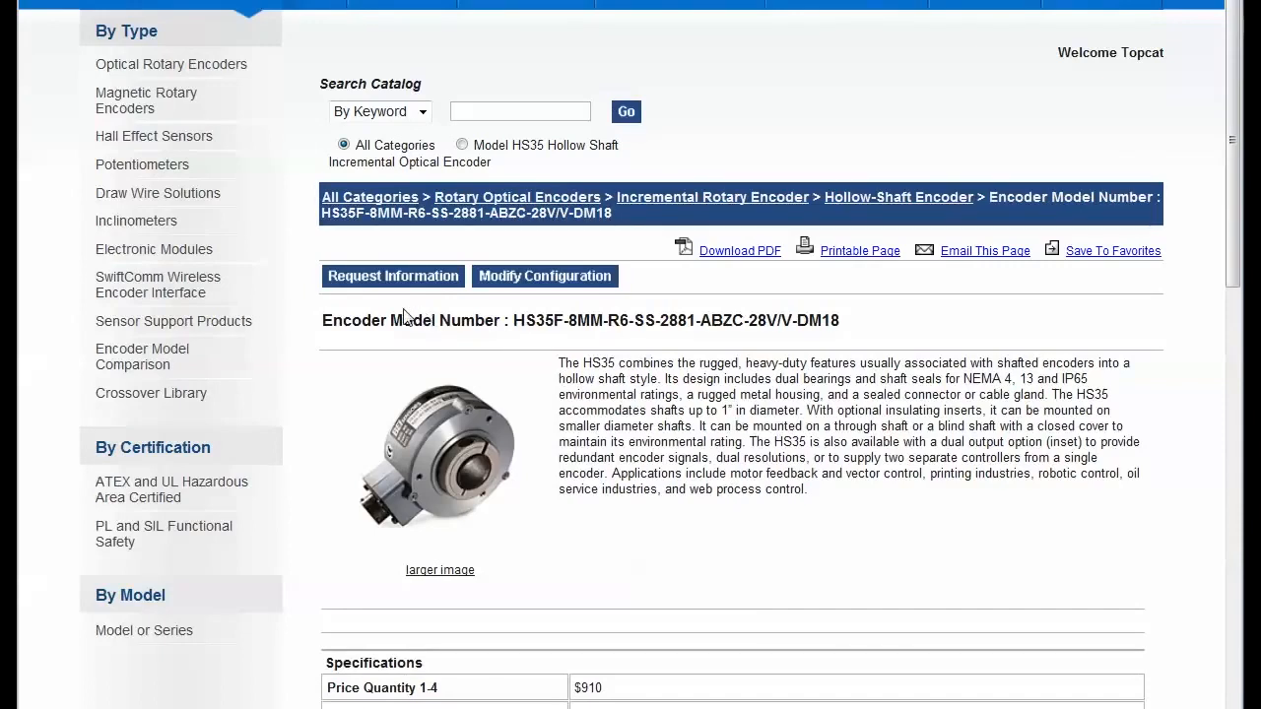
mouse_move(455, 375)
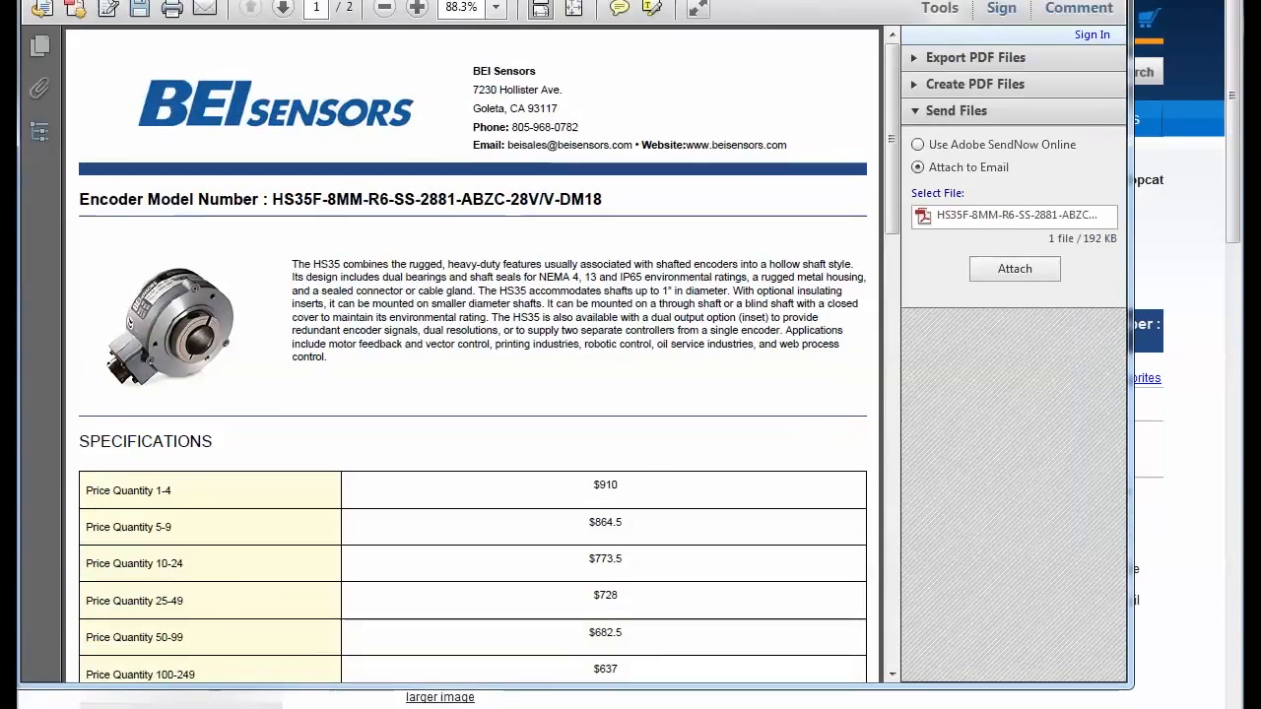
Review the HS35F-8MM-R6-SS-2881-ABZC-28V/V-DM18 spec sheet PDF and its price table in Adobe Reader.
scroll("down", 3)
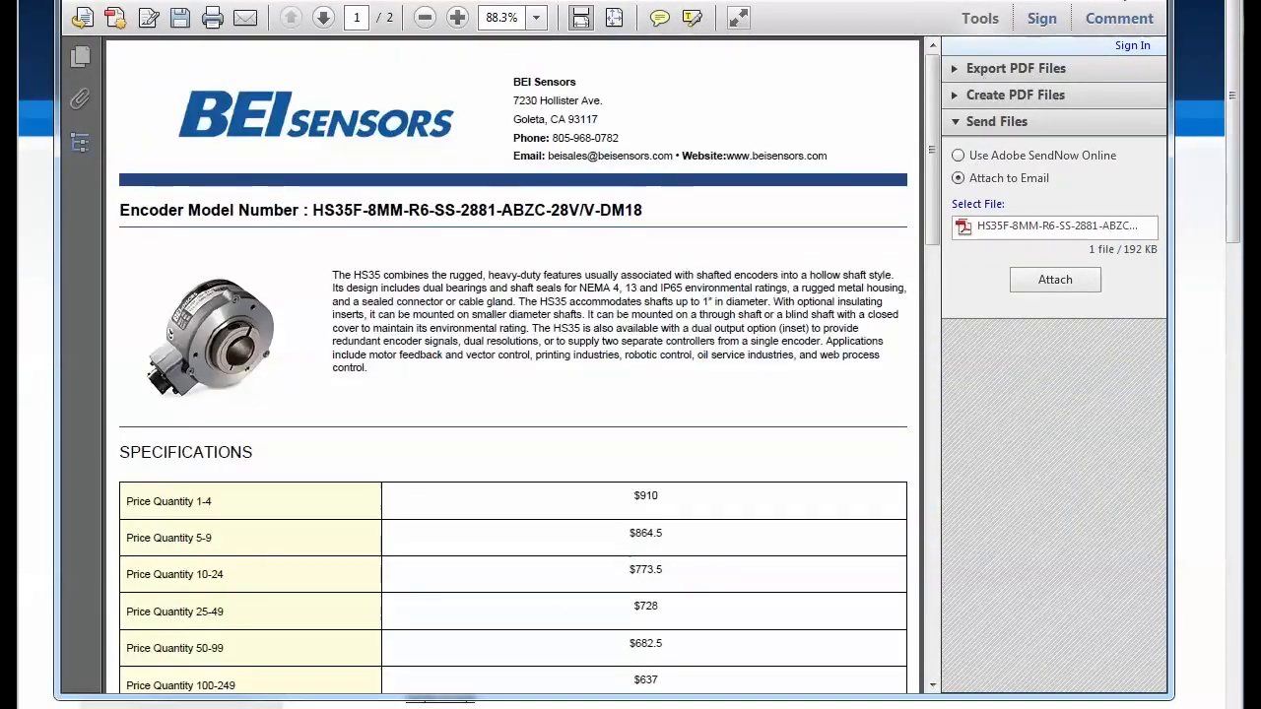
mouse_move(993, 373)
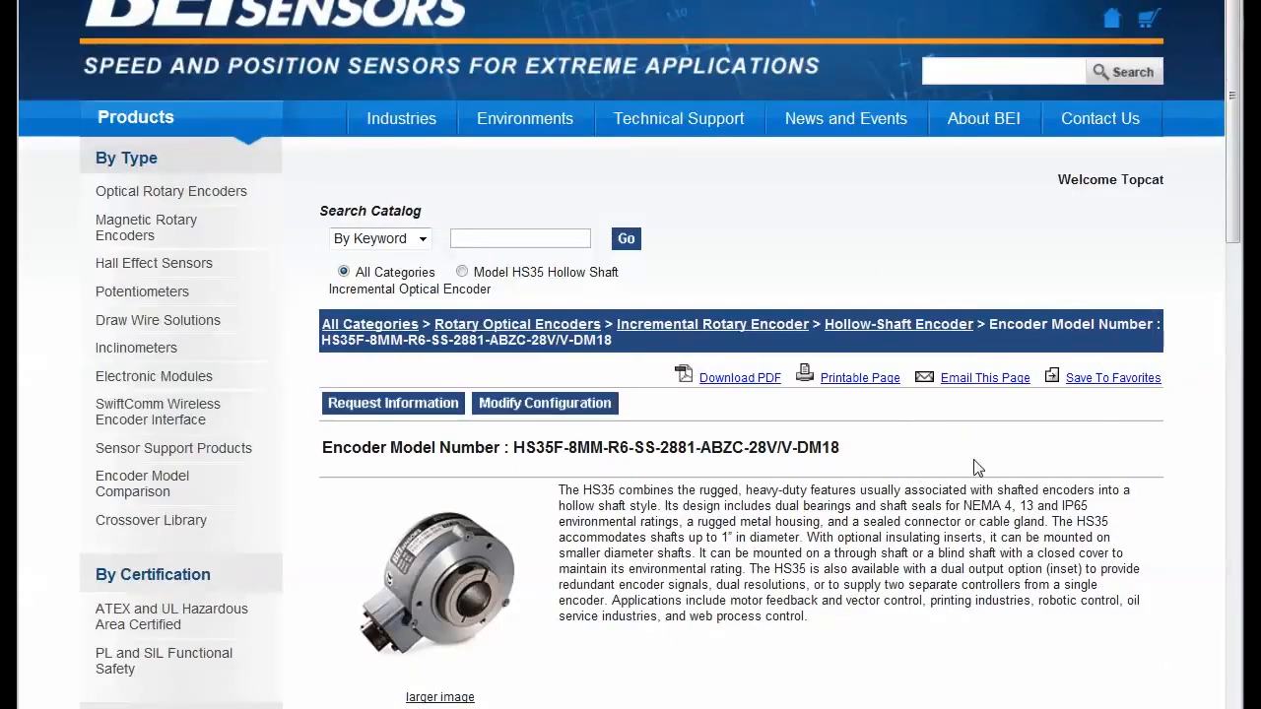
scroll("down", 3)
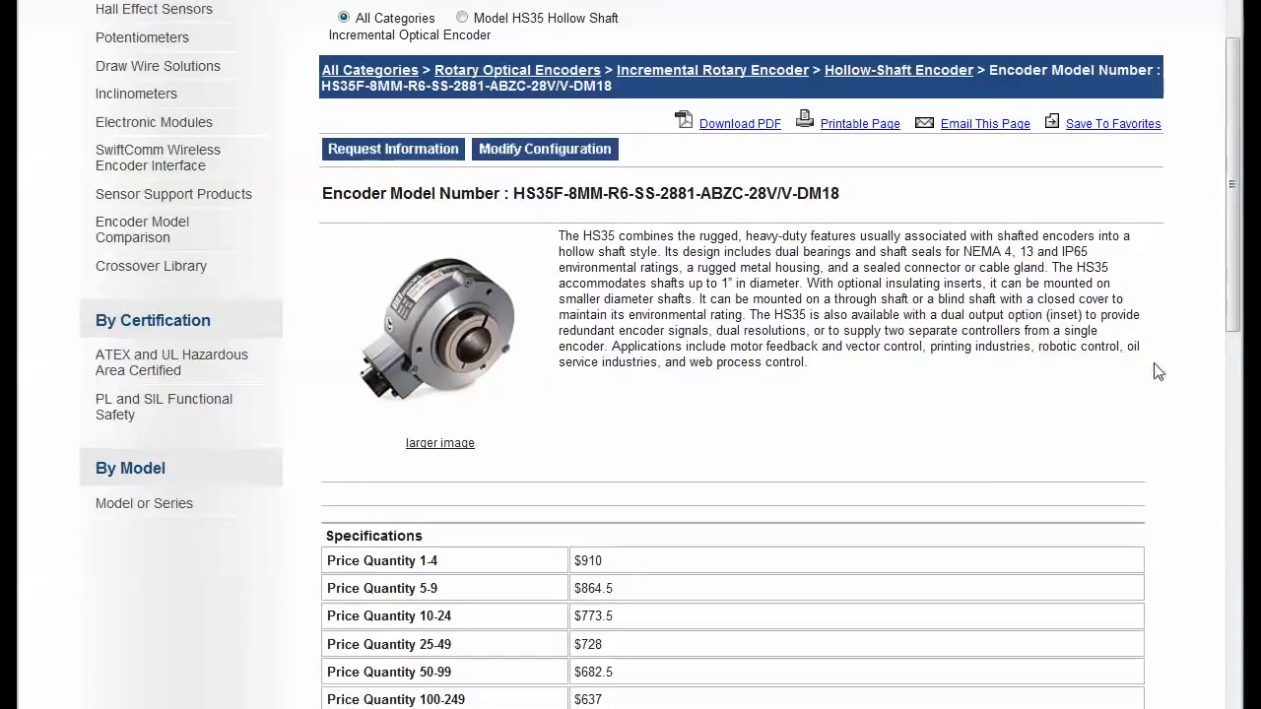
mouse_move(1118, 451)
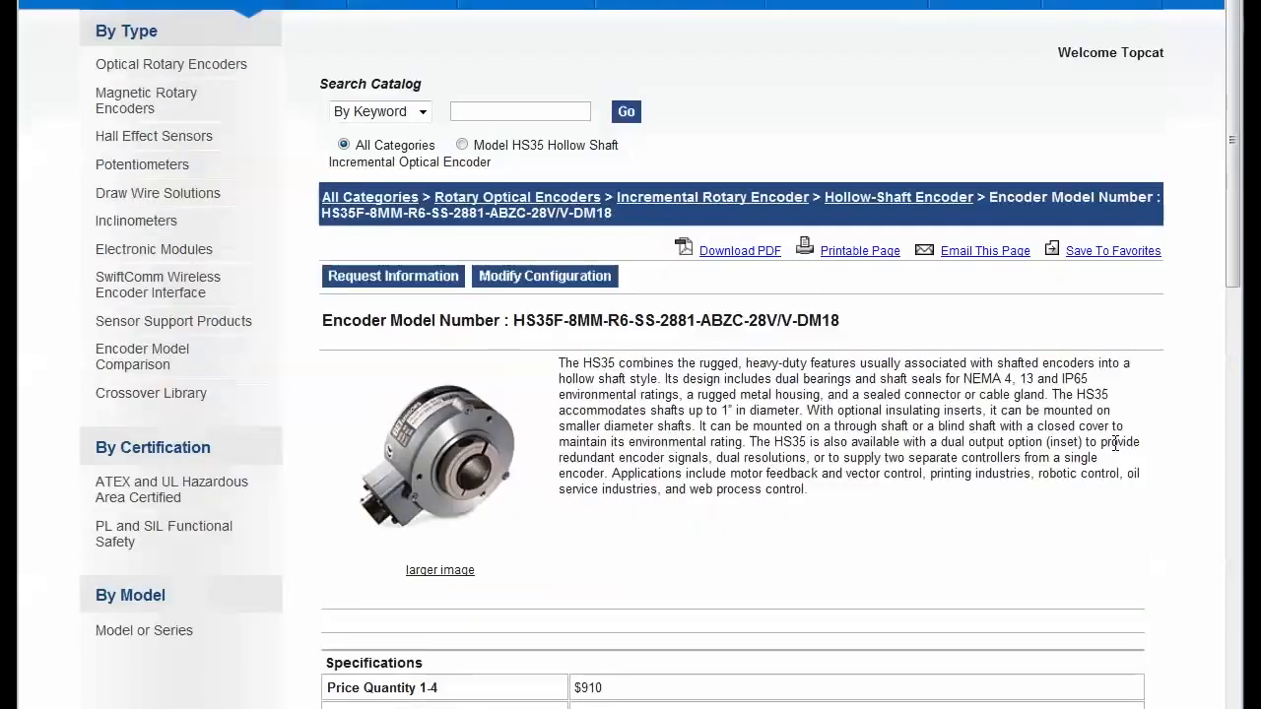
scroll("up", 3)
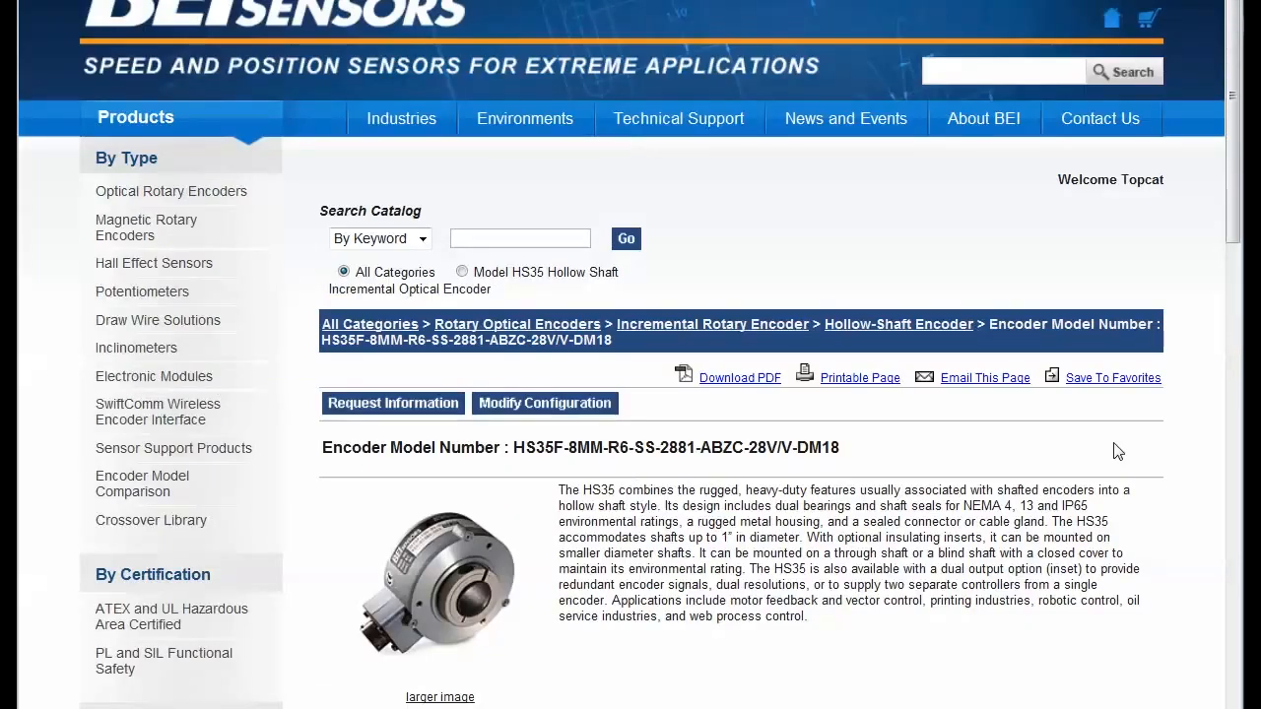